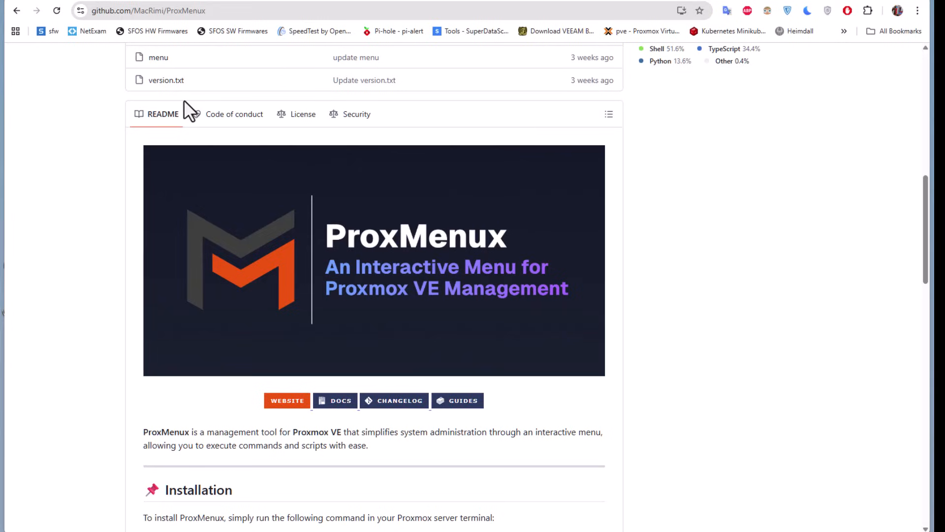
{"action": "mouse_move", "coordinate": [790, 360]}
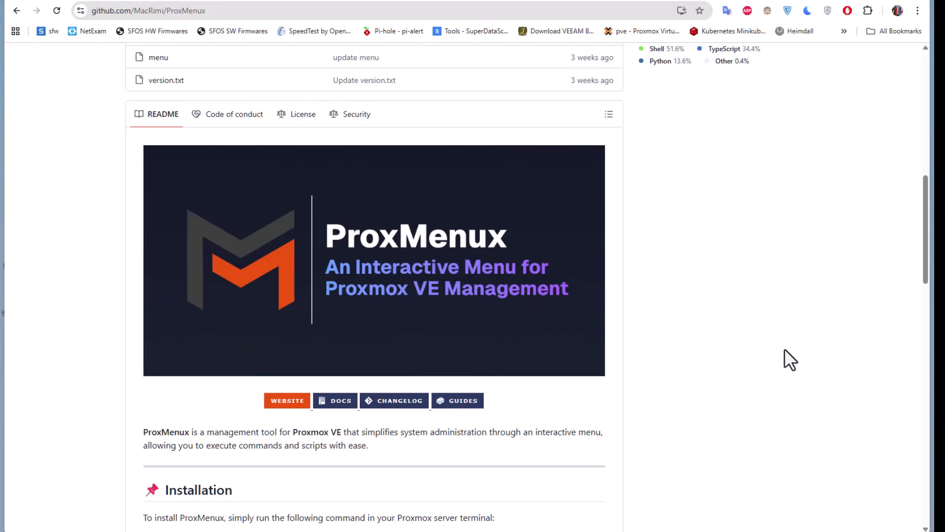
{"action": "mouse_move", "coordinate": [804, 361]}
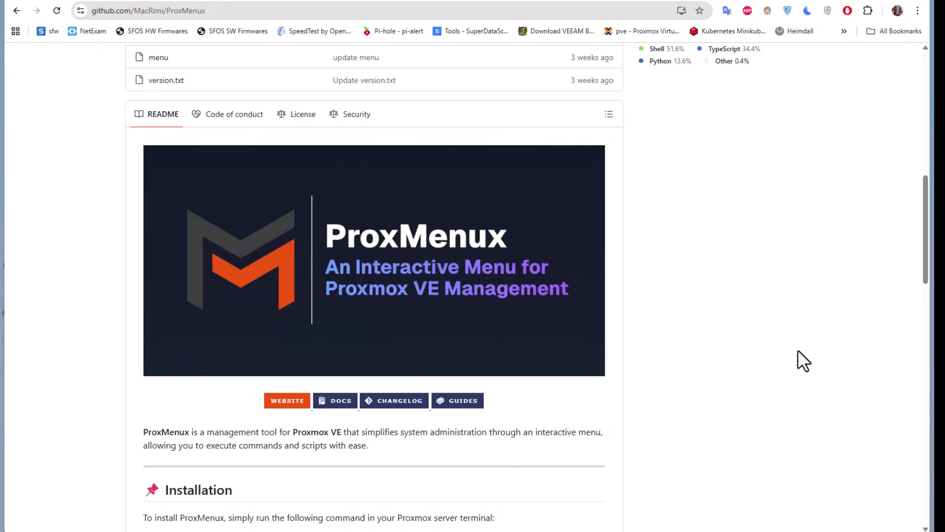
{"action": "mouse_move", "coordinate": [682, 365]}
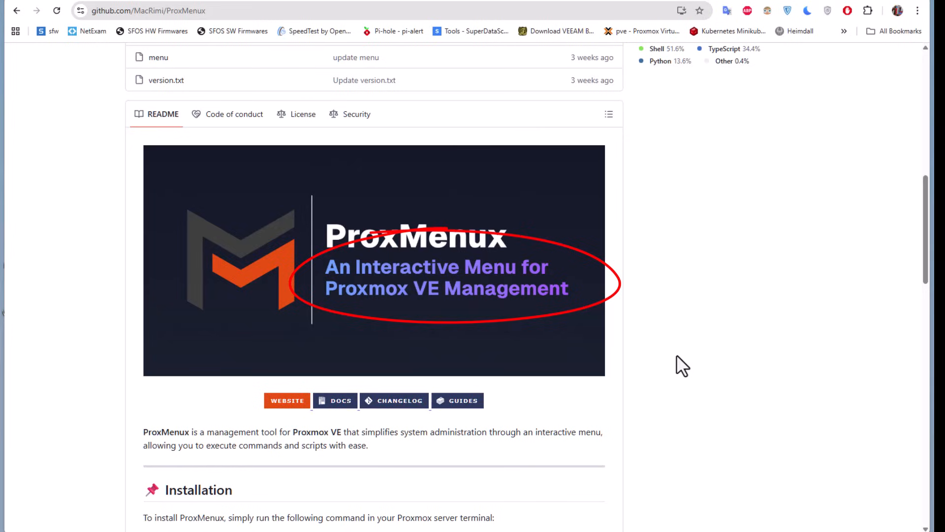
{"action": "mouse_move", "coordinate": [729, 48]}
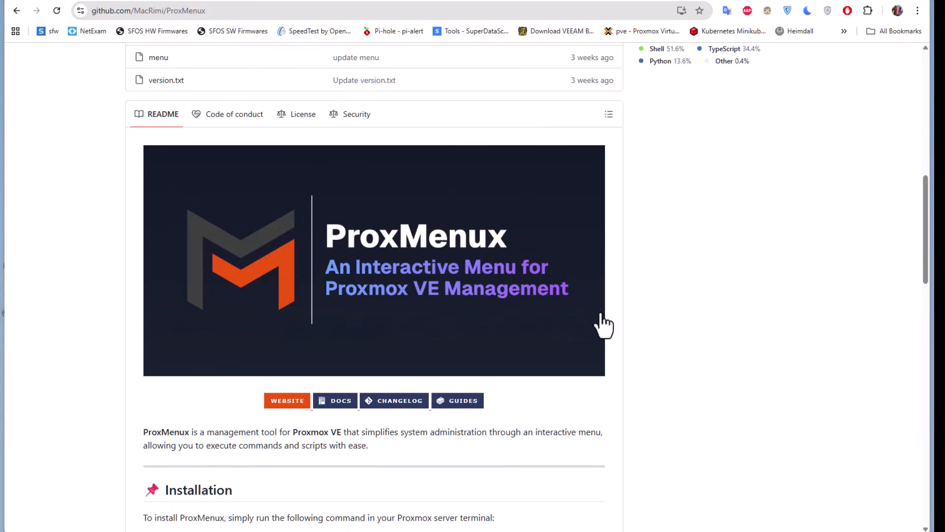
{"action": "mouse_move", "coordinate": [324, 449]}
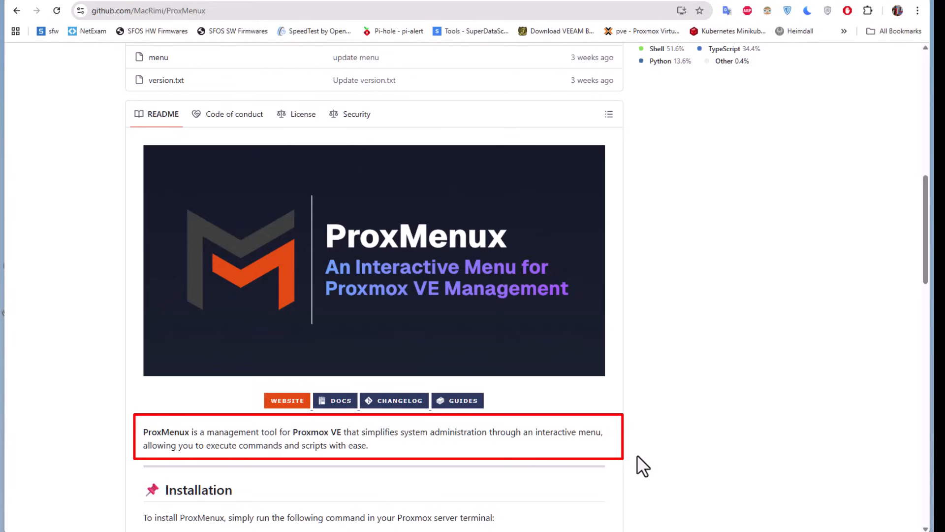
{"action": "mouse_move", "coordinate": [564, 447]}
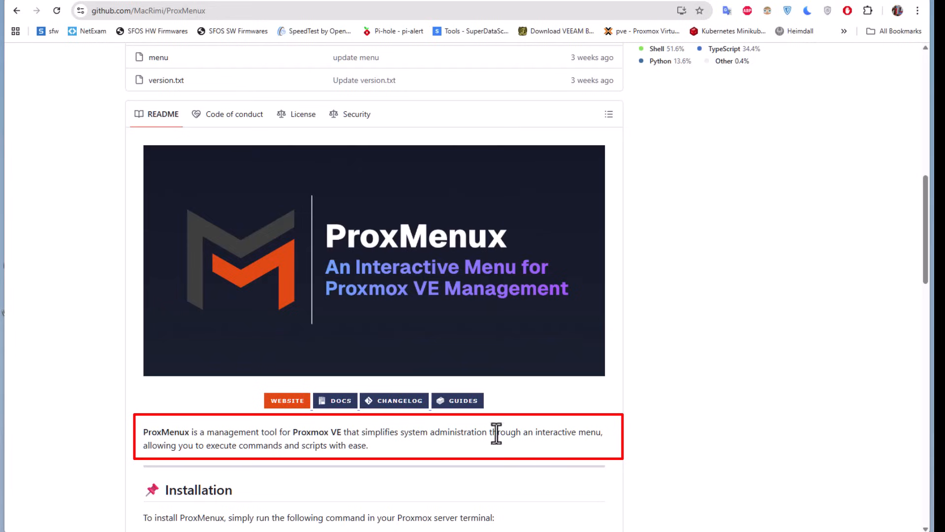
- Scroll the README to the Installation section with the bash install command
{"action": "scroll", "scroll_direction": "down", "scroll_amount": 3}
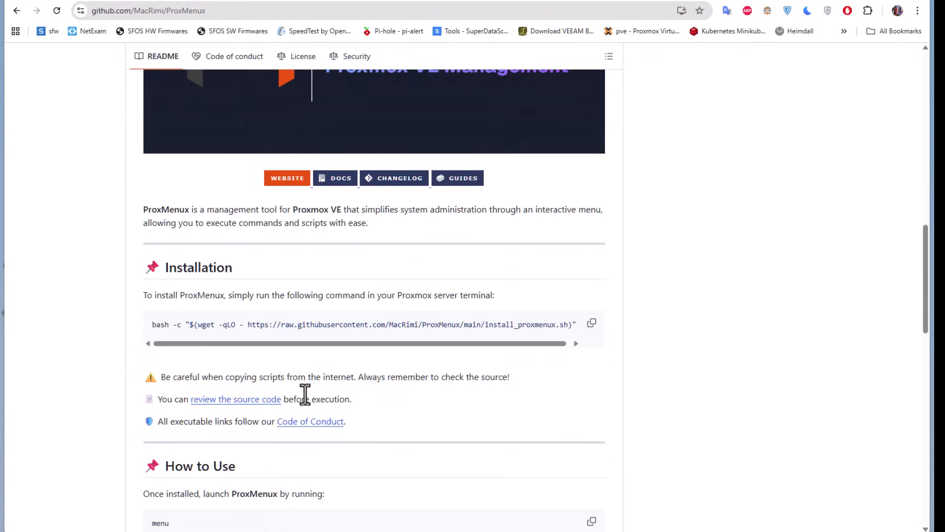
{"action": "mouse_move", "coordinate": [252, 362]}
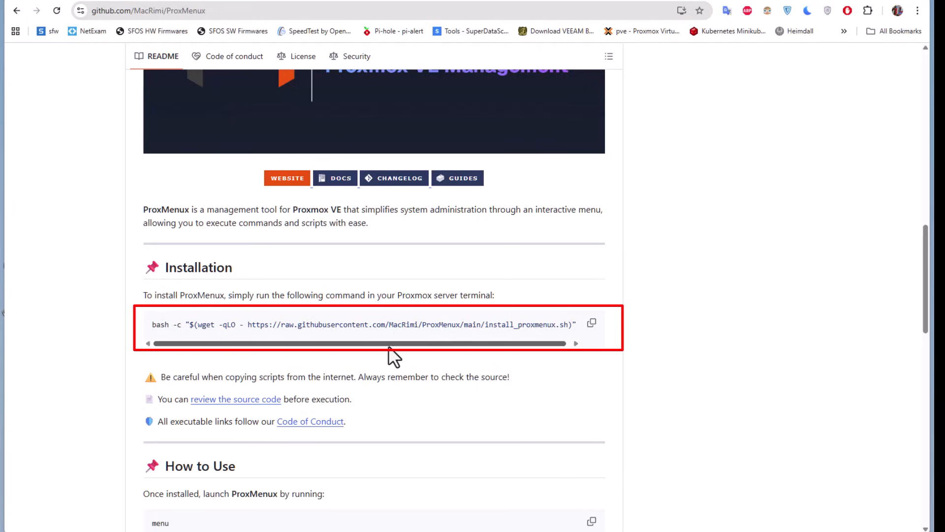
{"action": "mouse_move", "coordinate": [593, 324]}
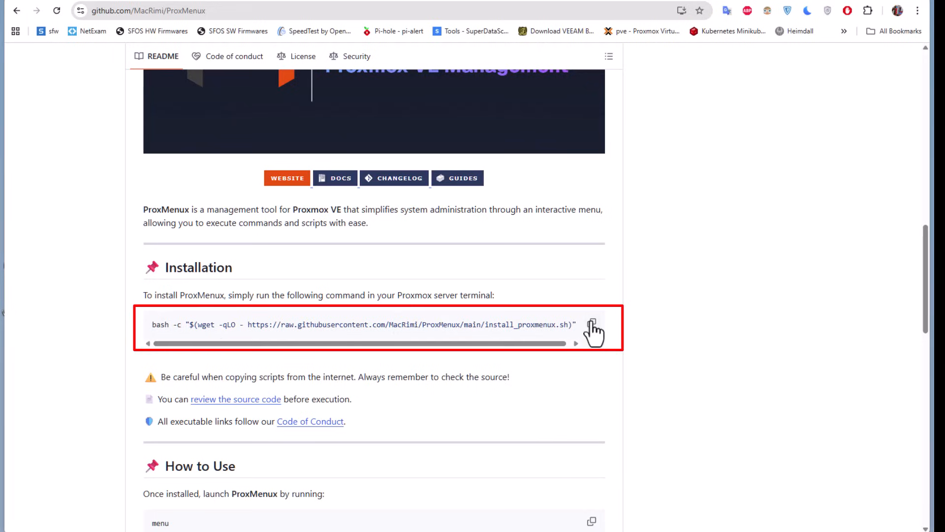
- Copy the install command and start a shell session on node proxmox01
{"action": "left_click", "coordinate": [593, 324]}
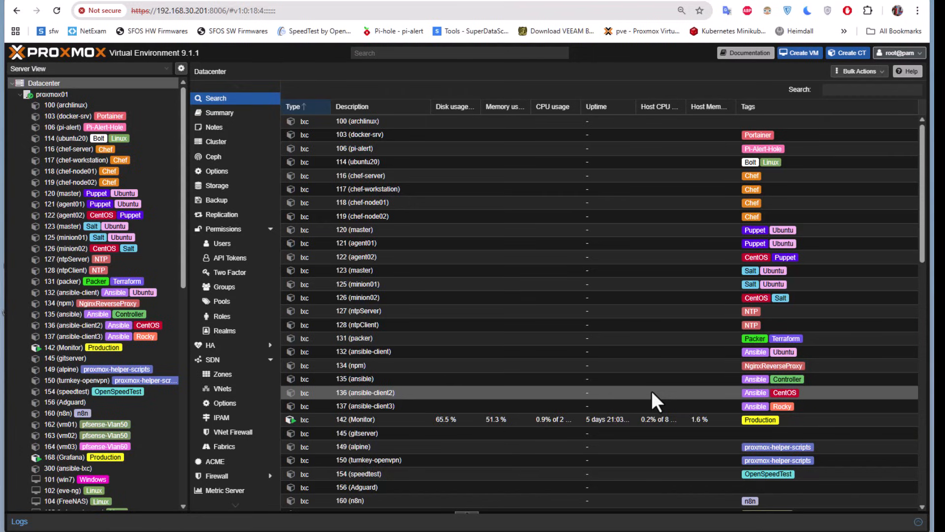
{"action": "mouse_move", "coordinate": [322, 141]}
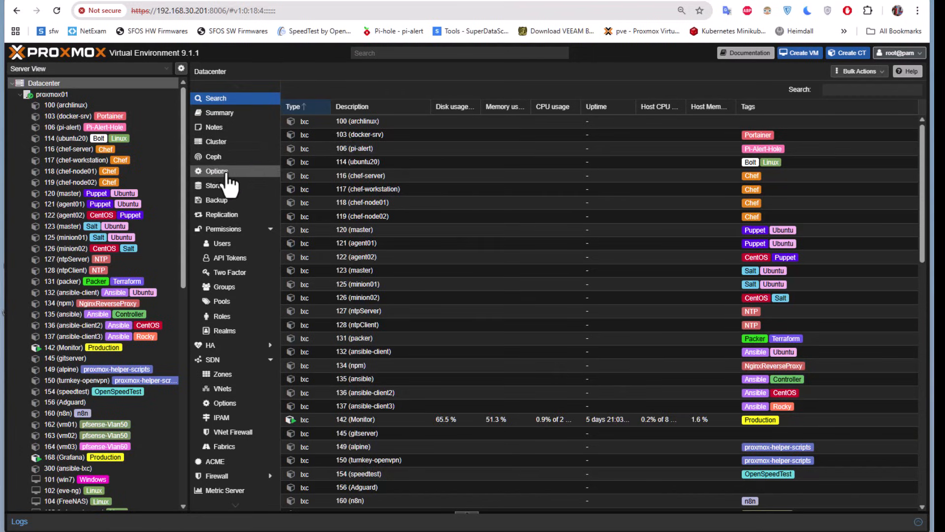
{"action": "left_click", "coordinate": [52, 95]}
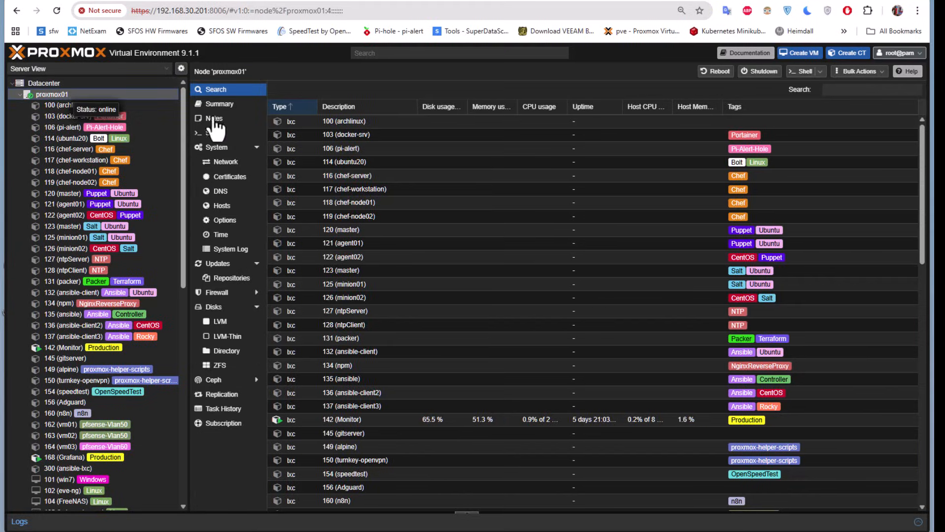
{"action": "left_click", "coordinate": [214, 133]}
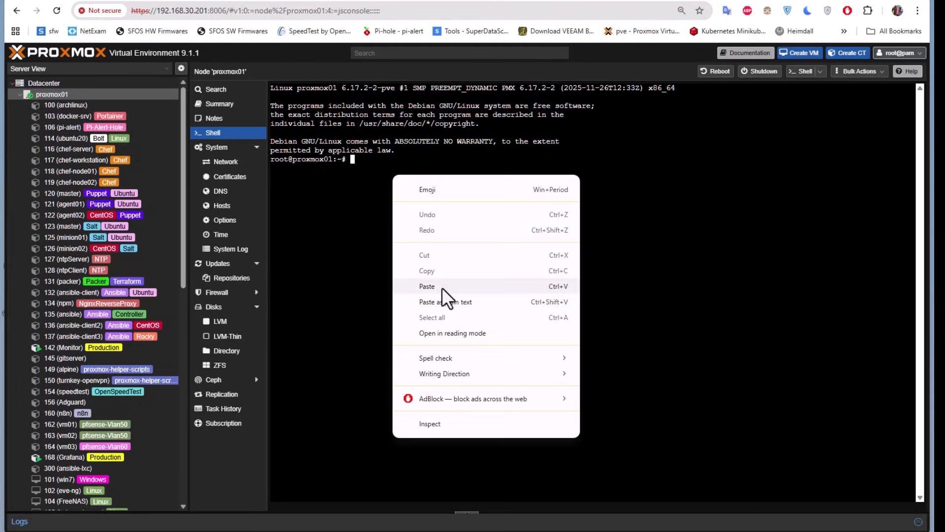
- Paste the ProxMenux install command into the proxmox01 shell
{"action": "left_click", "coordinate": [427, 286]}
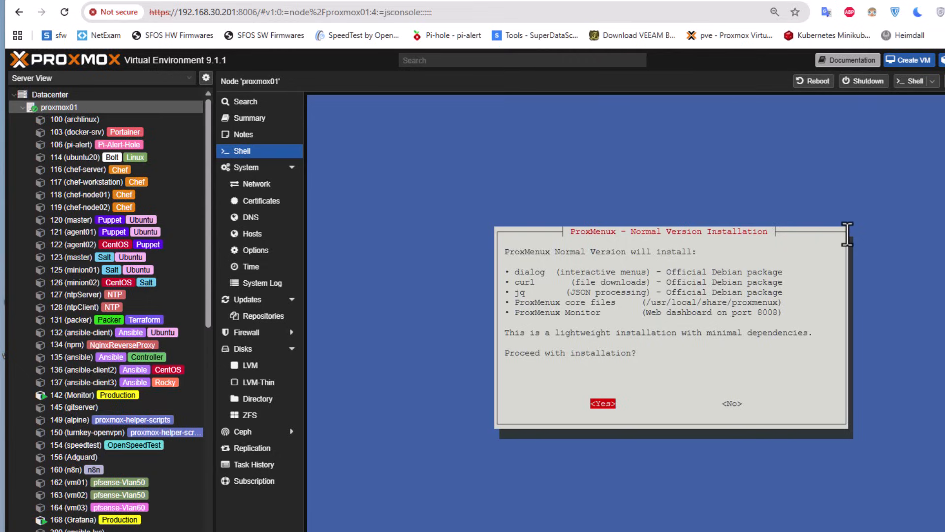
- Confirm the Normal Version installation of ProxMenux with its dependencies and Monitor
{"action": "left_click", "coordinate": [602, 403]}
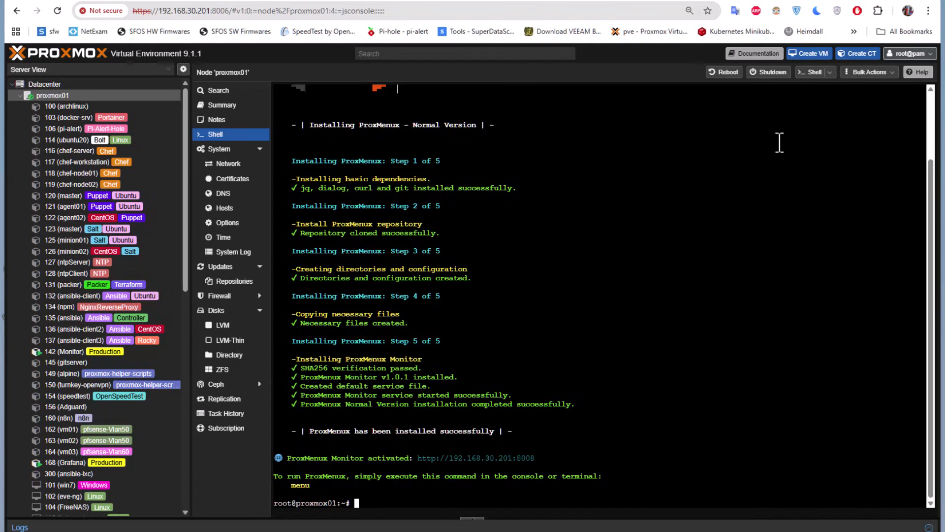
{"action": "mouse_move", "coordinate": [740, 298]}
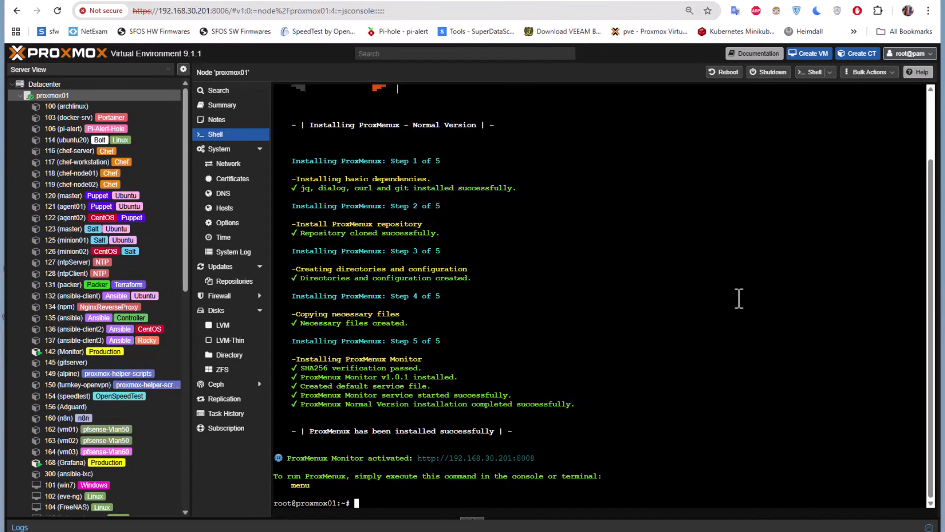
{"action": "mouse_move", "coordinate": [409, 525]}
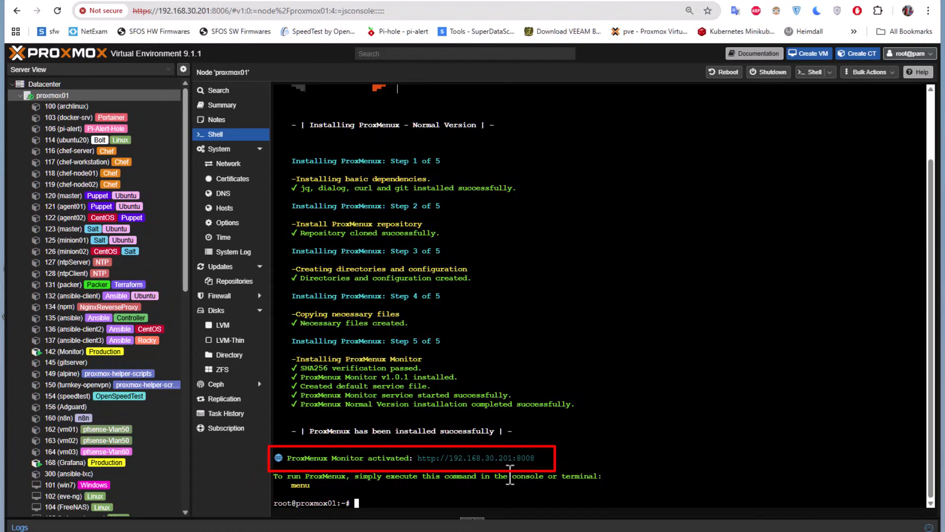
{"action": "mouse_move", "coordinate": [629, 475]}
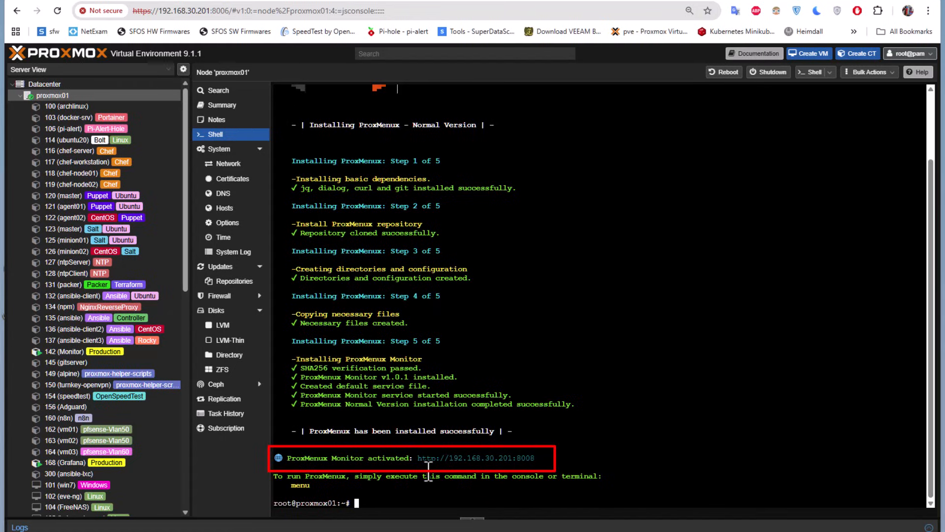
{"action": "mouse_move", "coordinate": [534, 460]}
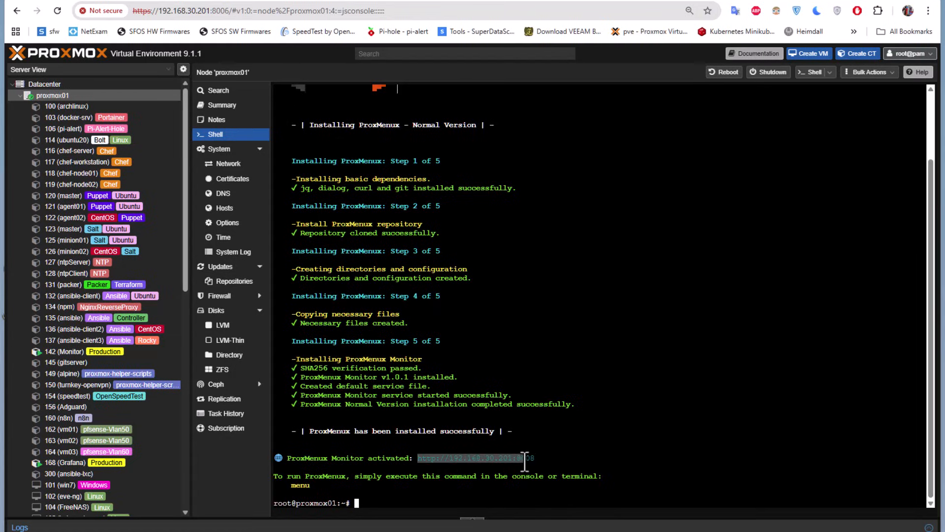
- Reach the Monitor on port 8008, skip password protection and hide the 1.0.1 release notes
{"action": "right_click", "coordinate": [474, 458]}
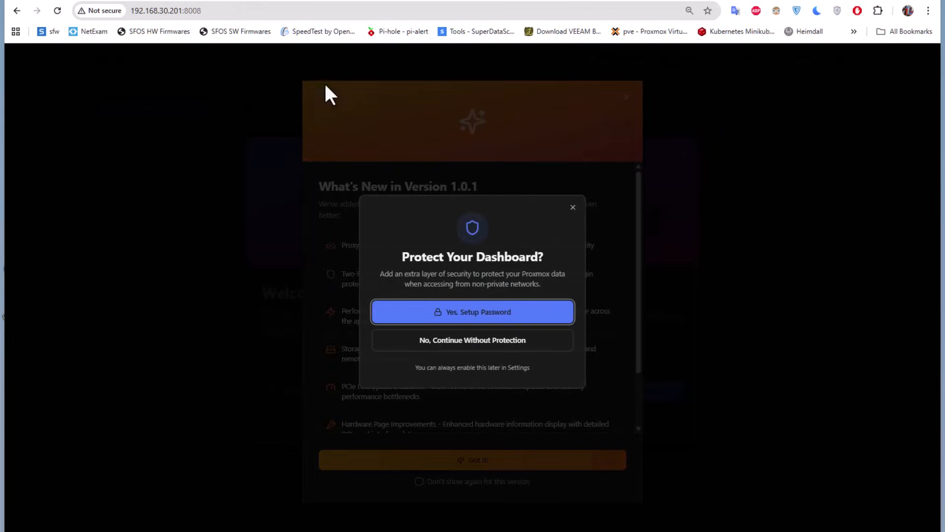
{"action": "mouse_move", "coordinate": [453, 273]}
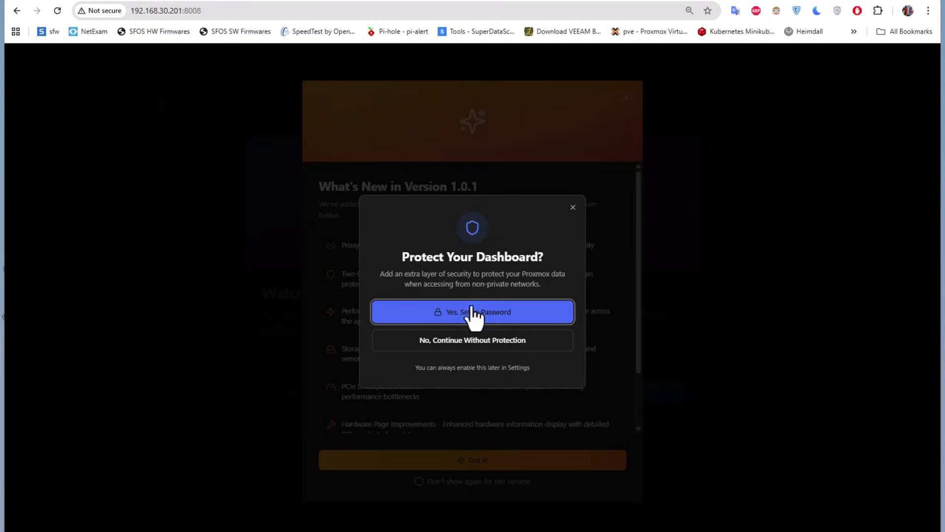
{"action": "mouse_move", "coordinate": [548, 307]}
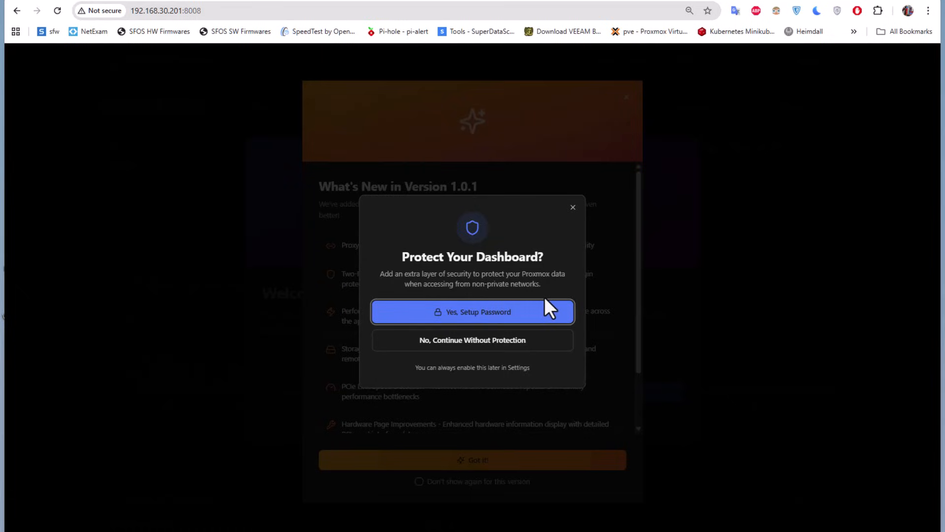
{"action": "mouse_move", "coordinate": [538, 331]}
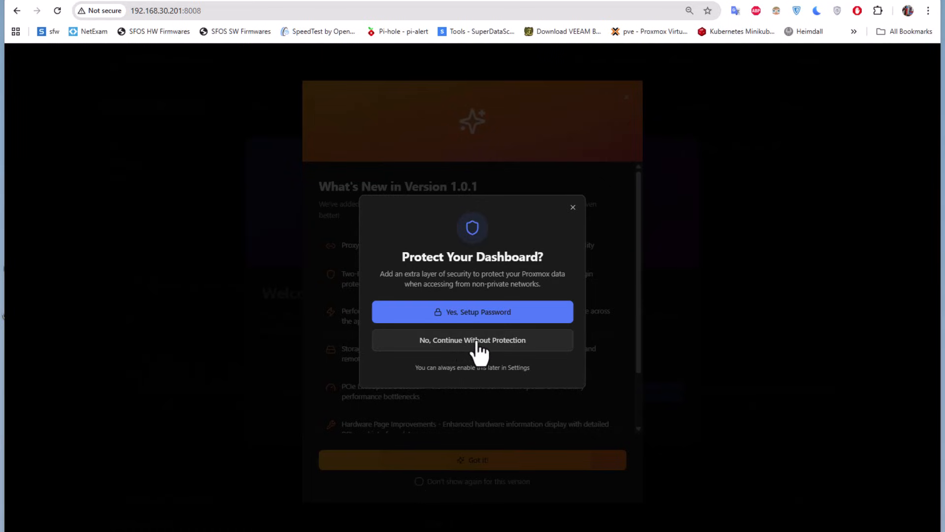
{"action": "left_click", "coordinate": [472, 340]}
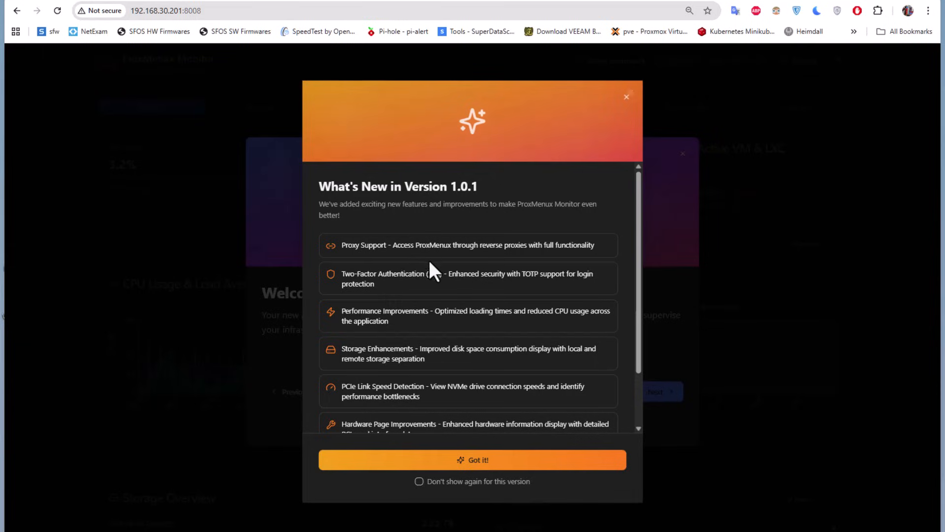
{"action": "mouse_move", "coordinate": [422, 302]}
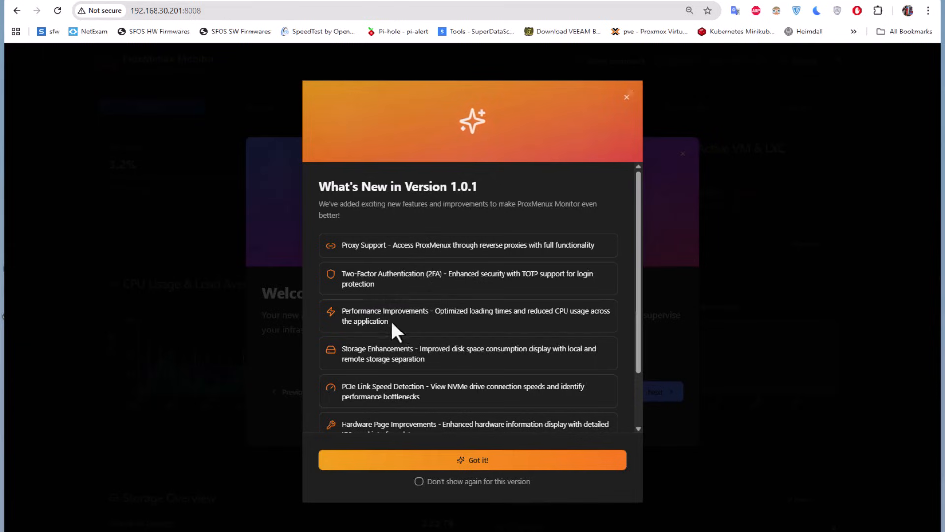
{"action": "mouse_move", "coordinate": [388, 377]}
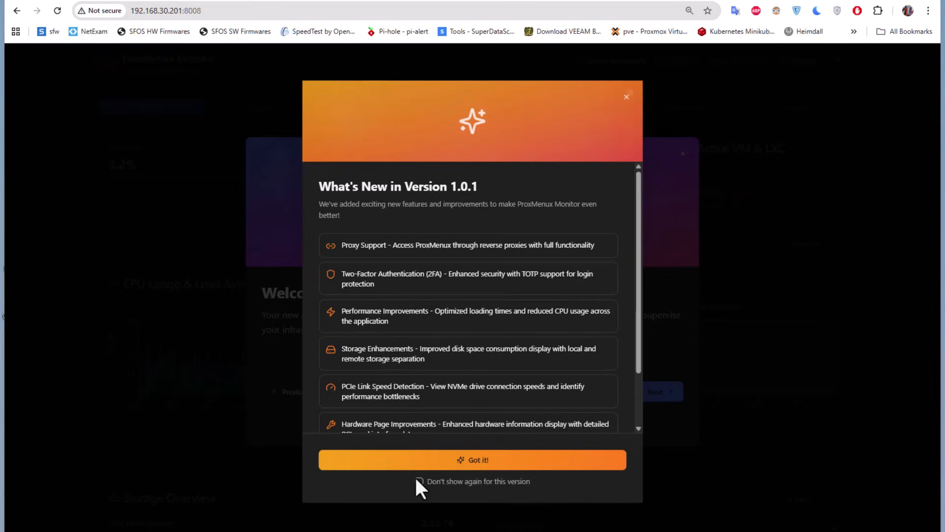
{"action": "left_click", "coordinate": [419, 482]}
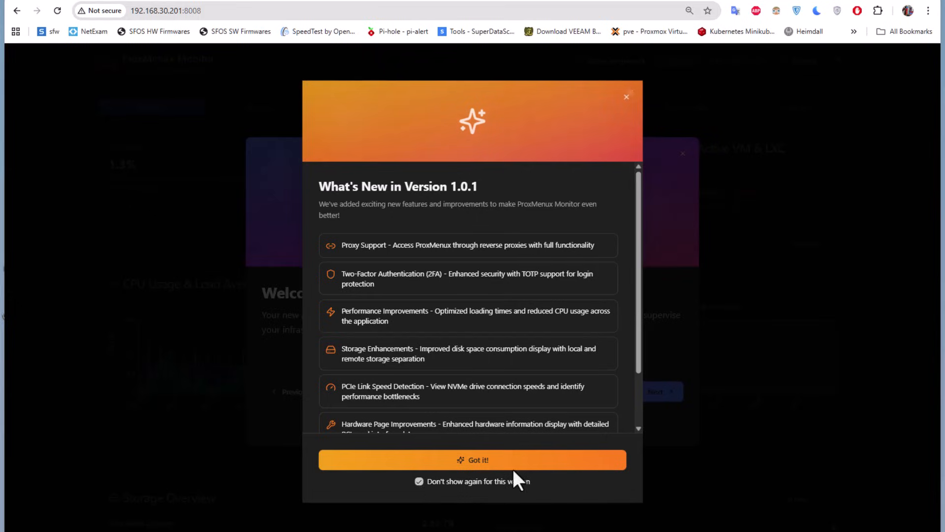
{"action": "left_click", "coordinate": [471, 460]}
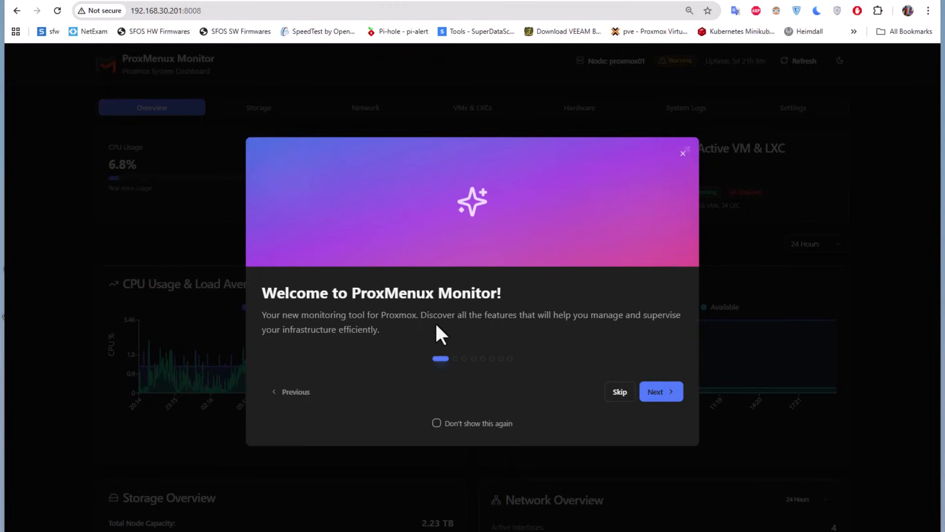
- Advance through the welcome slides and close the tour, revealing the Overview dashboard
{"action": "left_click", "coordinate": [660, 391]}
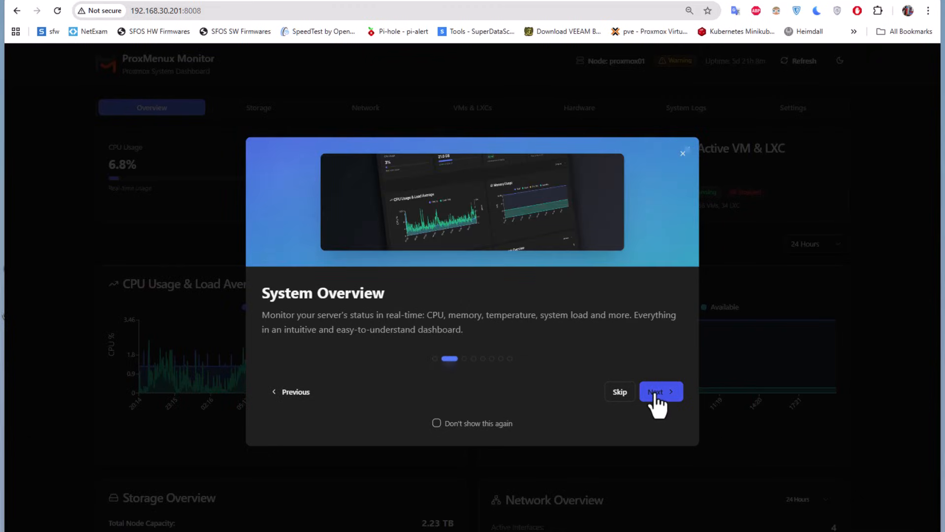
{"action": "left_click", "coordinate": [660, 391]}
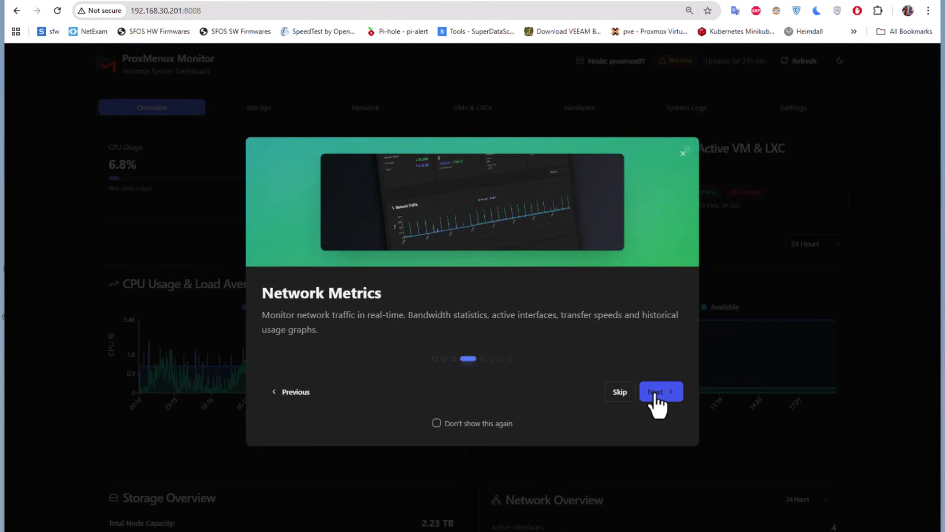
{"action": "left_click", "coordinate": [660, 391]}
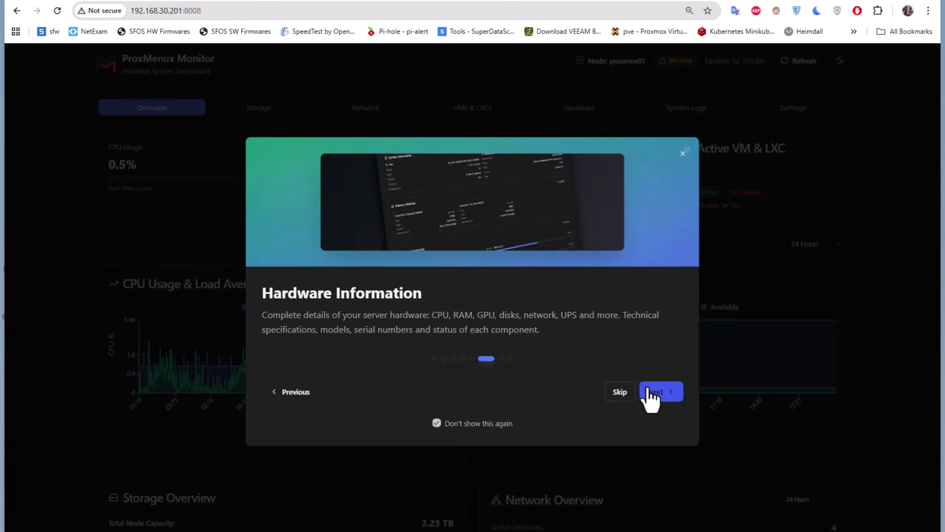
{"action": "left_click", "coordinate": [657, 391]}
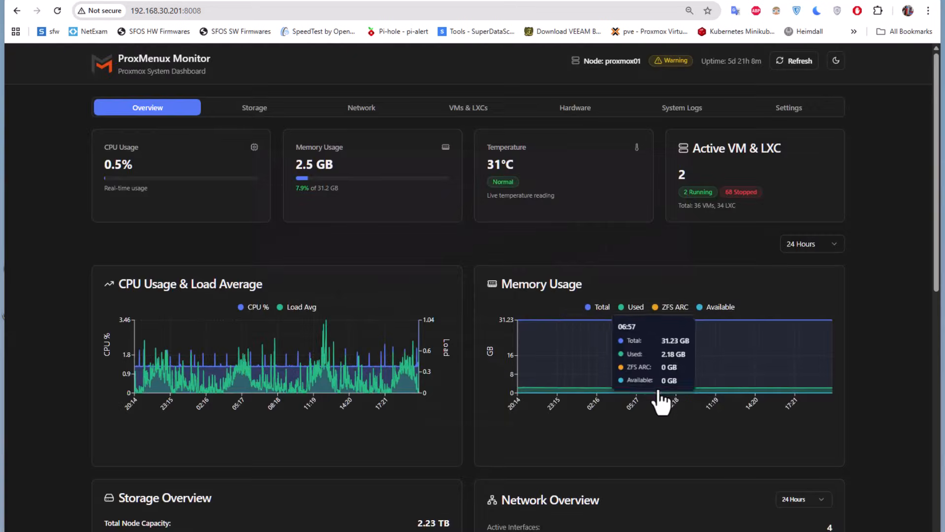
{"action": "mouse_move", "coordinate": [659, 395]}
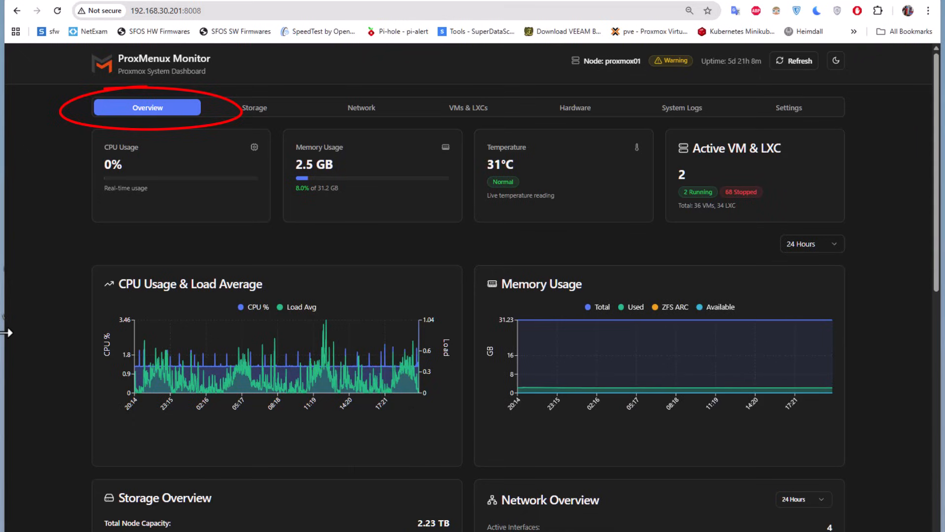
{"action": "mouse_move", "coordinate": [124, 235]}
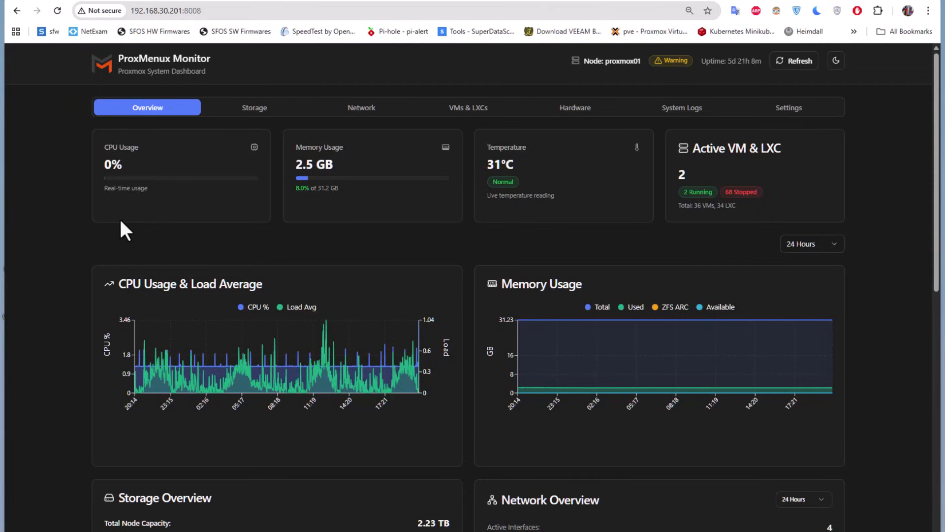
{"action": "mouse_move", "coordinate": [316, 229]}
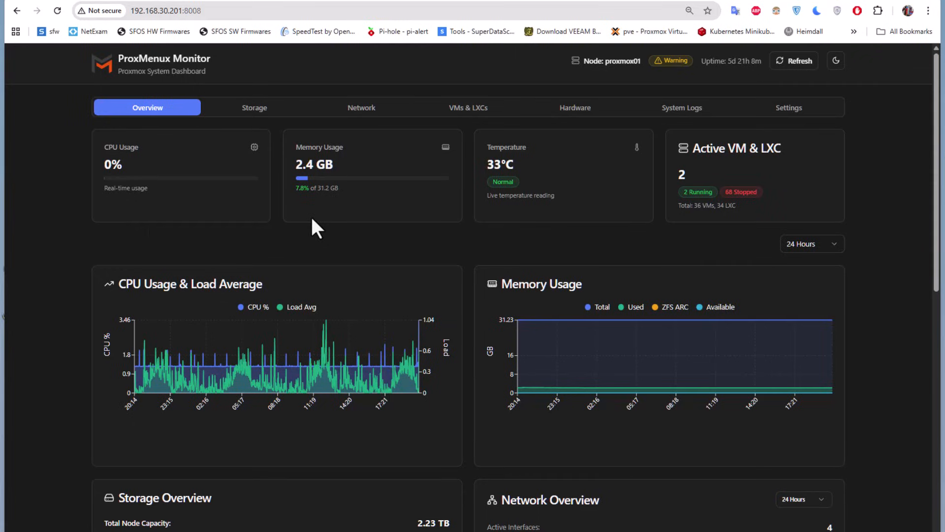
{"action": "mouse_move", "coordinate": [515, 219]}
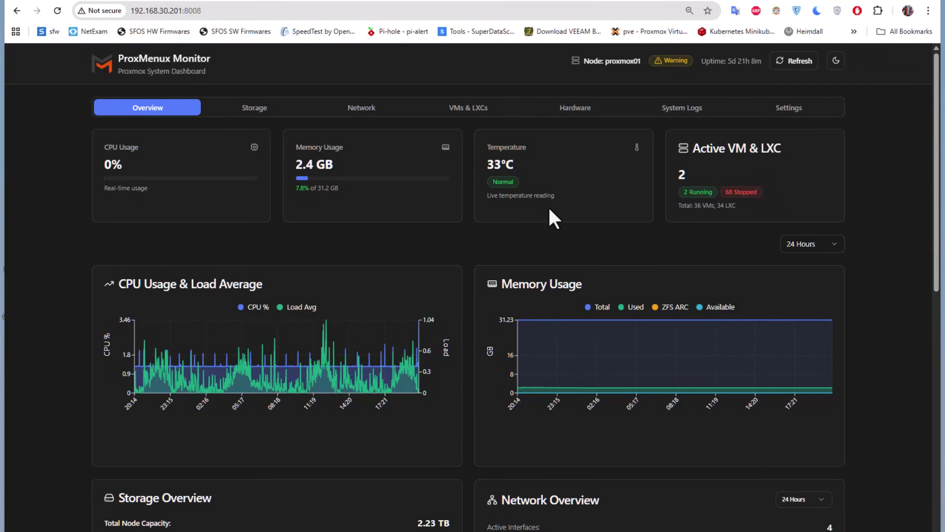
{"action": "mouse_move", "coordinate": [842, 225]}
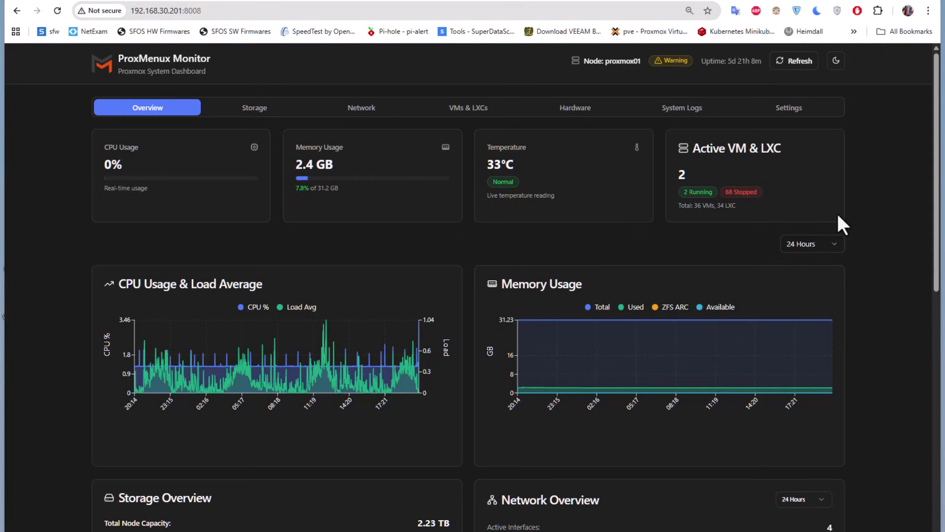
{"action": "mouse_move", "coordinate": [698, 235]}
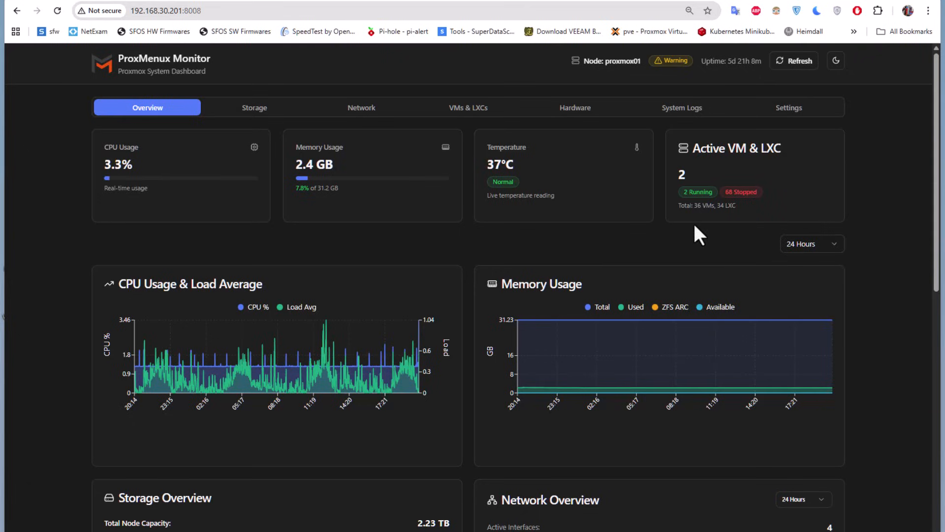
{"action": "mouse_move", "coordinate": [680, 227]}
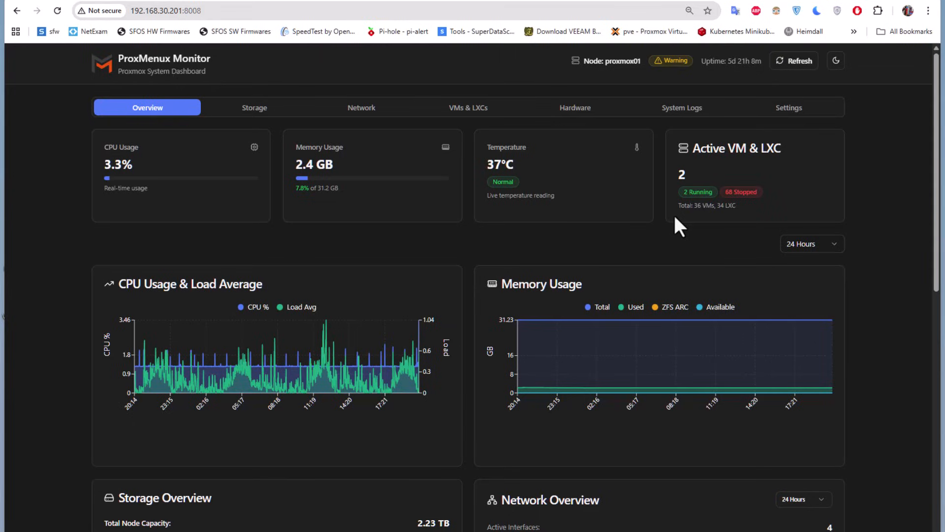
{"action": "mouse_move", "coordinate": [754, 219]}
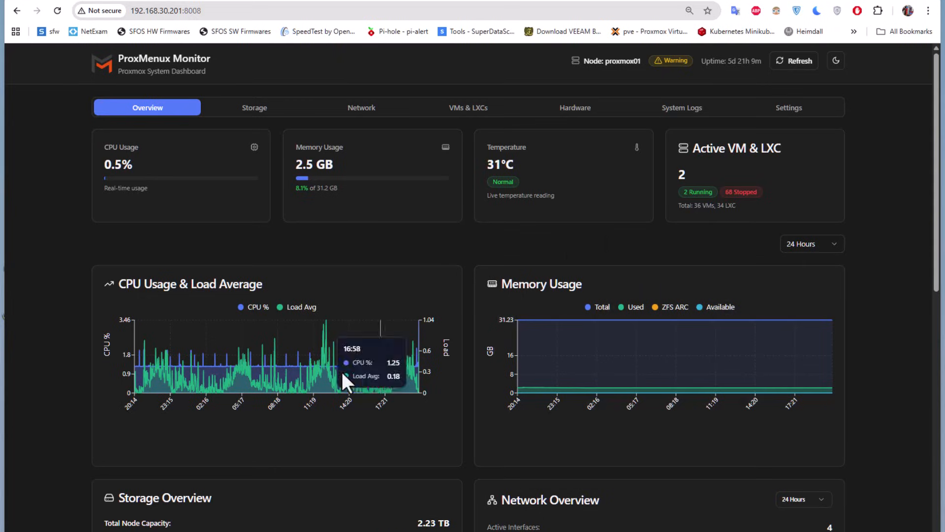
{"action": "scroll", "scroll_direction": "down", "scroll_amount": 3}
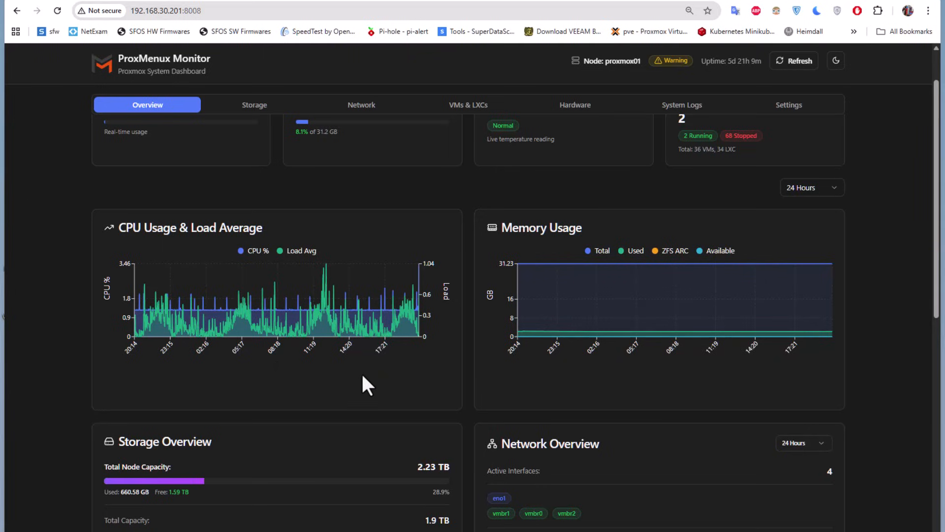
{"action": "scroll", "scroll_direction": "down", "scroll_amount": 3}
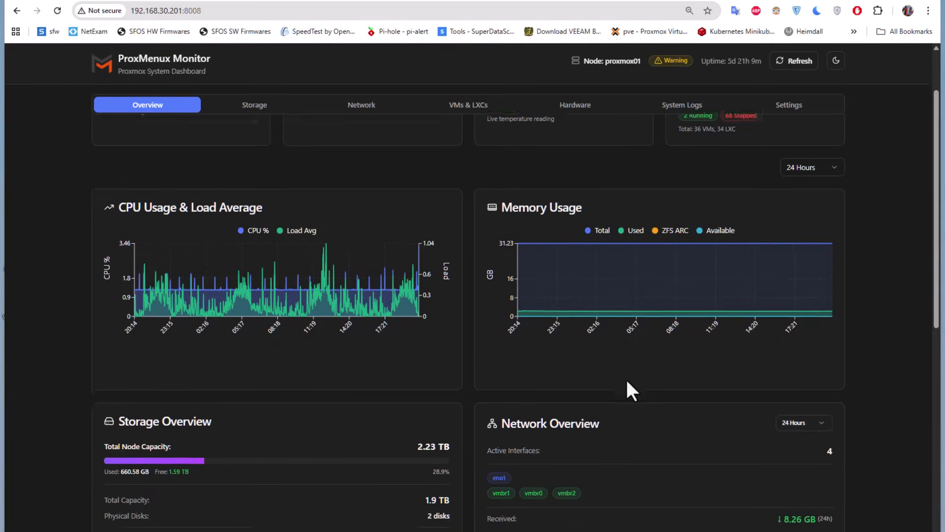
{"action": "scroll", "scroll_direction": "down", "scroll_amount": 3}
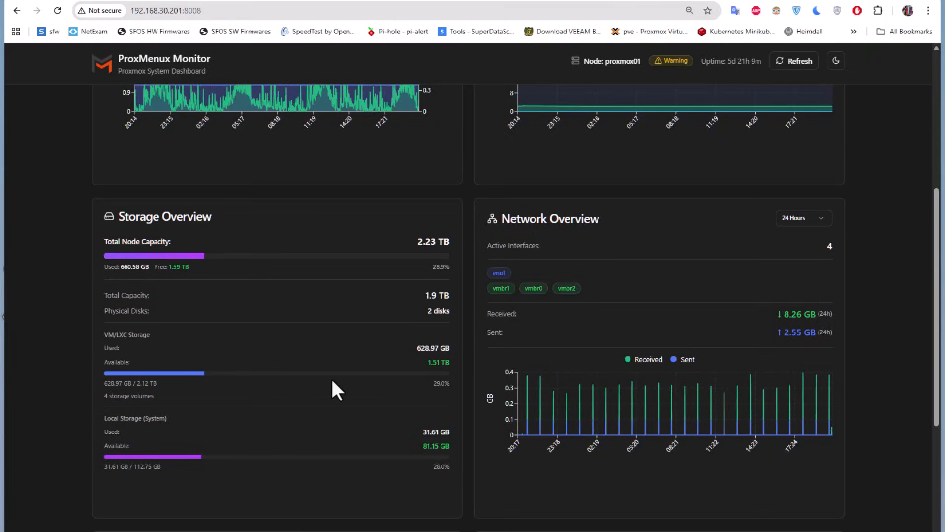
{"action": "mouse_move", "coordinate": [673, 499]}
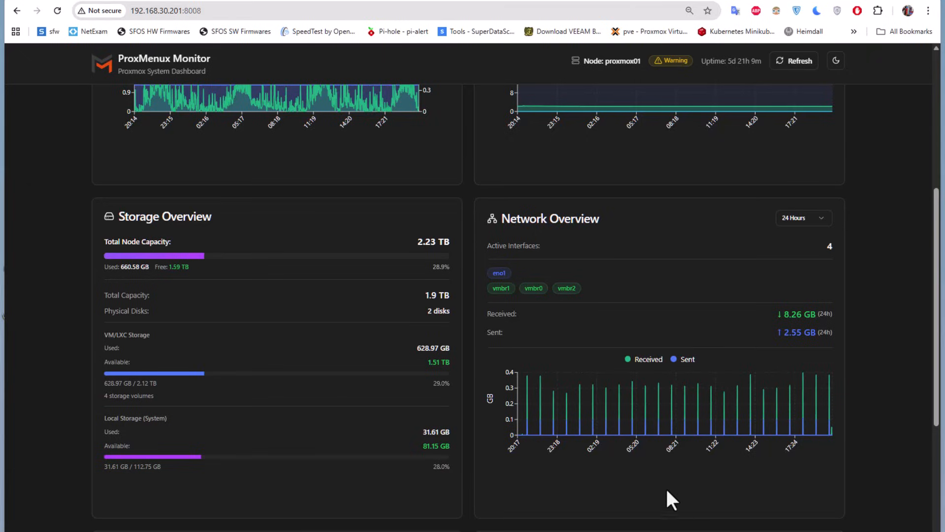
{"action": "mouse_move", "coordinate": [599, 511]}
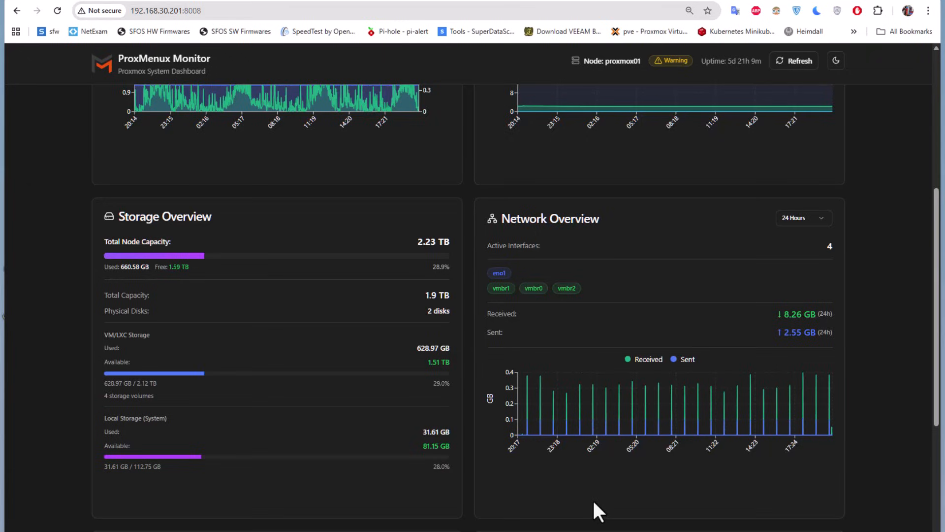
{"action": "mouse_move", "coordinate": [670, 278]}
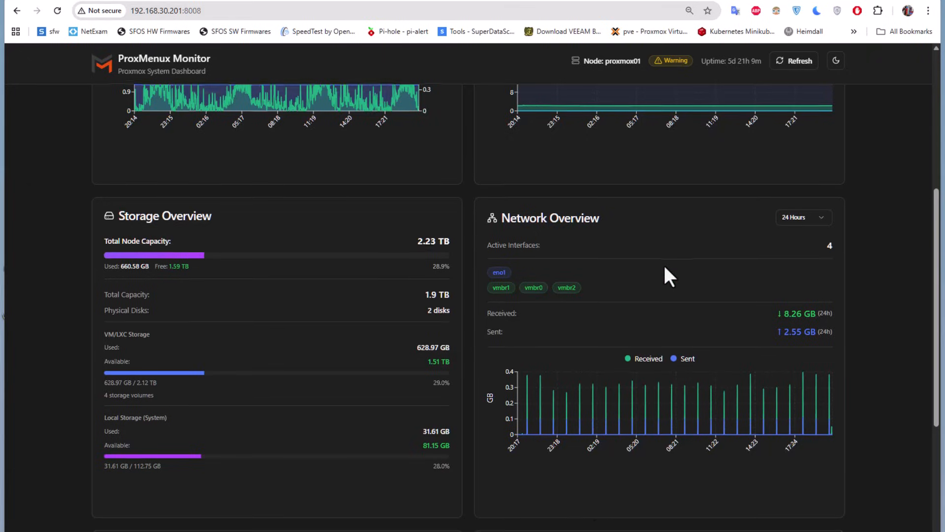
{"action": "scroll", "scroll_direction": "down", "scroll_amount": 3}
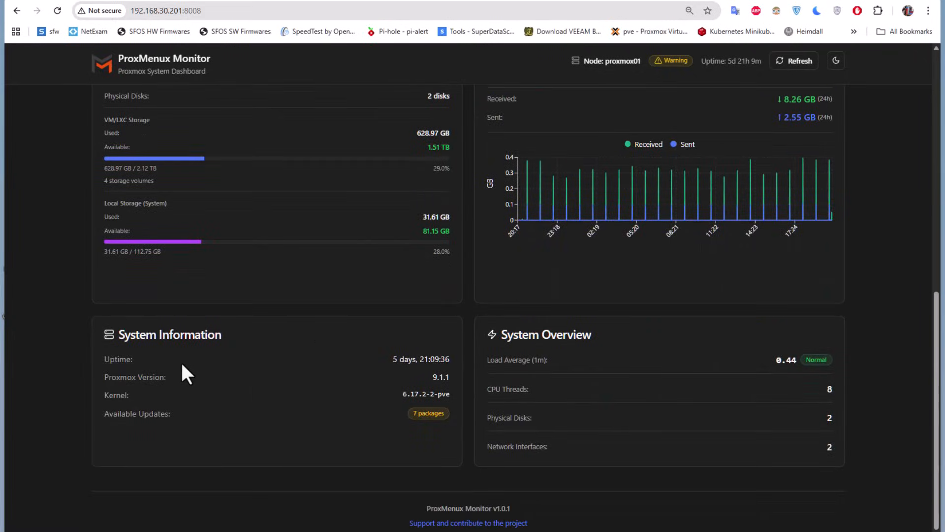
{"action": "mouse_move", "coordinate": [144, 401]}
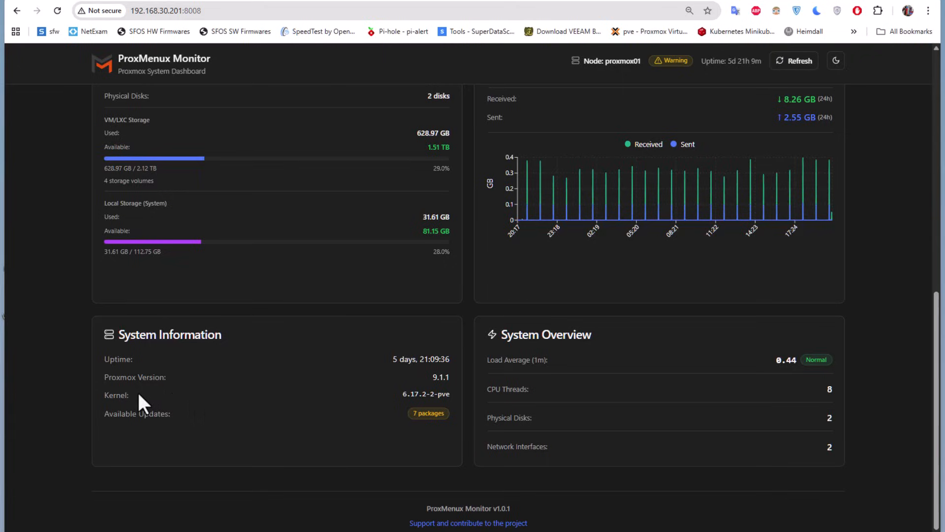
{"action": "mouse_move", "coordinate": [200, 445]}
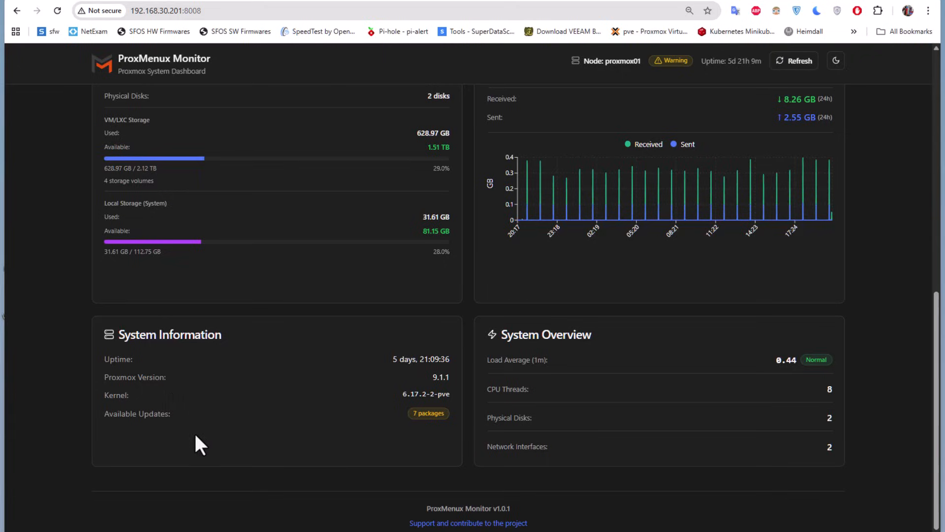
{"action": "mouse_move", "coordinate": [267, 445]}
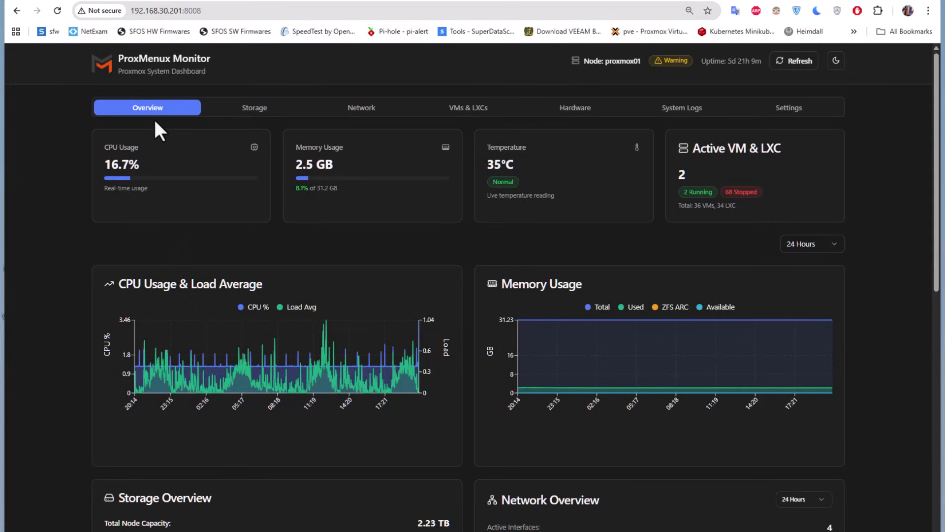
{"action": "mouse_move", "coordinate": [217, 236]}
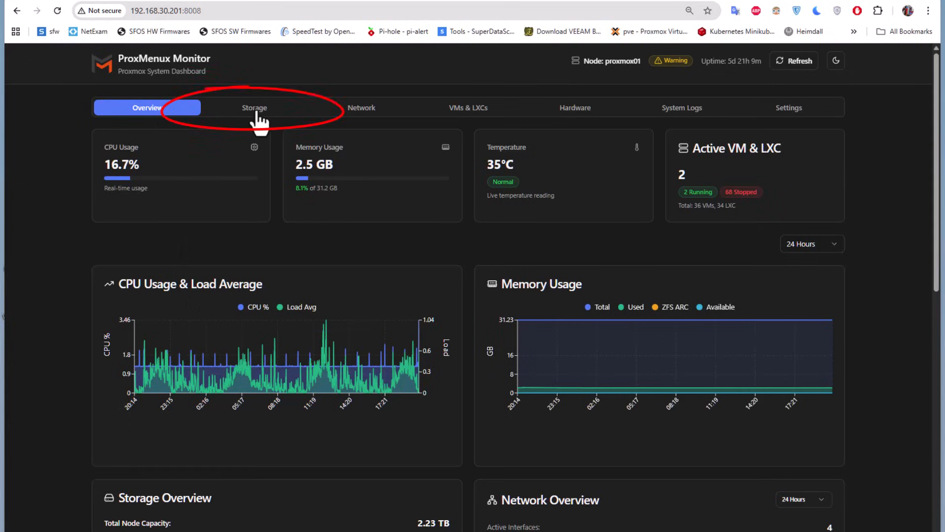
{"action": "left_click", "coordinate": [254, 107]}
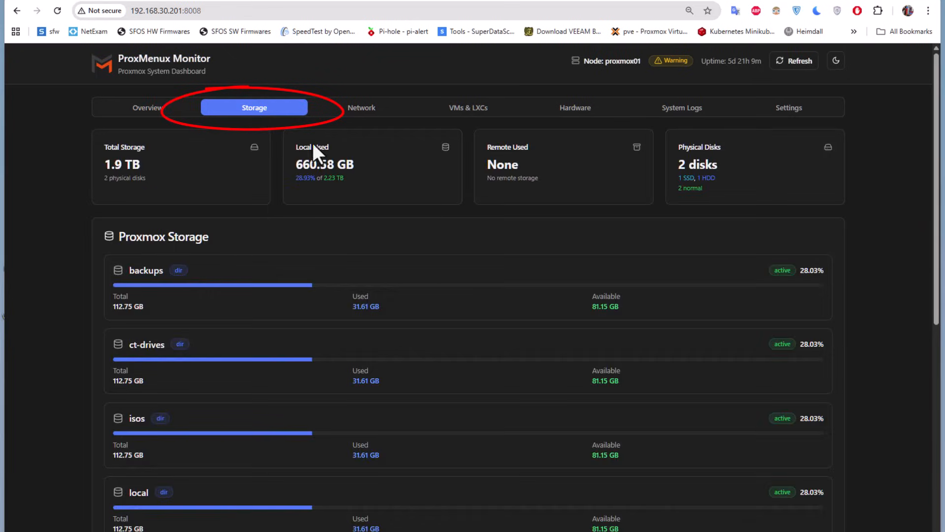
{"action": "mouse_move", "coordinate": [370, 341]}
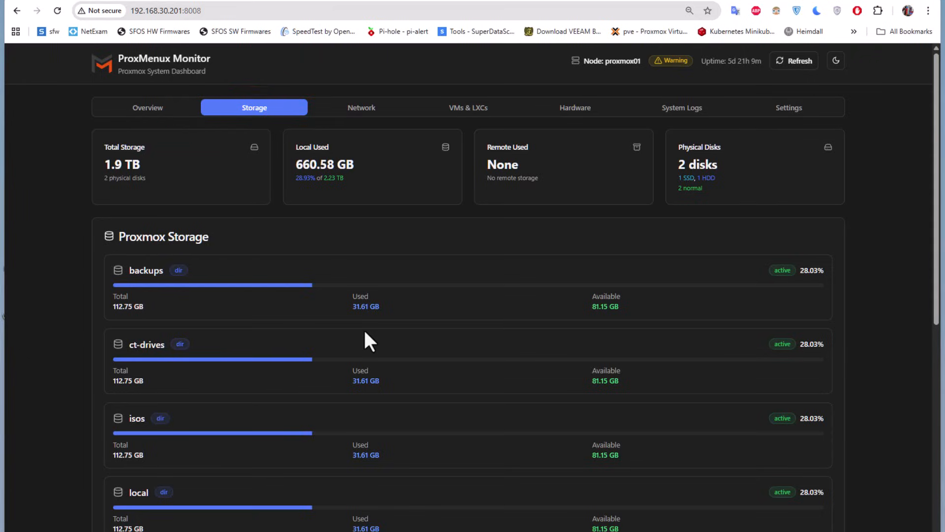
{"action": "mouse_move", "coordinate": [165, 214]}
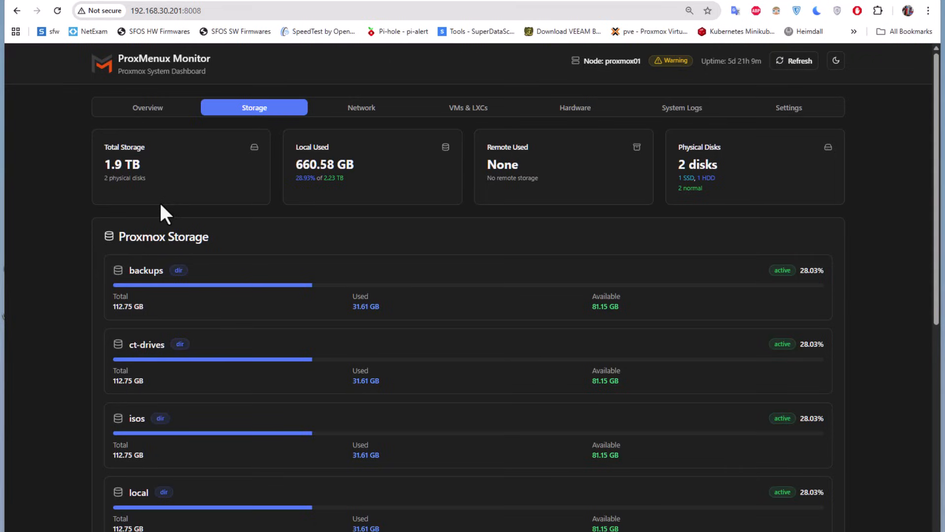
{"action": "mouse_move", "coordinate": [352, 207]}
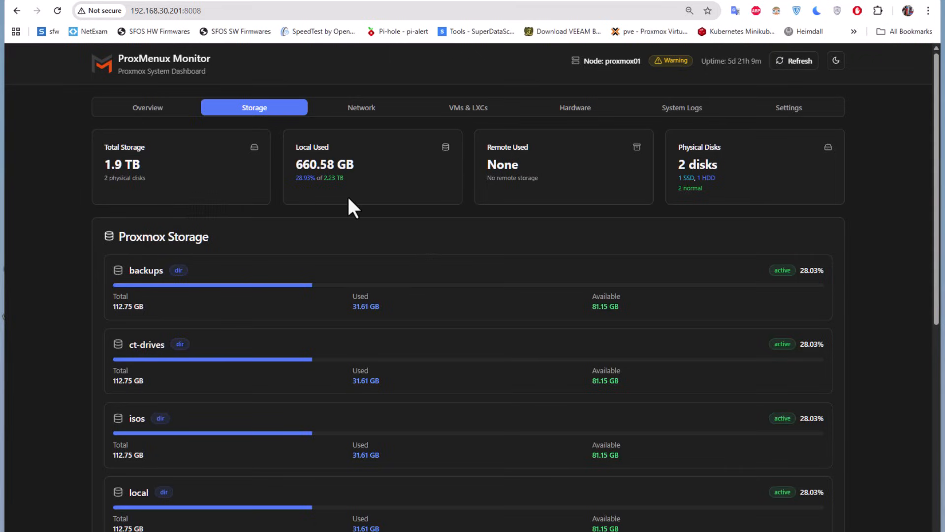
{"action": "mouse_move", "coordinate": [415, 230]}
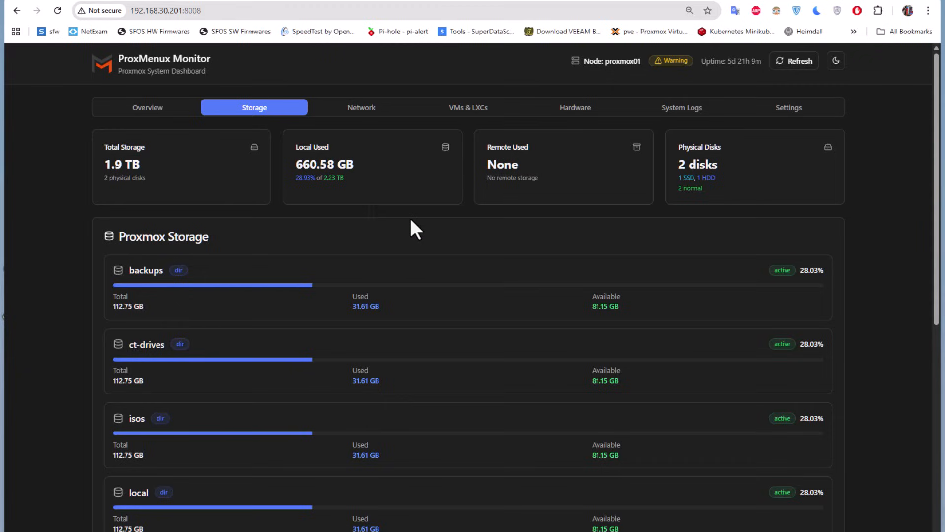
{"action": "mouse_move", "coordinate": [627, 280]}
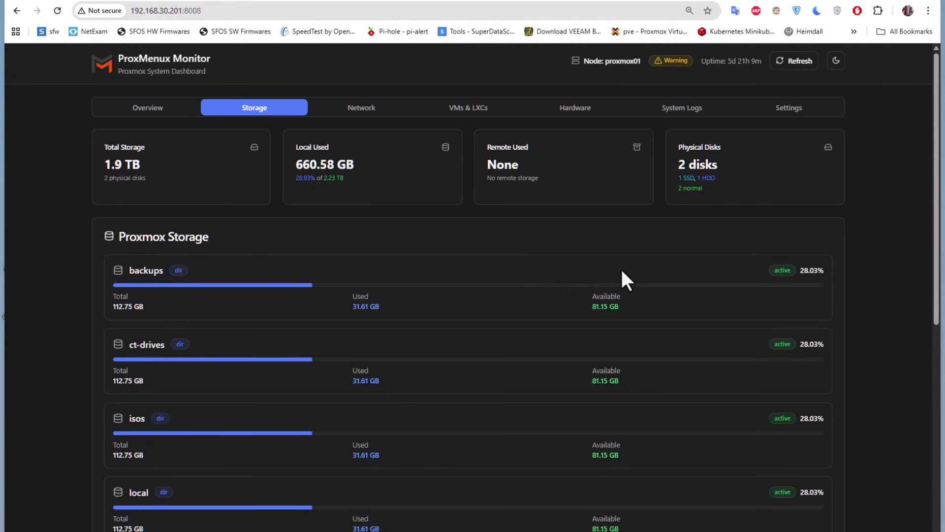
{"action": "mouse_move", "coordinate": [487, 293]}
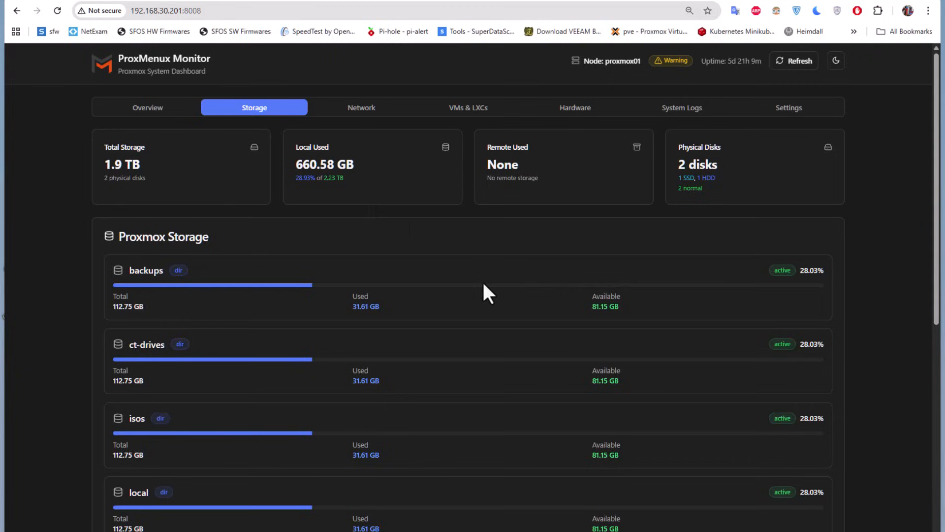
{"action": "scroll", "scroll_direction": "down", "scroll_amount": 3}
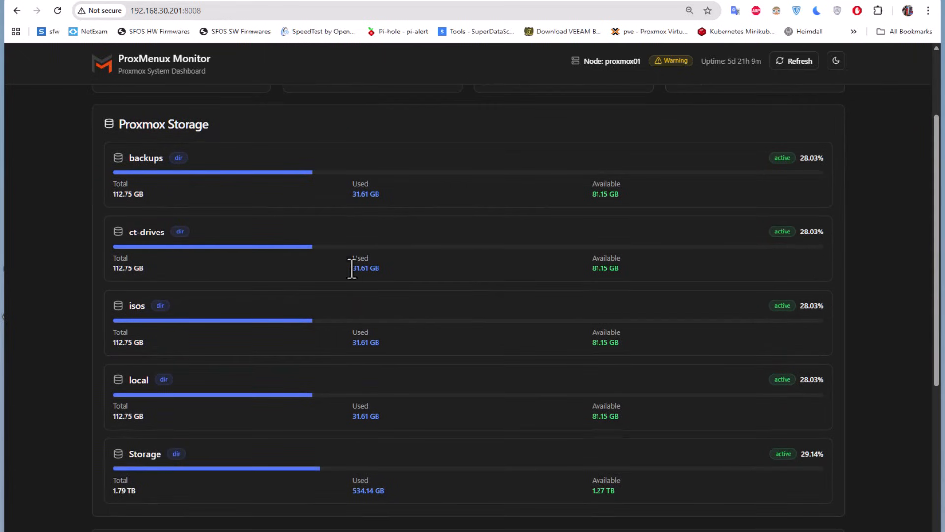
{"action": "scroll", "scroll_direction": "down", "scroll_amount": 3}
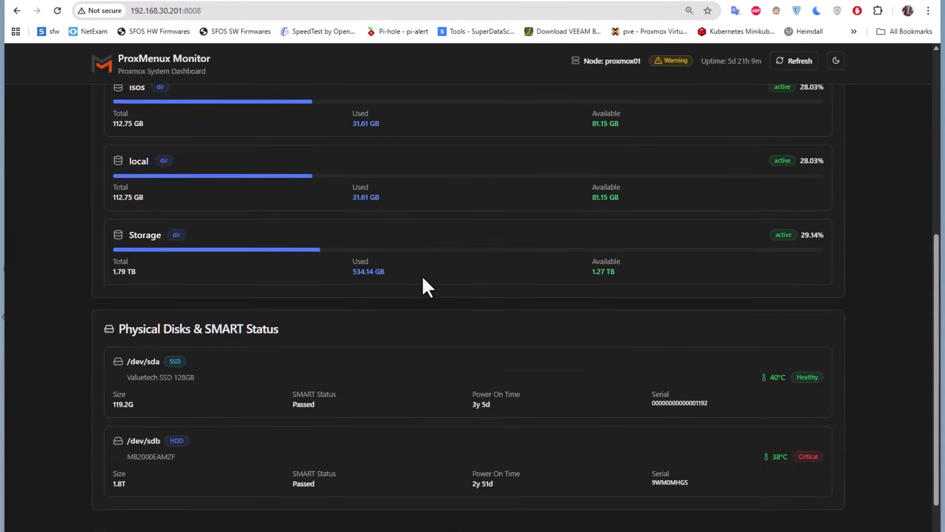
{"action": "scroll", "scroll_direction": "down", "scroll_amount": 3}
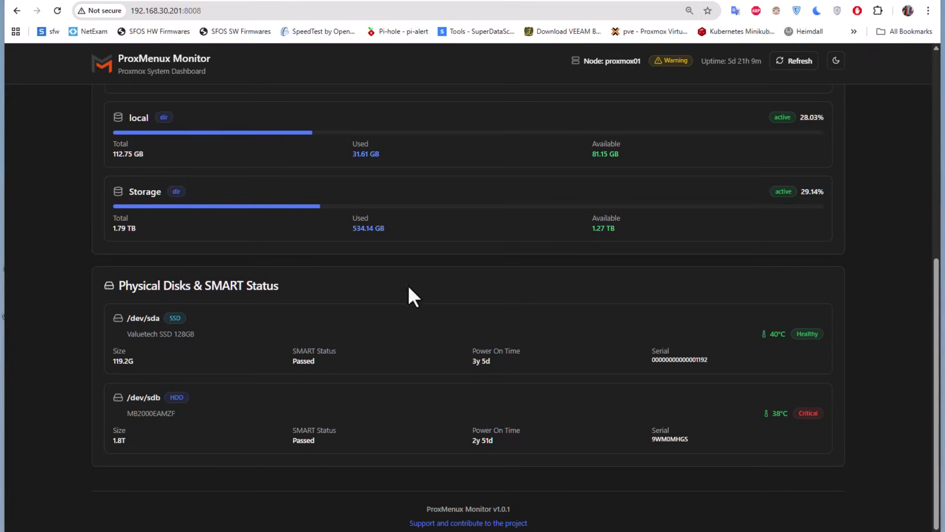
{"action": "mouse_move", "coordinate": [322, 299]}
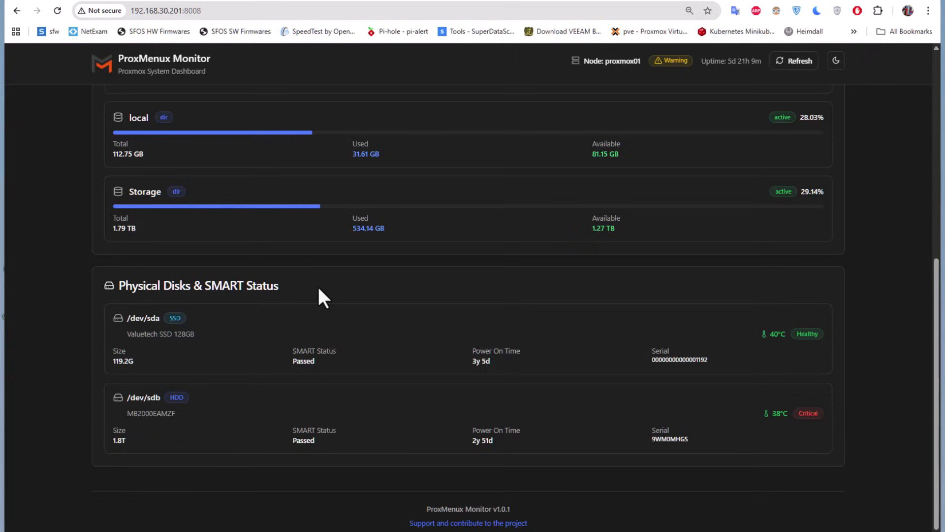
{"action": "mouse_move", "coordinate": [256, 304]}
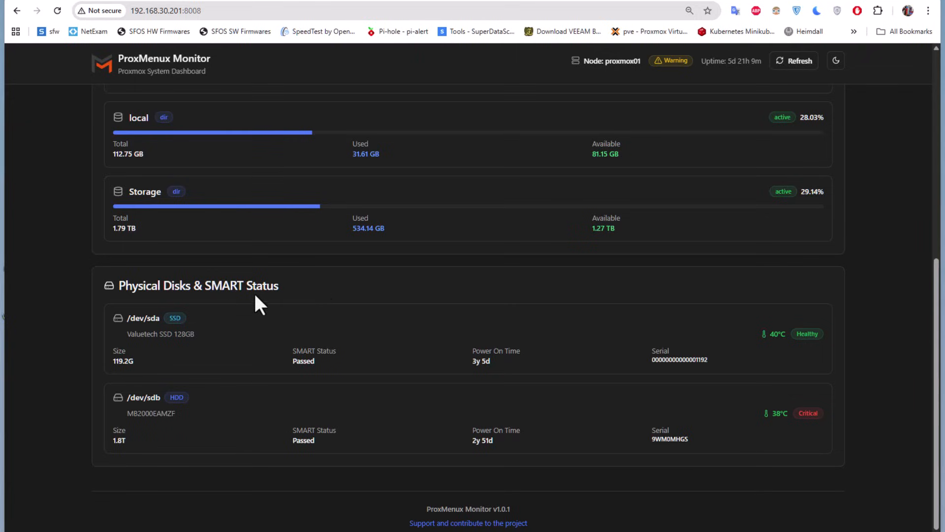
{"action": "mouse_move", "coordinate": [217, 491]}
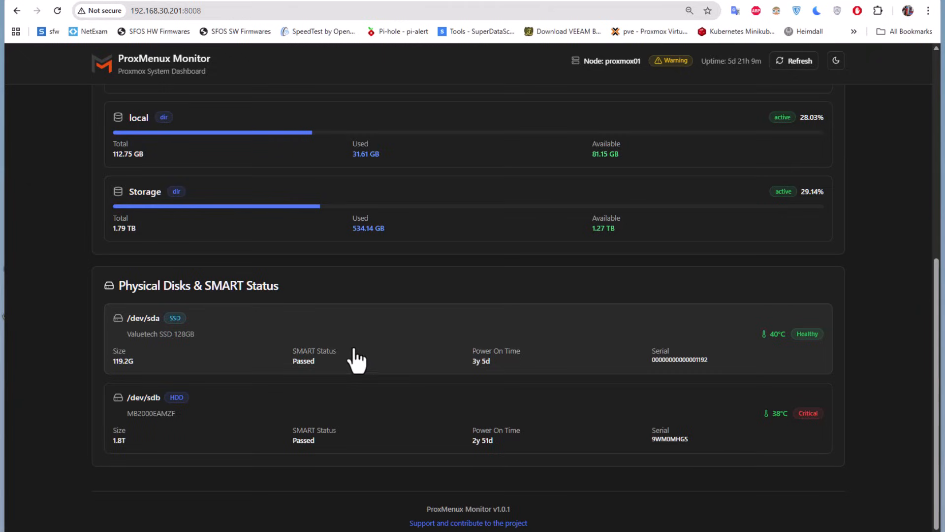
{"action": "mouse_move", "coordinate": [804, 350]}
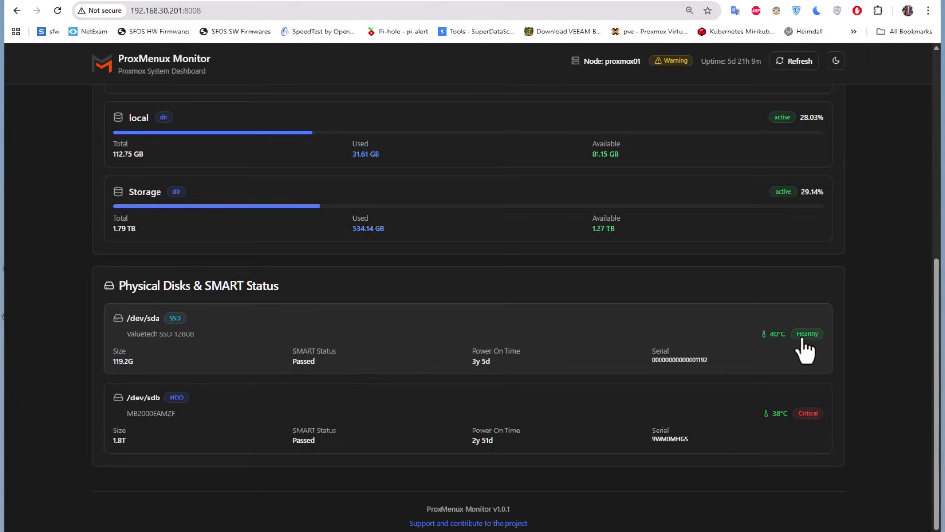
{"action": "mouse_move", "coordinate": [220, 467]}
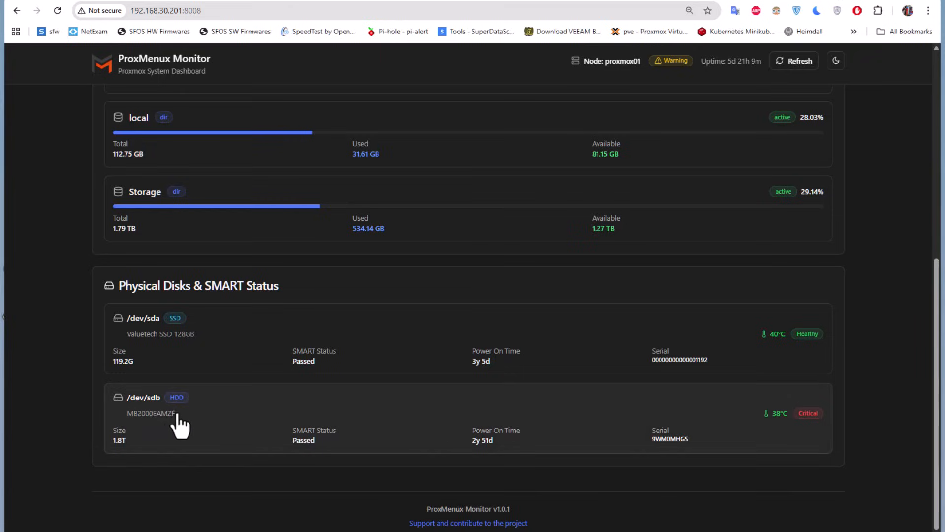
{"action": "mouse_move", "coordinate": [171, 449]}
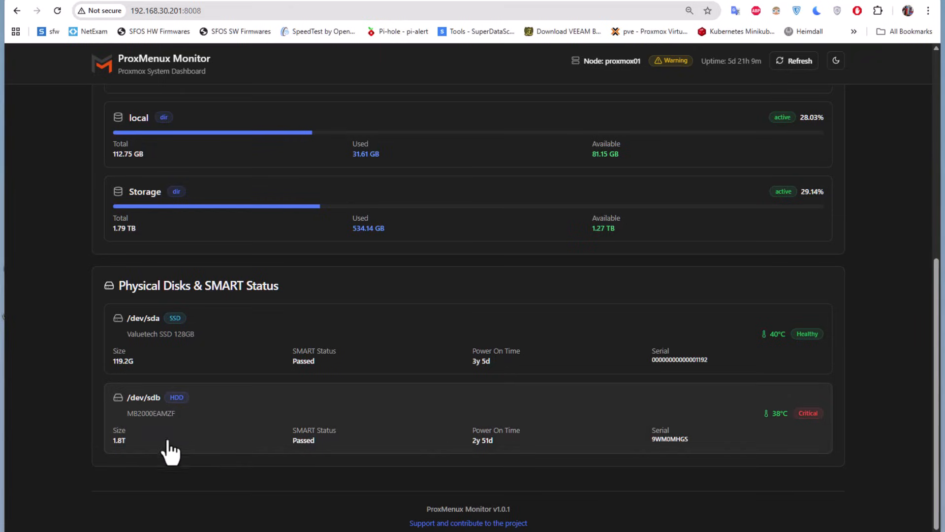
{"action": "mouse_move", "coordinate": [776, 422]}
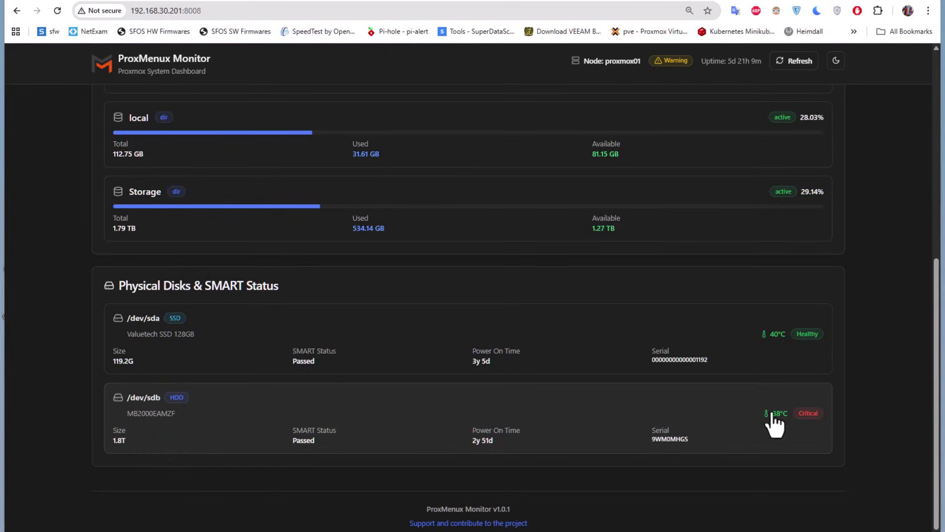
{"action": "mouse_move", "coordinate": [624, 468]}
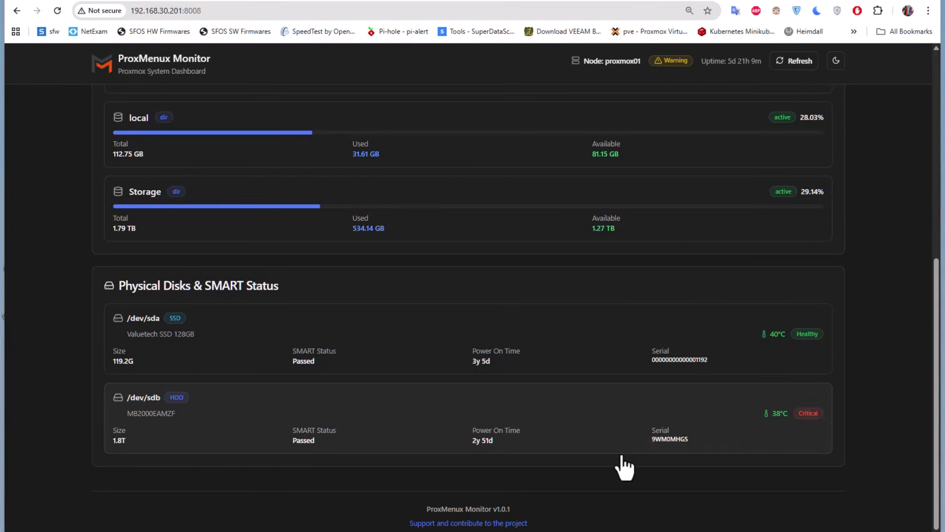
{"action": "mouse_move", "coordinate": [395, 412]}
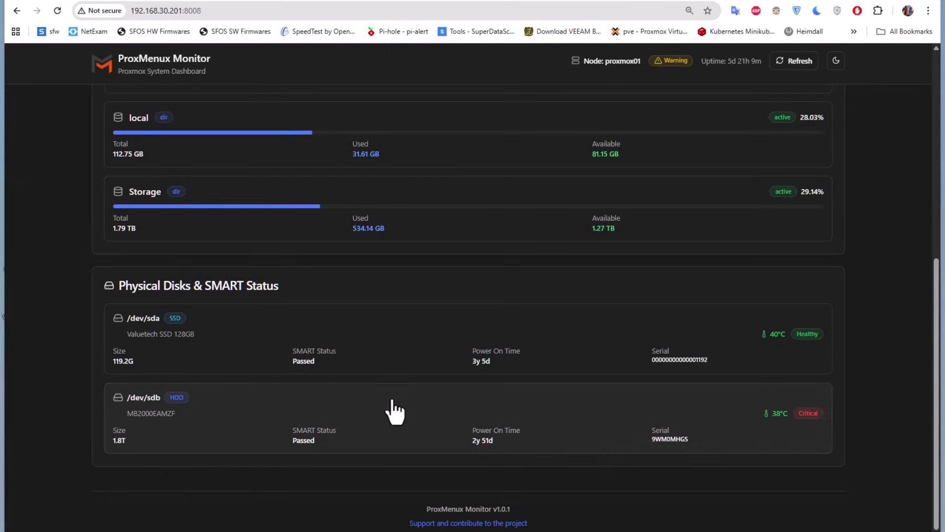
{"action": "mouse_move", "coordinate": [228, 346]}
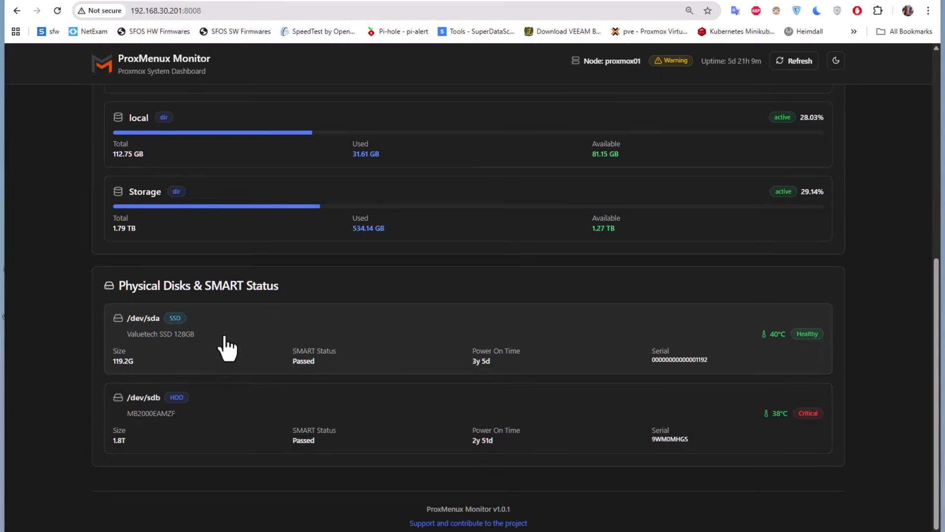
{"action": "mouse_move", "coordinate": [264, 332]}
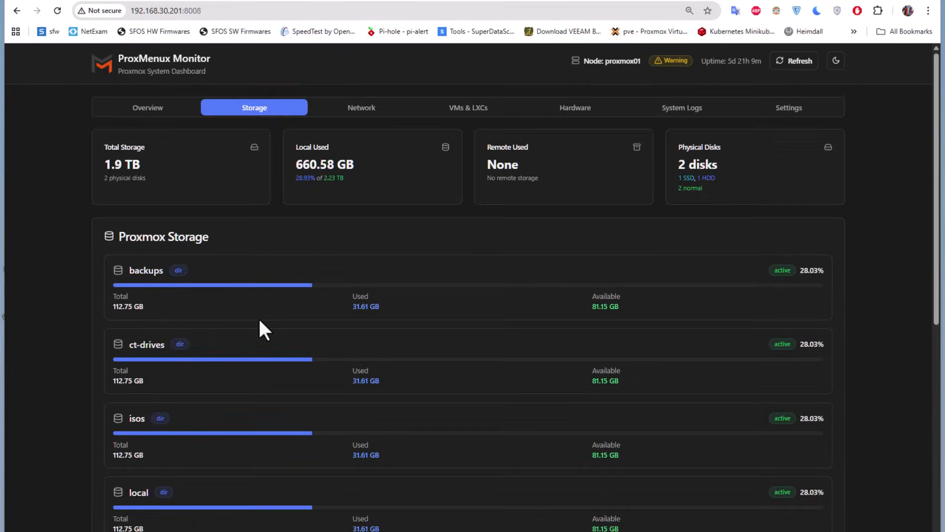
{"action": "mouse_move", "coordinate": [389, 241]}
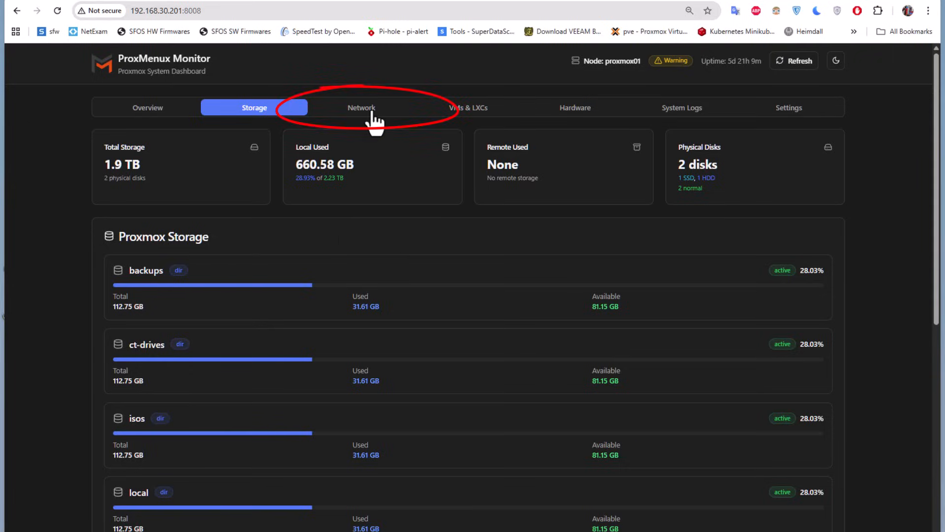
- Review Network traffic totals, four active interfaces, the traffic chart and bridge interfaces
{"action": "left_click", "coordinate": [361, 107]}
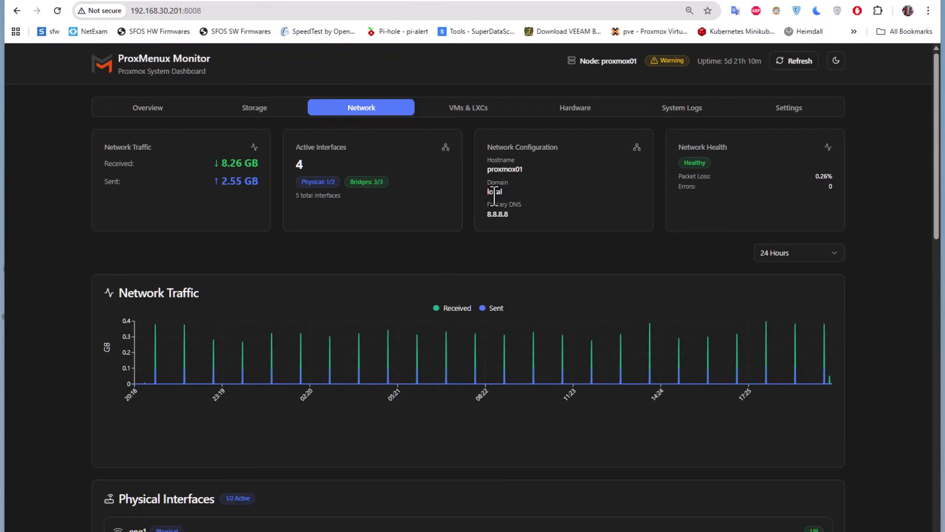
{"action": "mouse_move", "coordinate": [140, 207]}
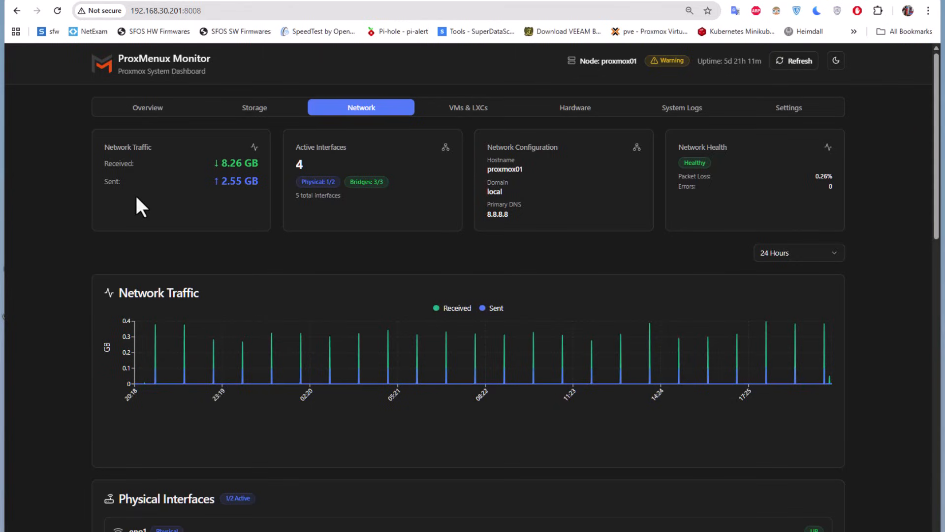
{"action": "mouse_move", "coordinate": [131, 219]}
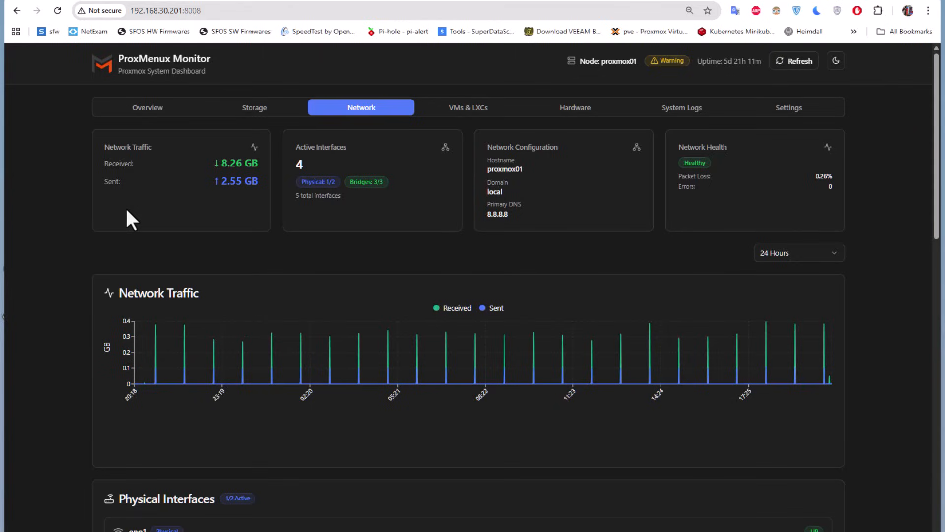
{"action": "mouse_move", "coordinate": [346, 216]}
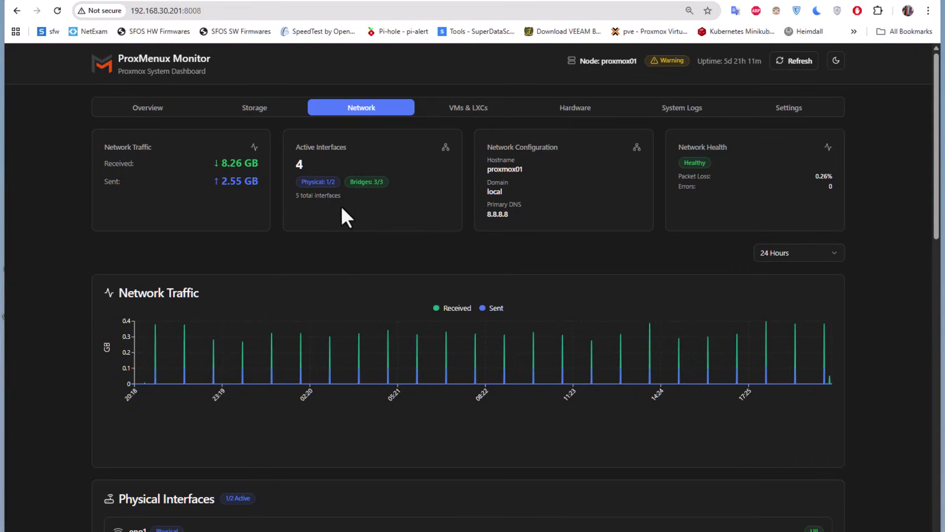
{"action": "mouse_move", "coordinate": [342, 282]}
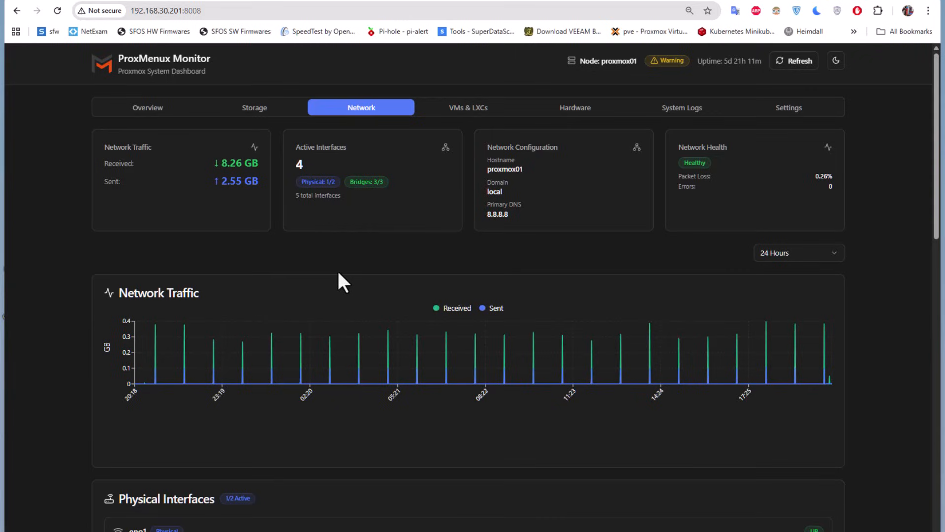
{"action": "mouse_move", "coordinate": [381, 262]}
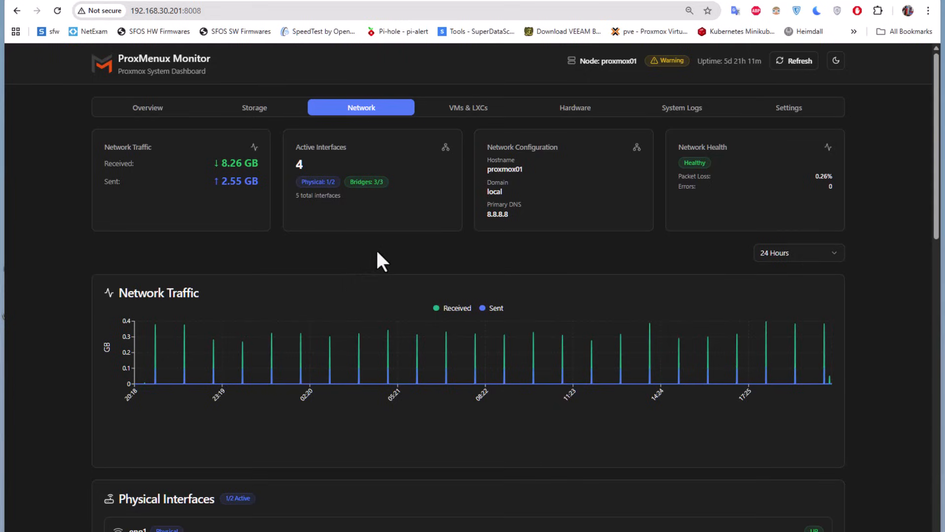
{"action": "mouse_move", "coordinate": [722, 267]}
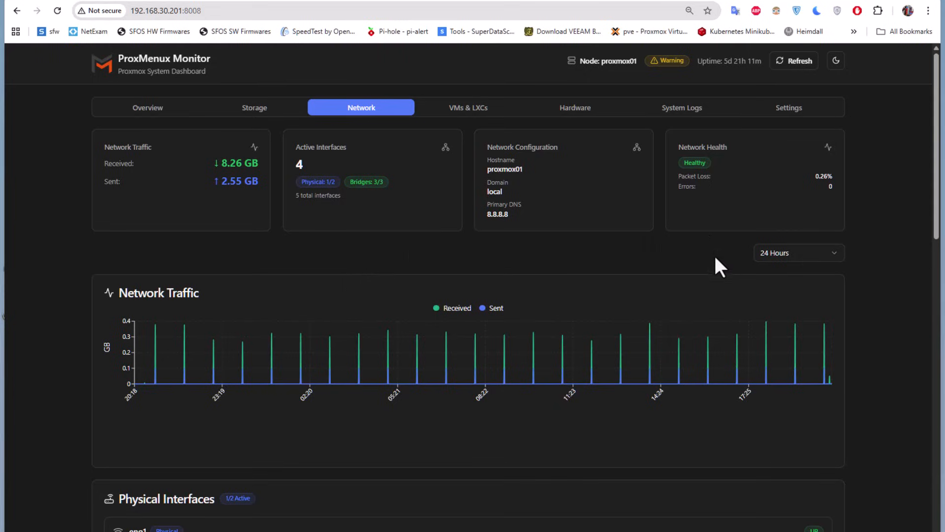
{"action": "scroll", "scroll_direction": "down", "scroll_amount": 3}
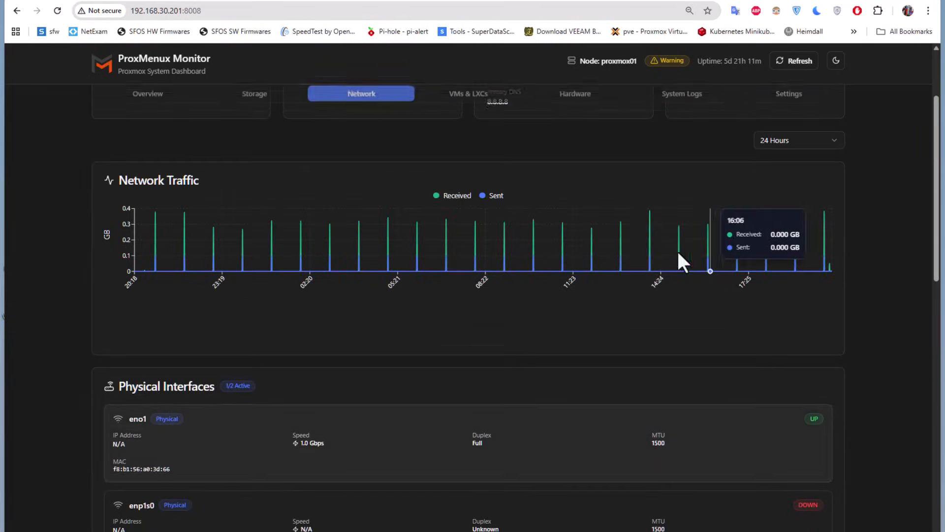
{"action": "scroll", "scroll_direction": "down", "scroll_amount": 3}
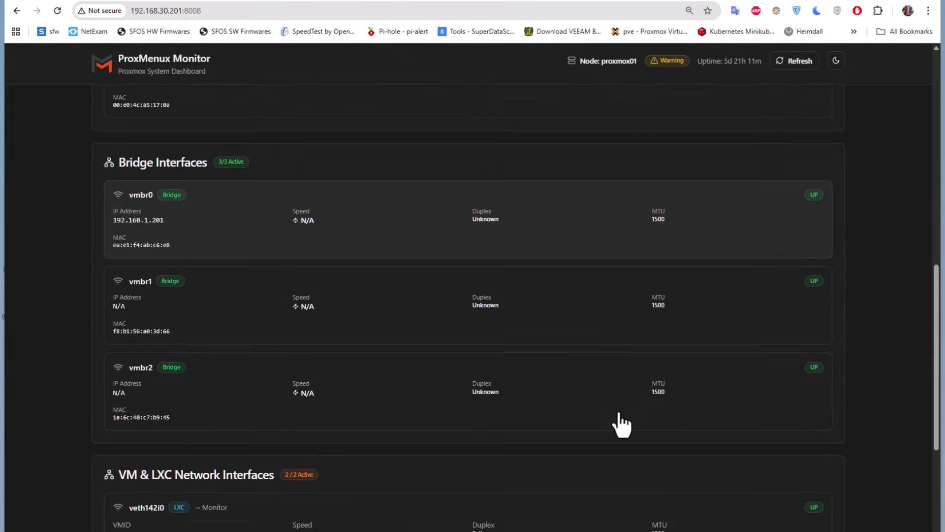
{"action": "scroll", "scroll_direction": "down", "scroll_amount": 3}
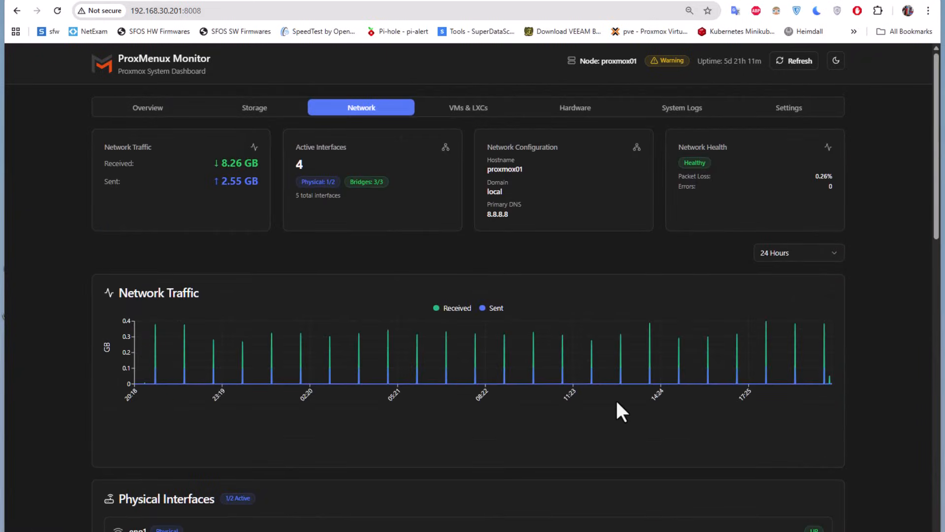
{"action": "mouse_move", "coordinate": [476, 127]}
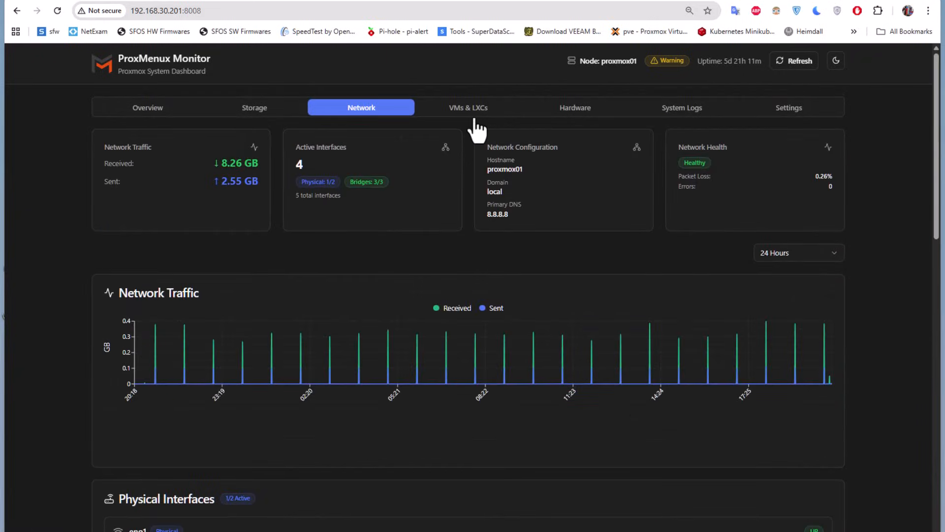
- Scroll the 70-guest VMs & LXCs list down to the running Monitor container 142
{"action": "left_click", "coordinate": [472, 107]}
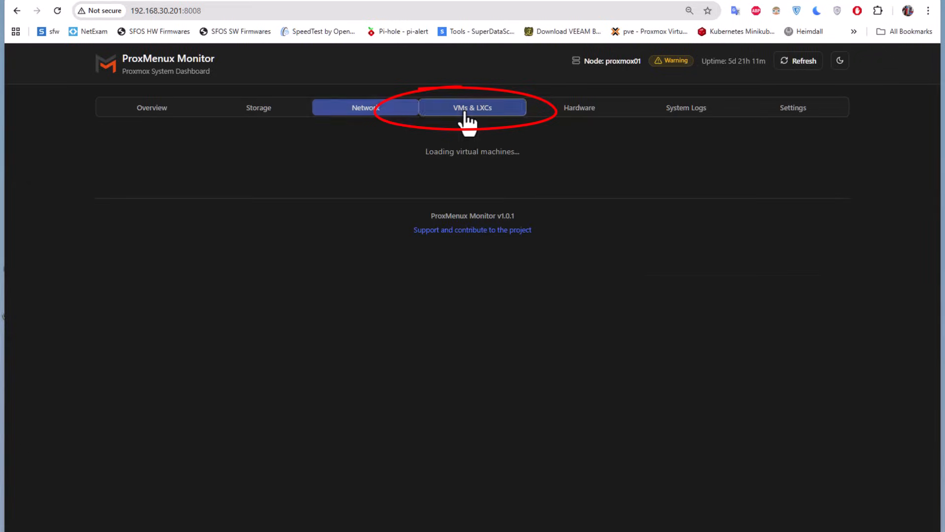
{"action": "left_click", "coordinate": [471, 107]}
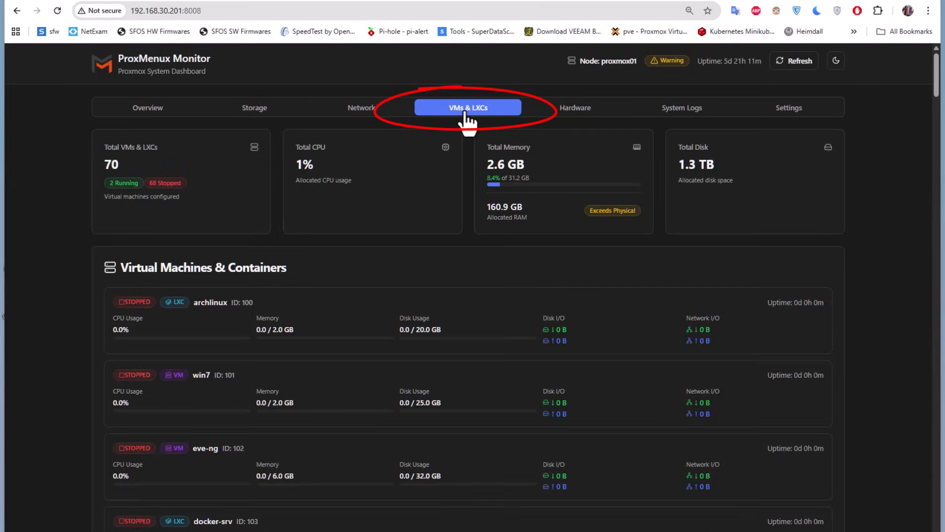
{"action": "mouse_move", "coordinate": [422, 295]}
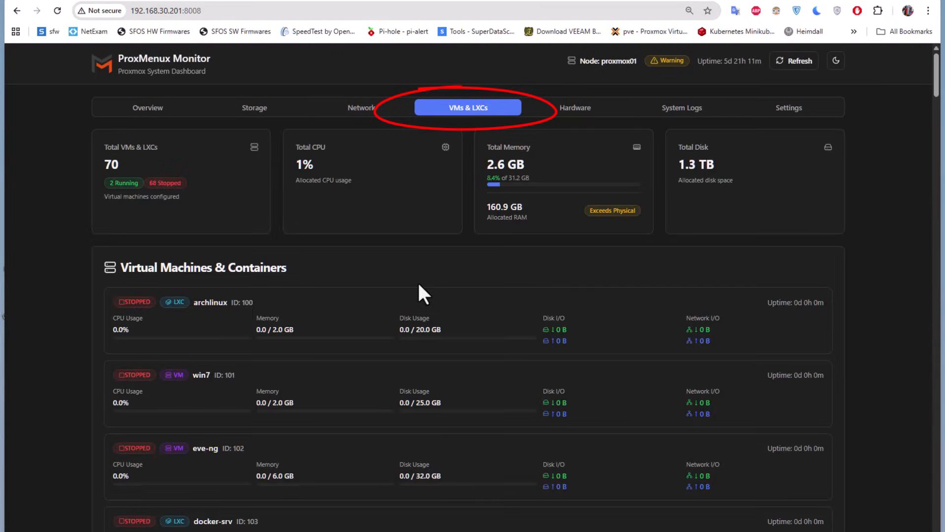
{"action": "mouse_move", "coordinate": [434, 316]}
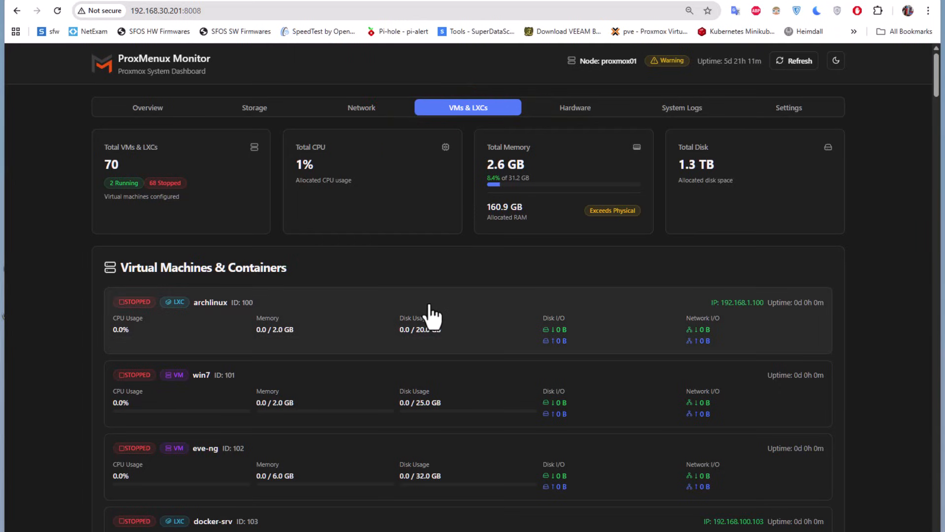
{"action": "scroll", "scroll_direction": "down", "scroll_amount": 3}
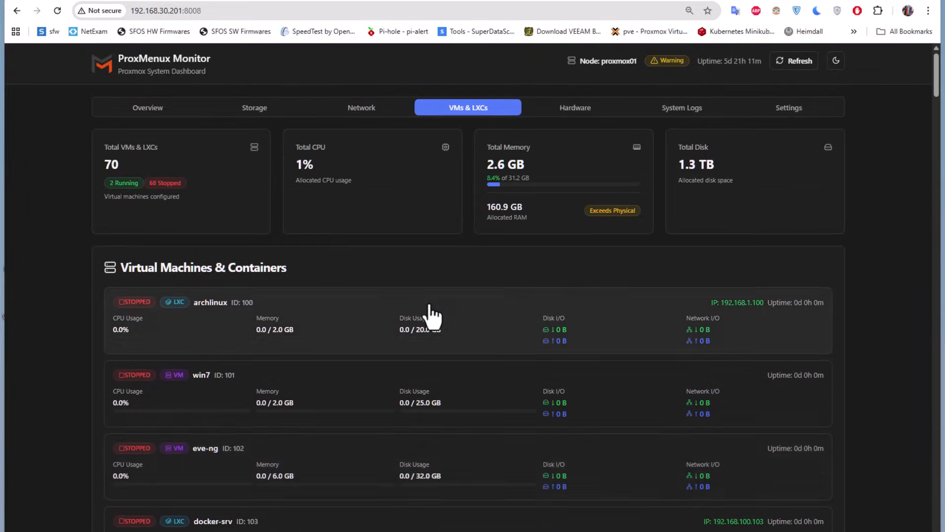
{"action": "scroll", "scroll_direction": "down", "scroll_amount": 3}
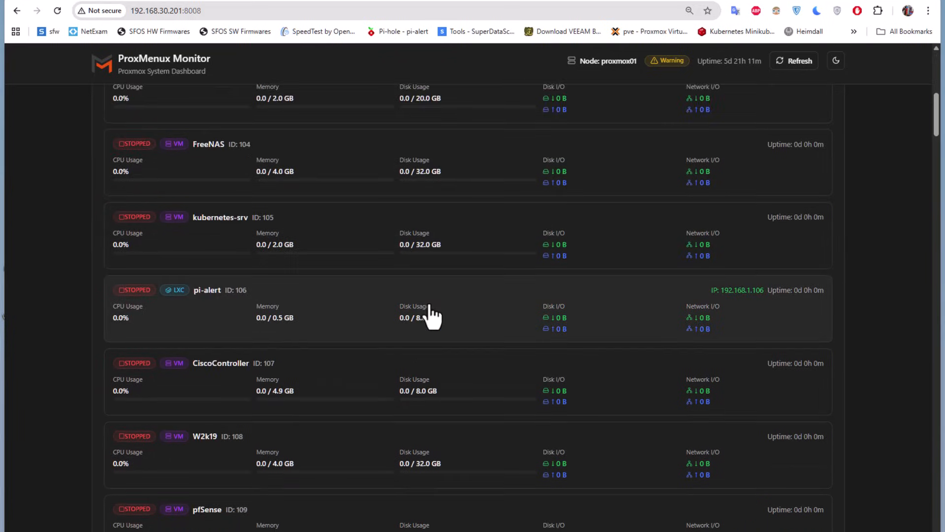
{"action": "scroll", "scroll_direction": "down", "scroll_amount": 3}
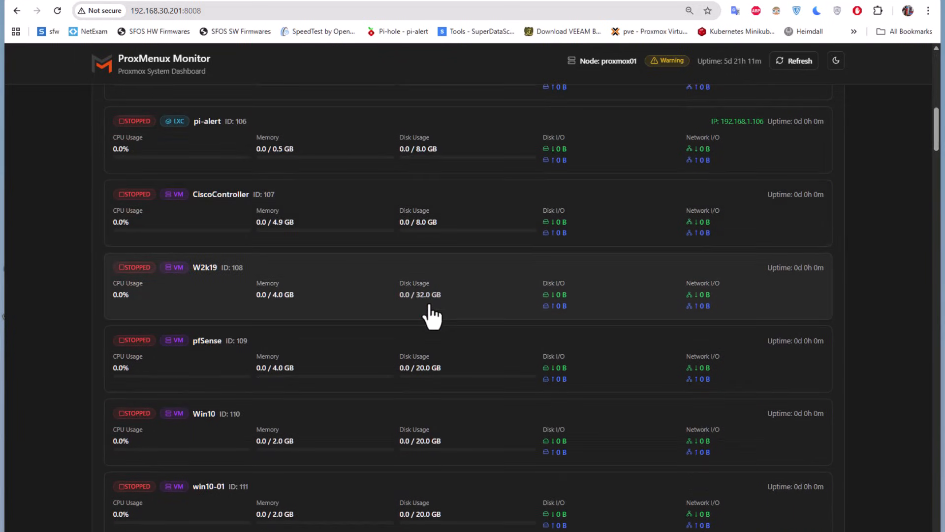
{"action": "scroll", "scroll_direction": "down", "scroll_amount": 3}
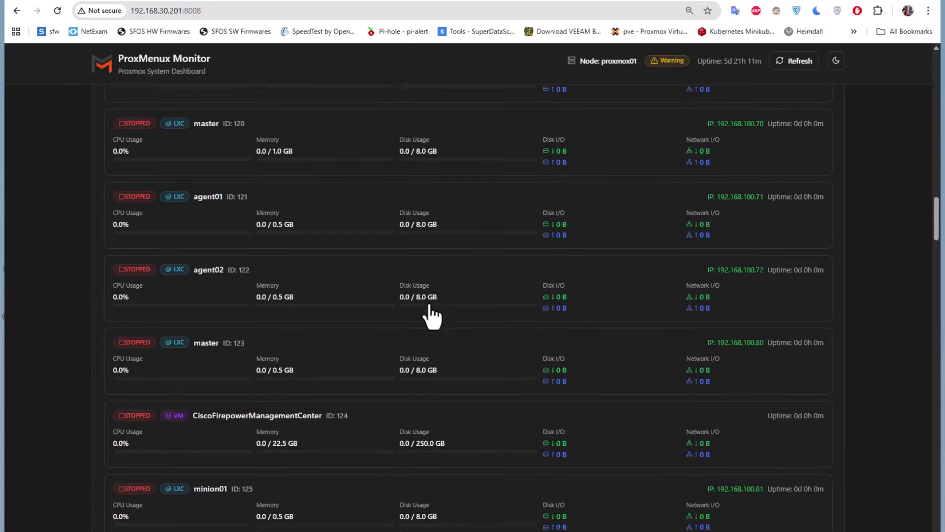
{"action": "scroll", "scroll_direction": "down", "scroll_amount": 3}
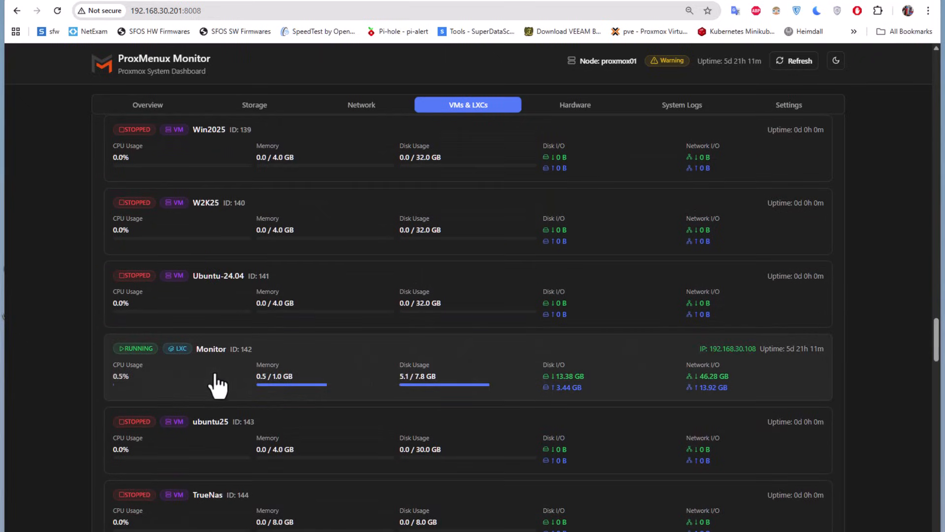
{"action": "mouse_move", "coordinate": [190, 371]}
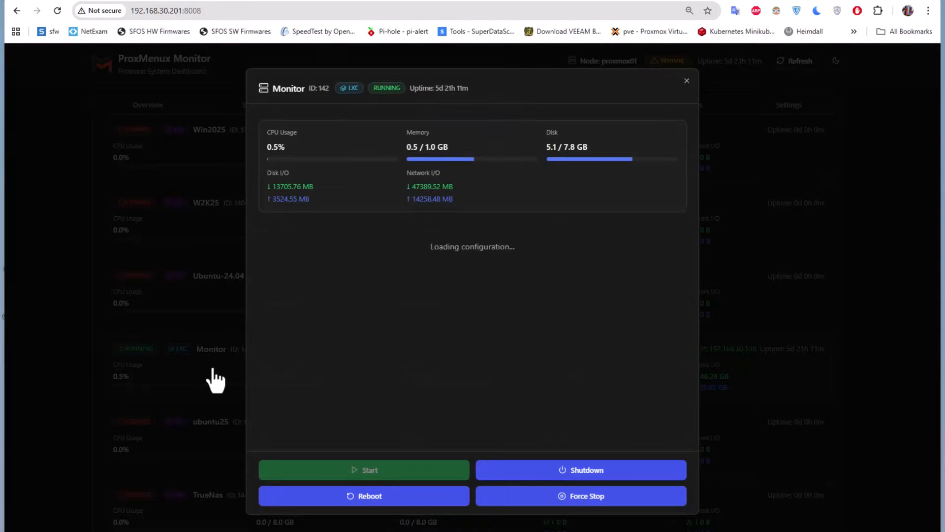
{"action": "mouse_move", "coordinate": [291, 238]}
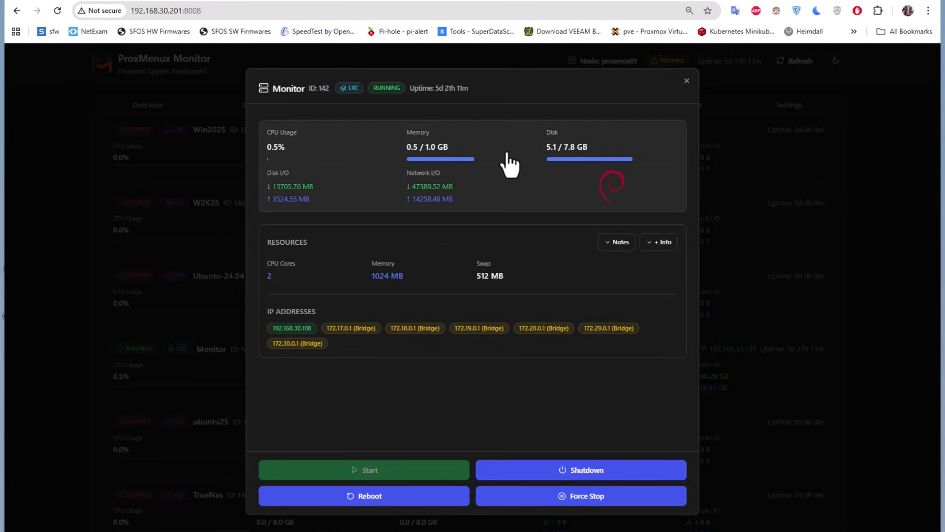
{"action": "mouse_move", "coordinate": [637, 293]}
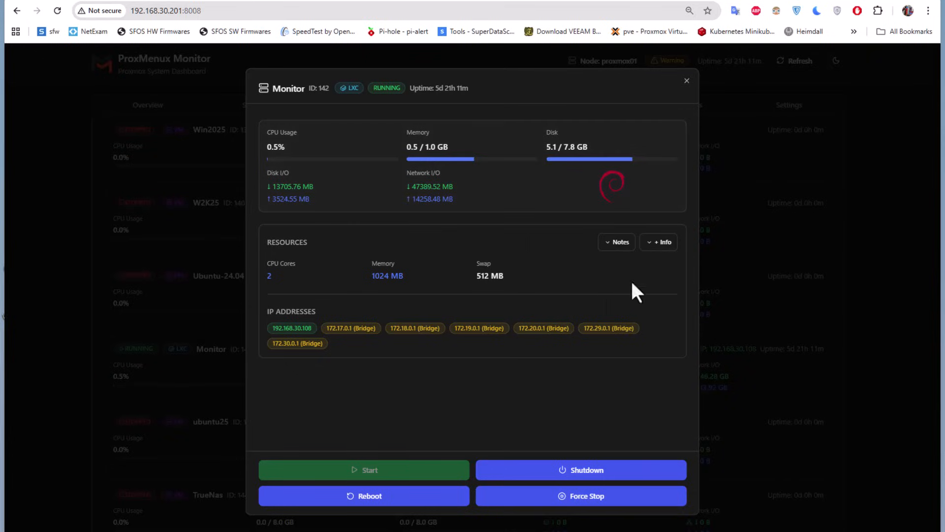
{"action": "mouse_move", "coordinate": [615, 281]}
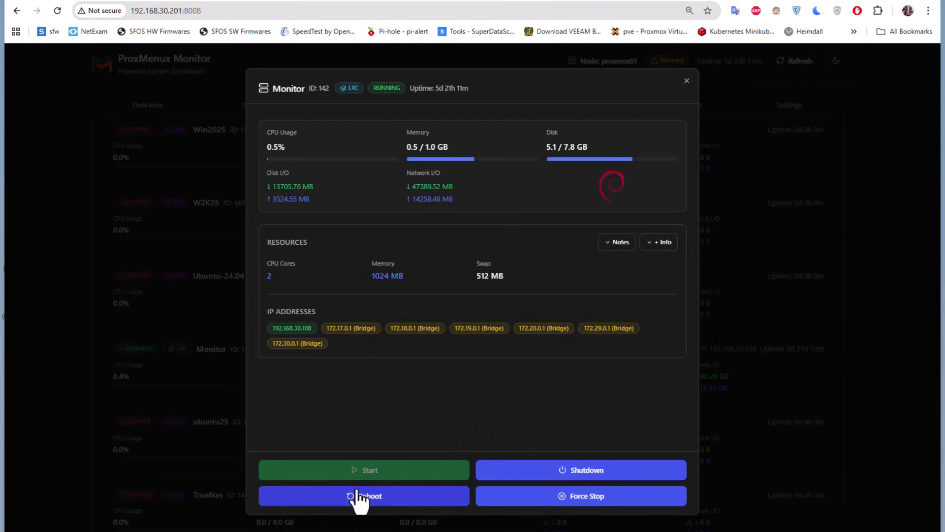
{"action": "mouse_move", "coordinate": [402, 353]}
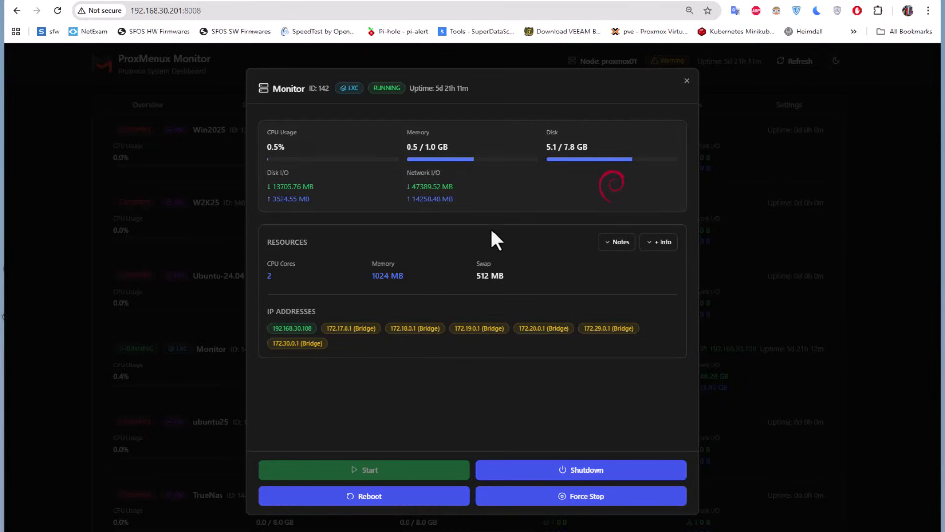
{"action": "mouse_move", "coordinate": [670, 272]}
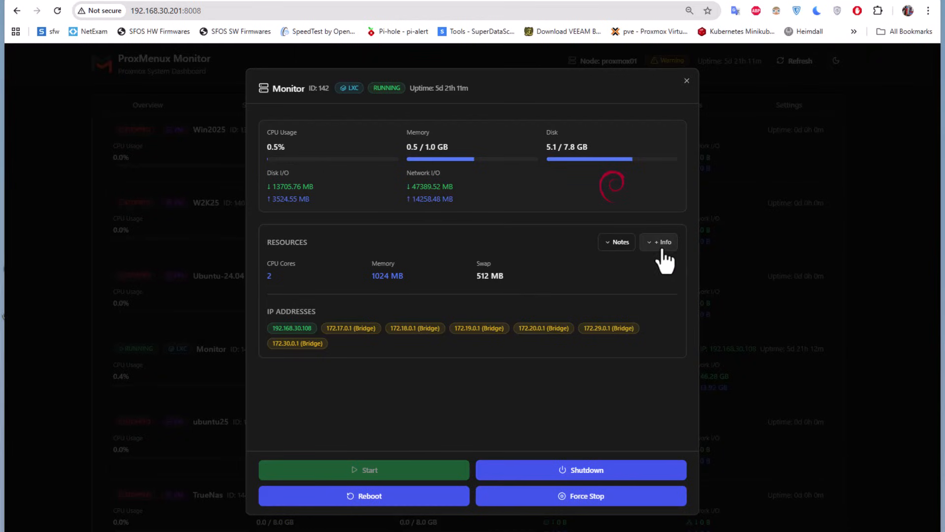
- Expand '+ Info' and review the container's root disk, network interface, DNS and hostname
{"action": "left_click", "coordinate": [659, 243]}
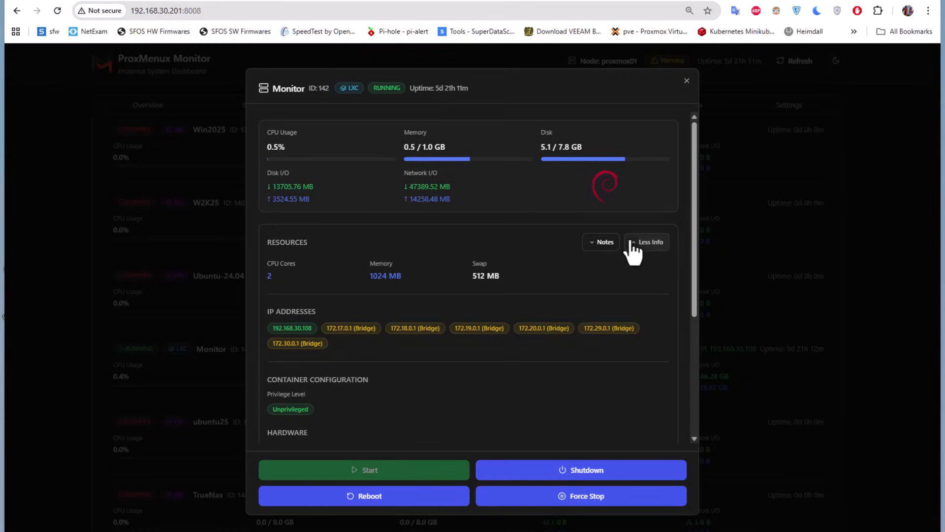
{"action": "mouse_move", "coordinate": [700, 279]}
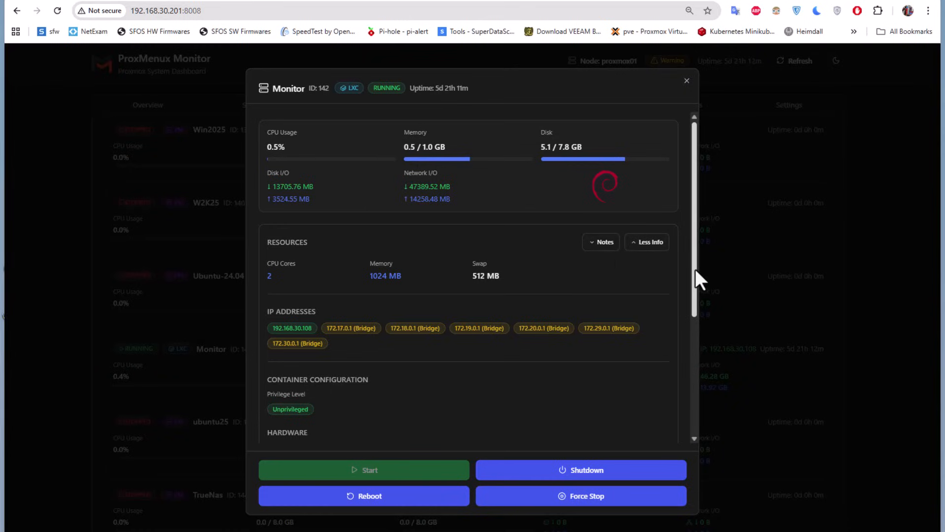
{"action": "scroll", "scroll_direction": "down", "scroll_amount": 3}
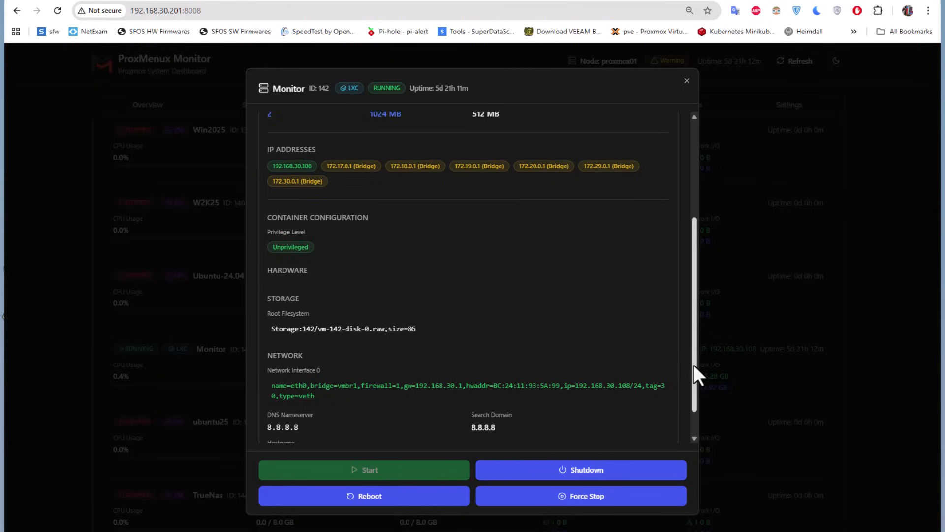
{"action": "mouse_move", "coordinate": [452, 345]}
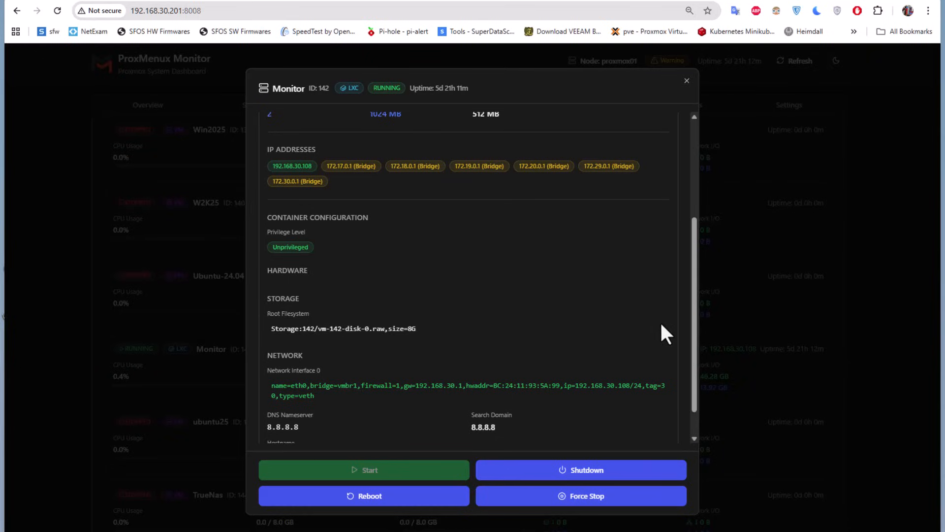
{"action": "scroll", "scroll_direction": "down", "scroll_amount": 3}
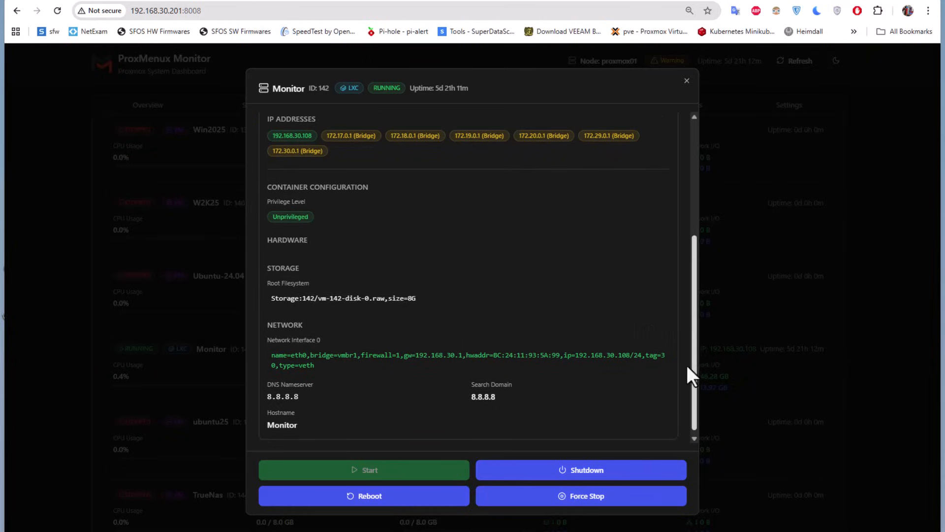
{"action": "scroll", "scroll_direction": "down", "scroll_amount": 3}
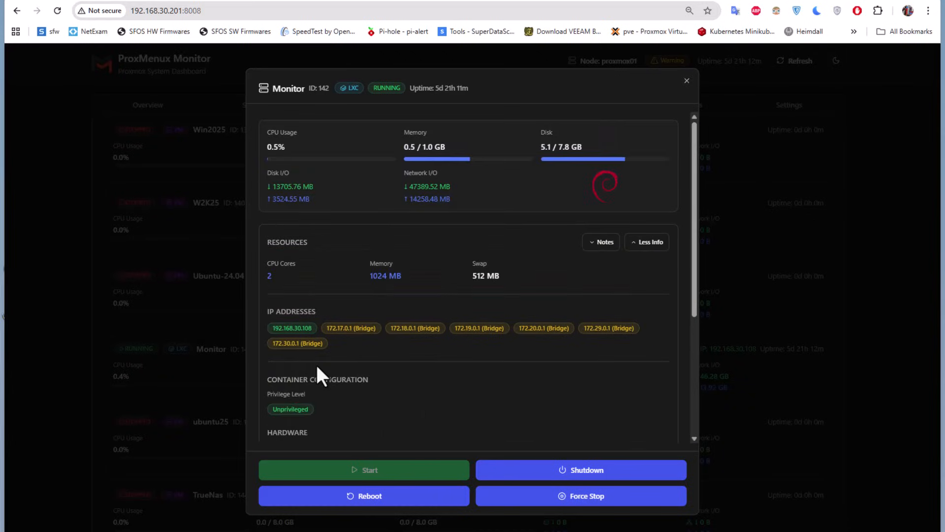
{"action": "mouse_move", "coordinate": [315, 429]}
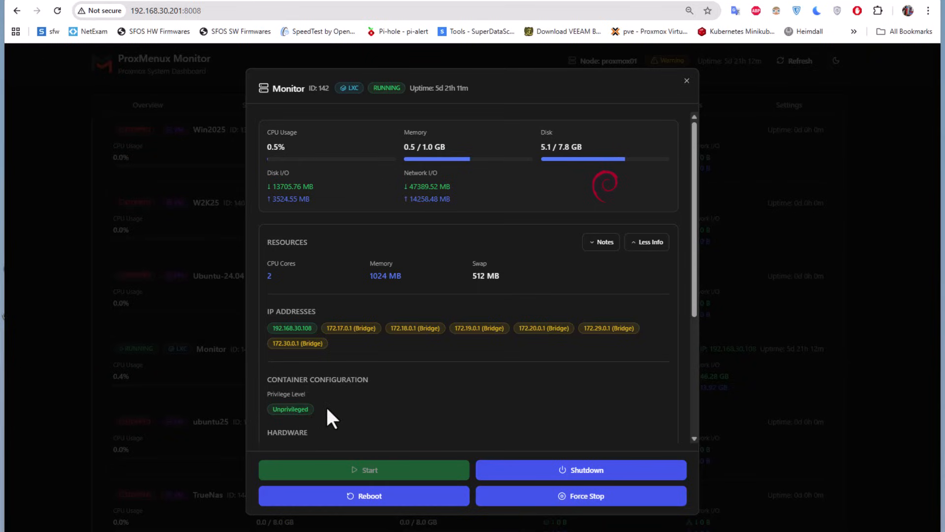
{"action": "mouse_move", "coordinate": [326, 283]}
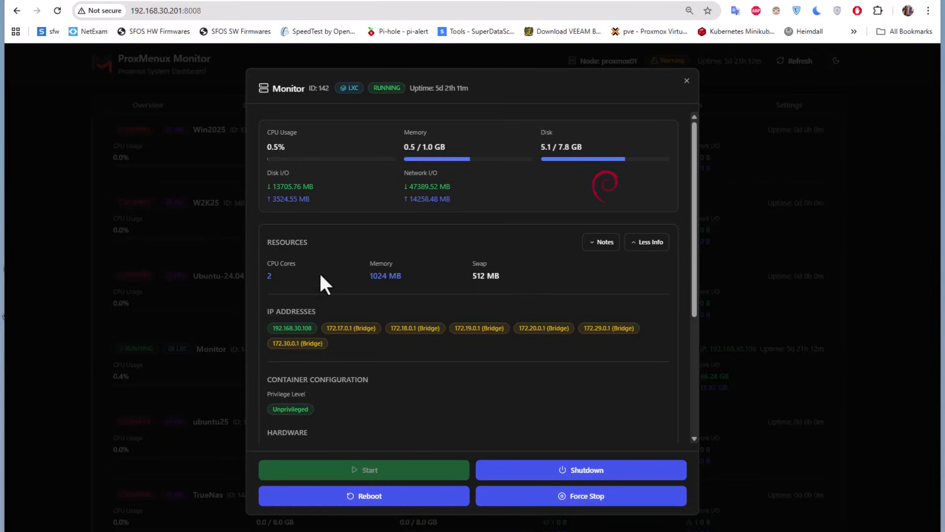
{"action": "mouse_move", "coordinate": [519, 351]}
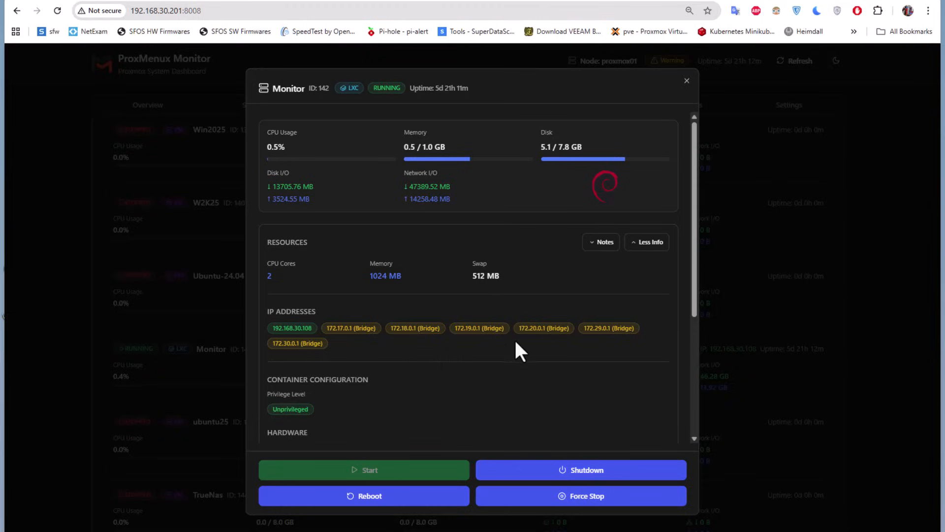
{"action": "mouse_move", "coordinate": [613, 331]}
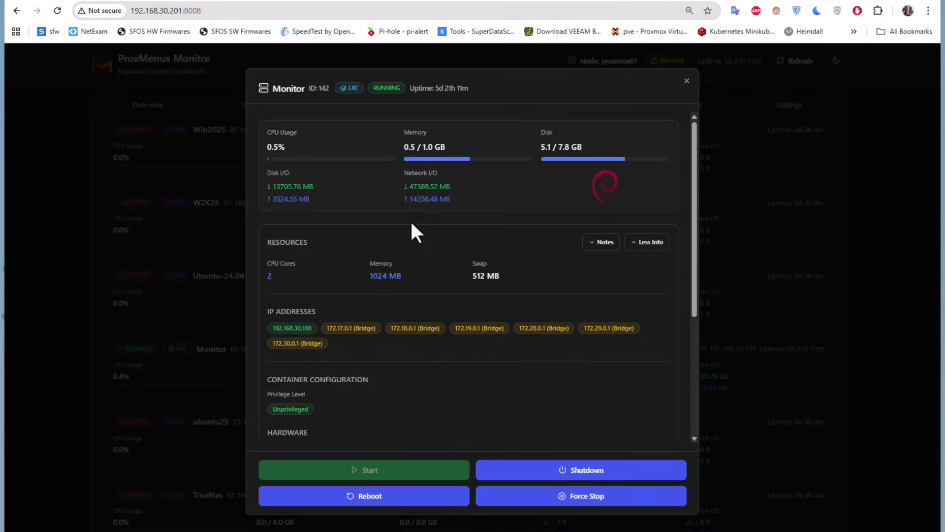
{"action": "mouse_move", "coordinate": [434, 130]}
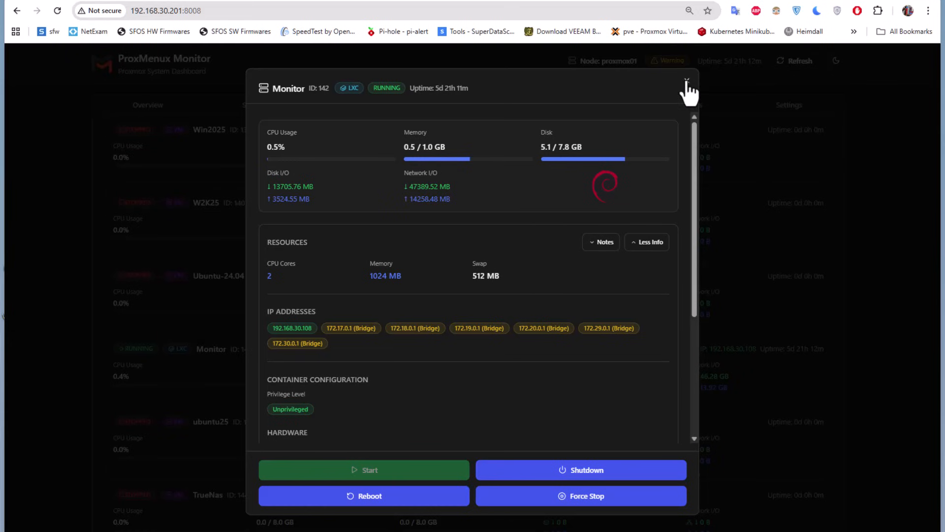
{"action": "left_click", "coordinate": [687, 83]}
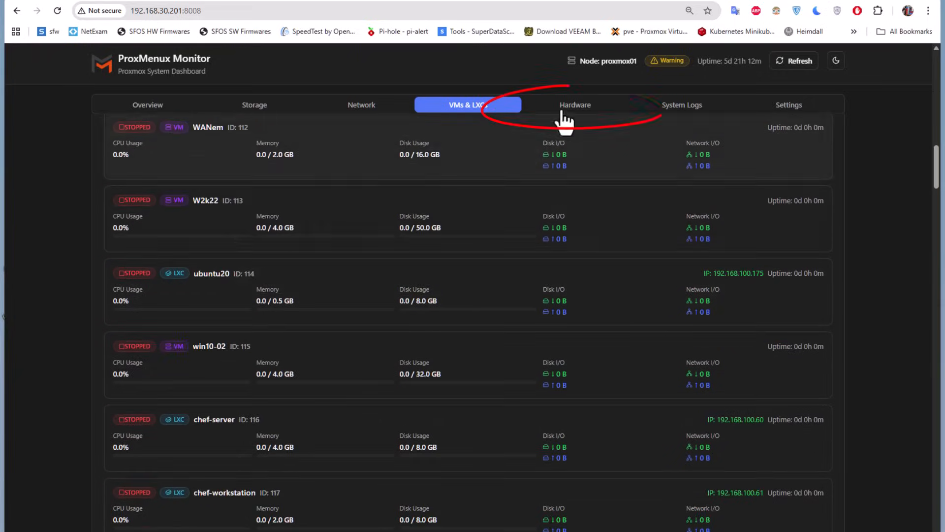
{"action": "left_click", "coordinate": [573, 104]}
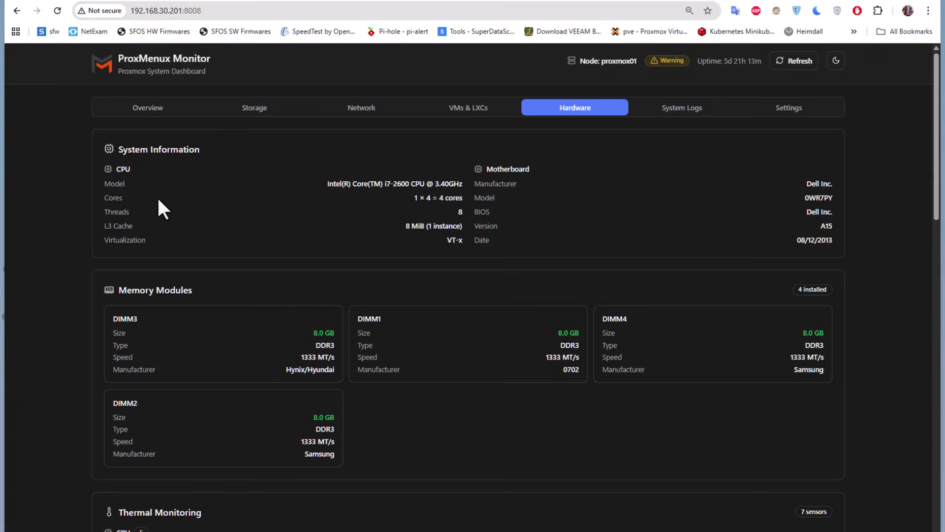
{"action": "mouse_move", "coordinate": [280, 352]}
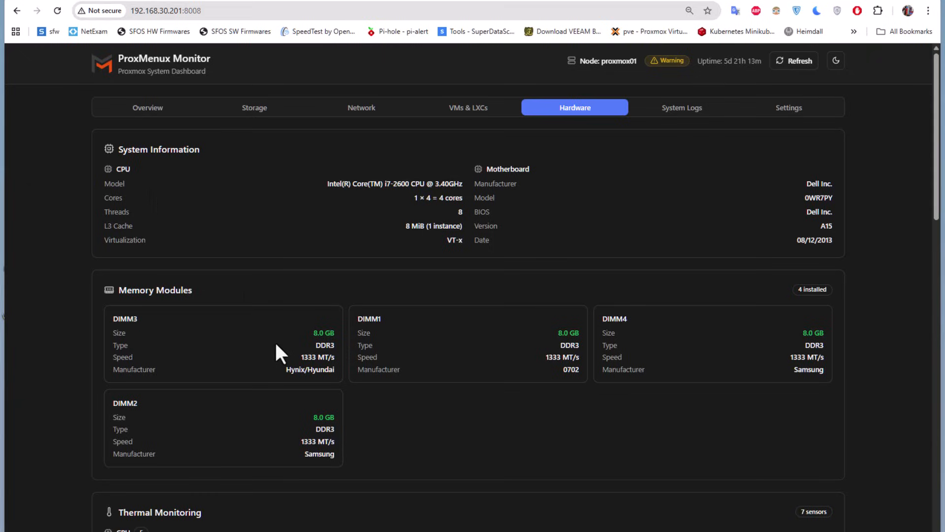
{"action": "scroll", "scroll_direction": "down", "scroll_amount": 3}
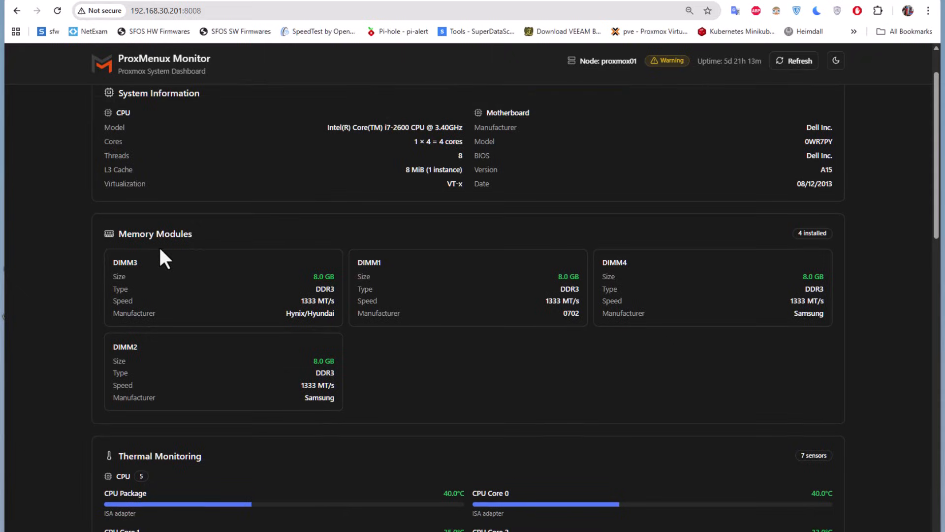
{"action": "mouse_move", "coordinate": [284, 403]}
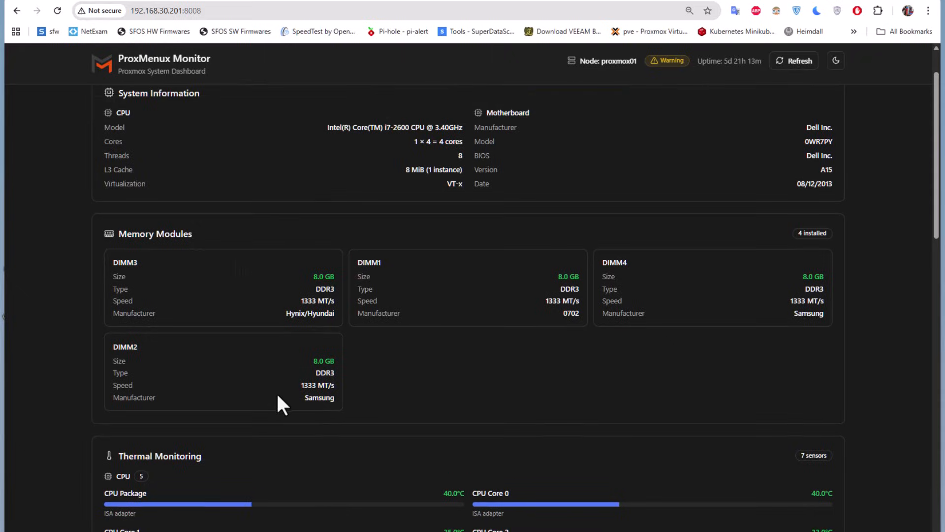
{"action": "scroll", "scroll_direction": "down", "scroll_amount": 3}
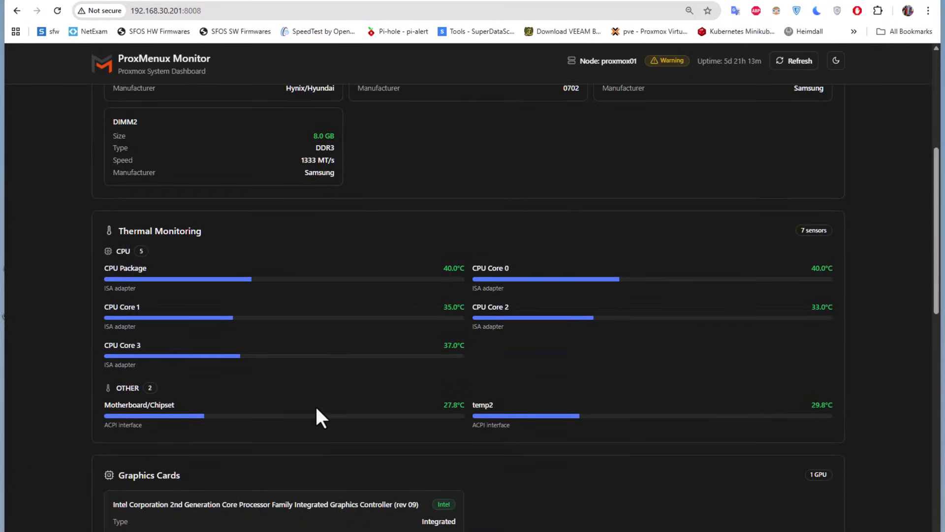
{"action": "mouse_move", "coordinate": [227, 259]}
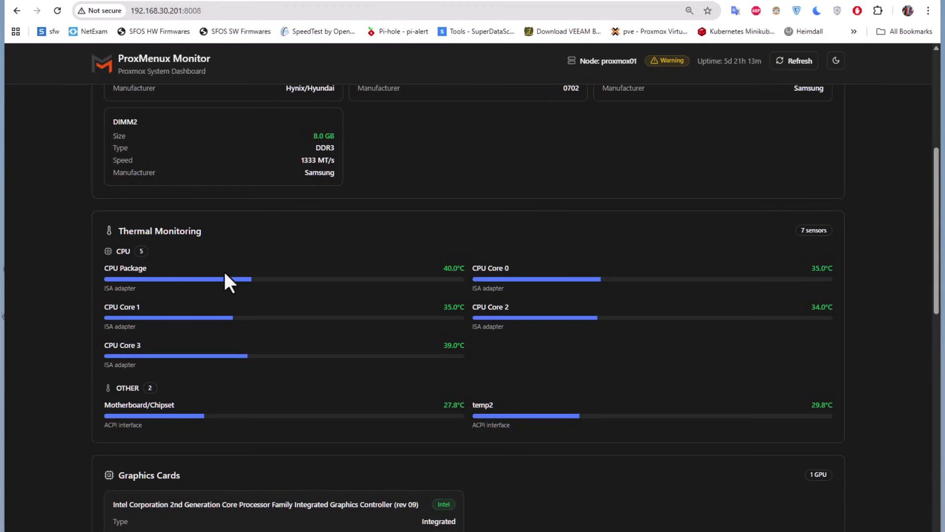
{"action": "mouse_move", "coordinate": [213, 332]}
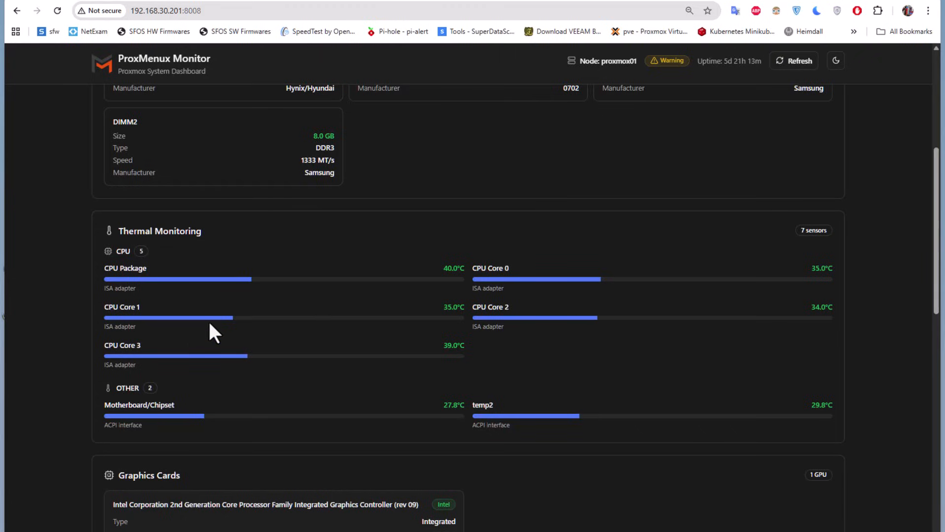
{"action": "mouse_move", "coordinate": [519, 334]}
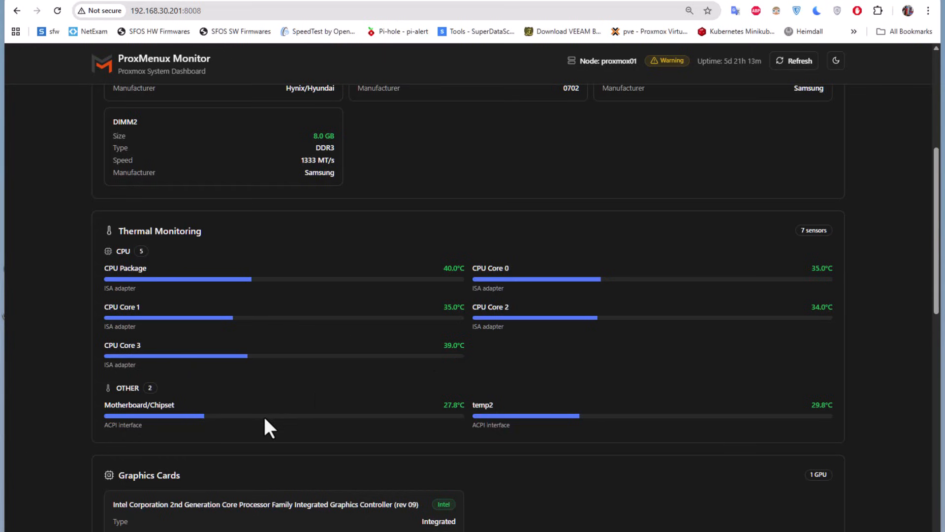
{"action": "scroll", "scroll_direction": "down", "scroll_amount": 3}
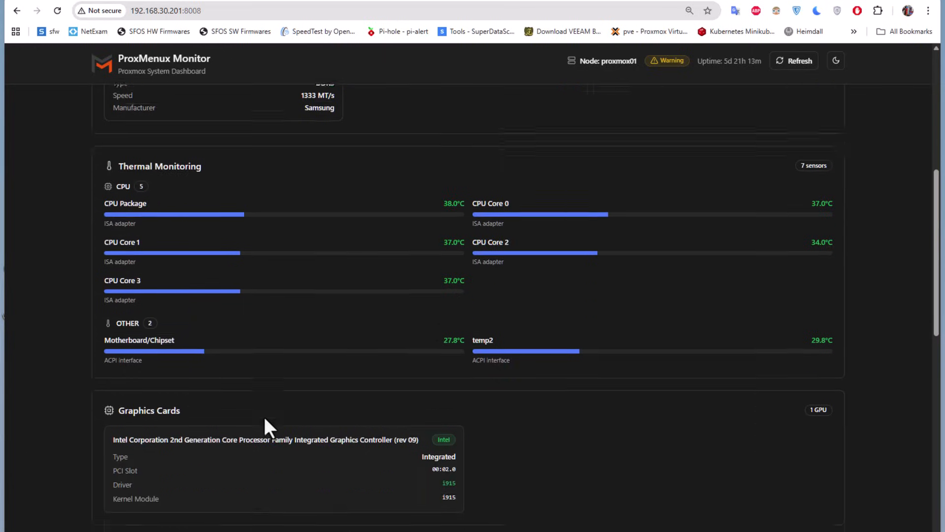
{"action": "scroll", "scroll_direction": "down", "scroll_amount": 3}
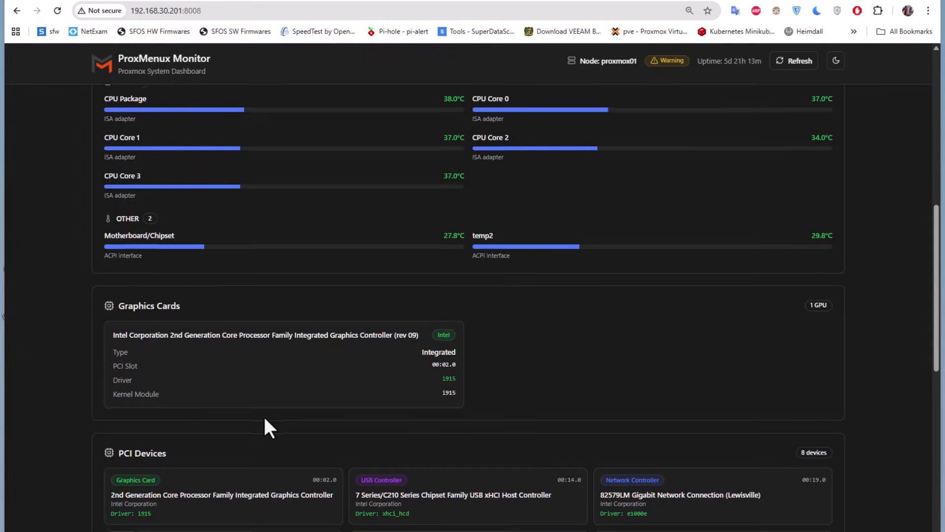
{"action": "scroll", "scroll_direction": "down", "scroll_amount": 3}
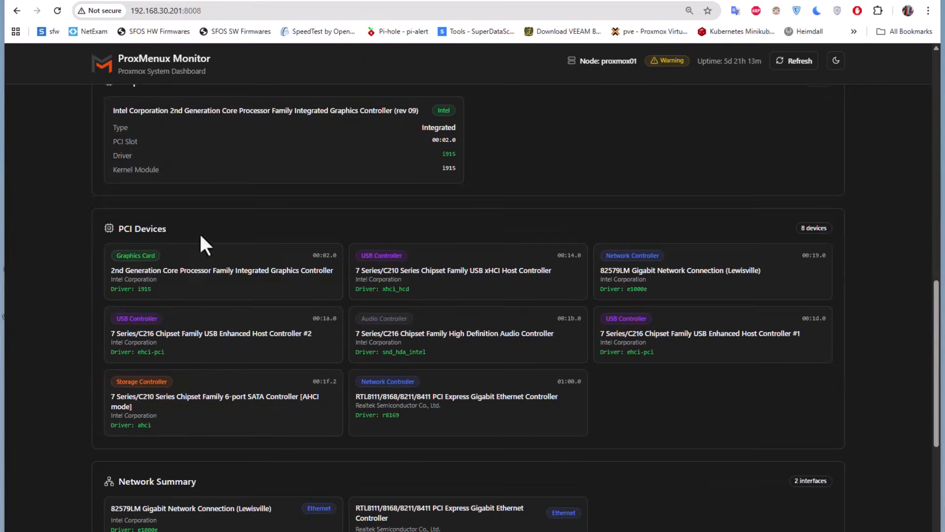
{"action": "scroll", "scroll_direction": "down", "scroll_amount": 3}
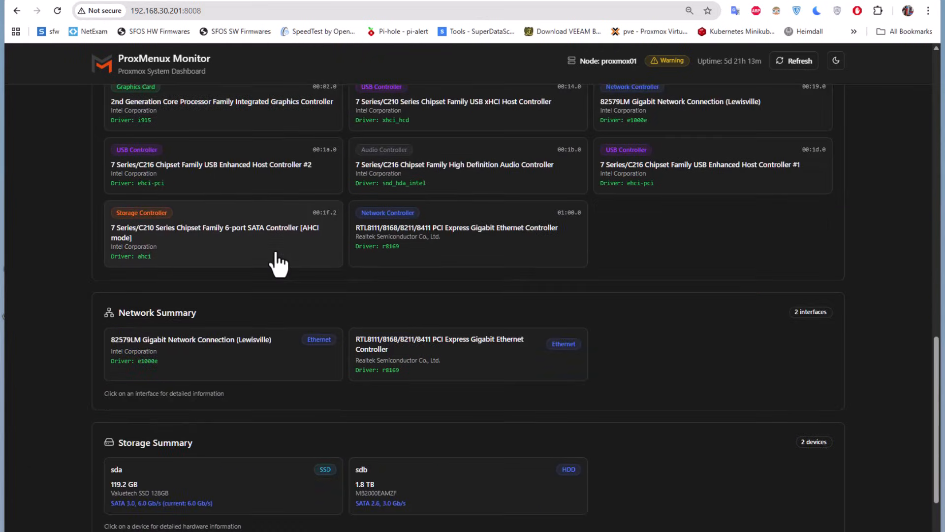
{"action": "scroll", "scroll_direction": "down", "scroll_amount": 3}
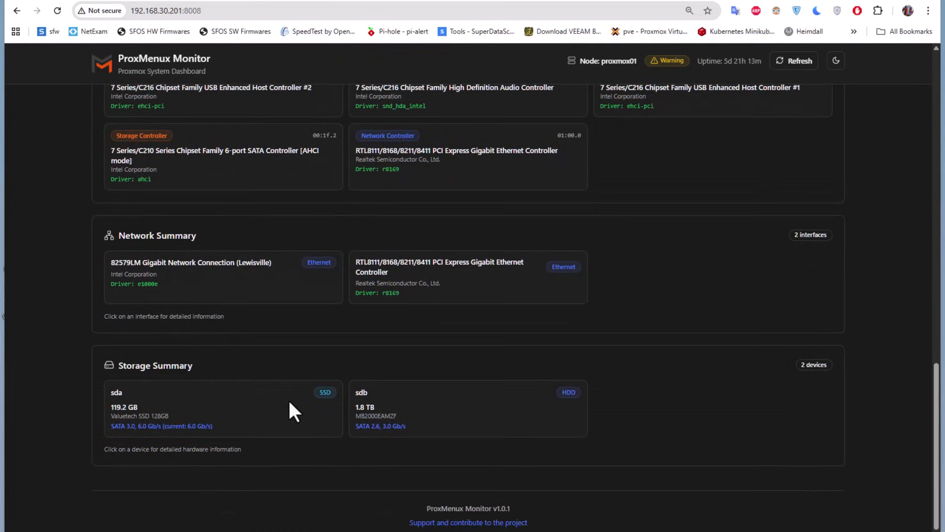
{"action": "left_click", "coordinate": [573, 104]}
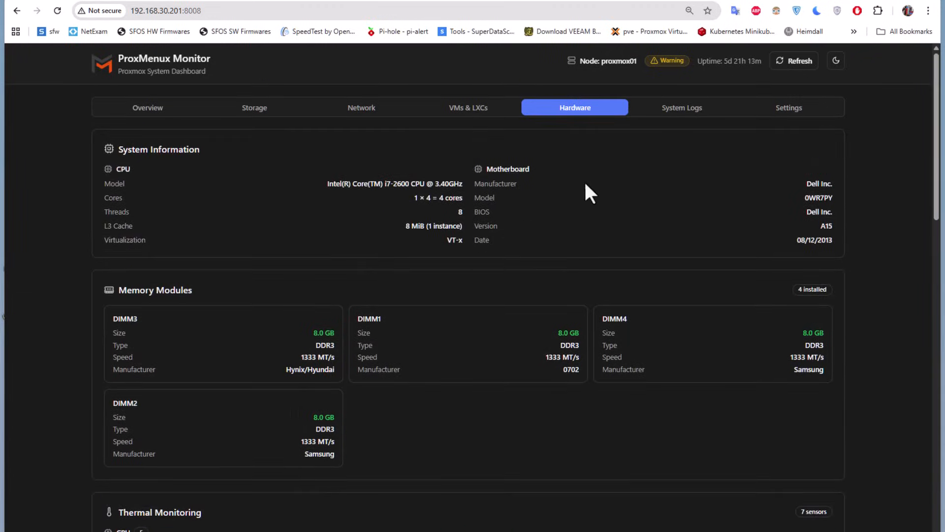
- View System Logs counts, inspect a status update entry's details, then close them
{"action": "left_click", "coordinate": [686, 107]}
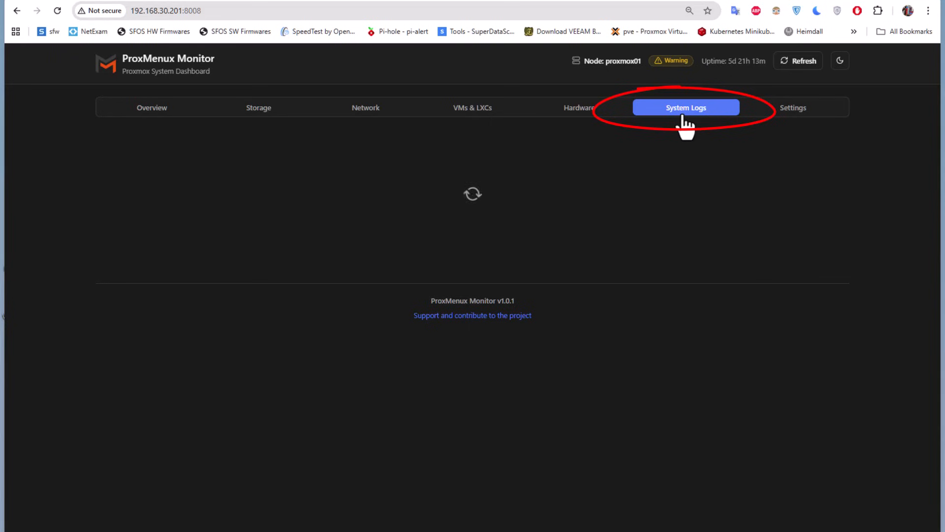
{"action": "left_click", "coordinate": [686, 107]}
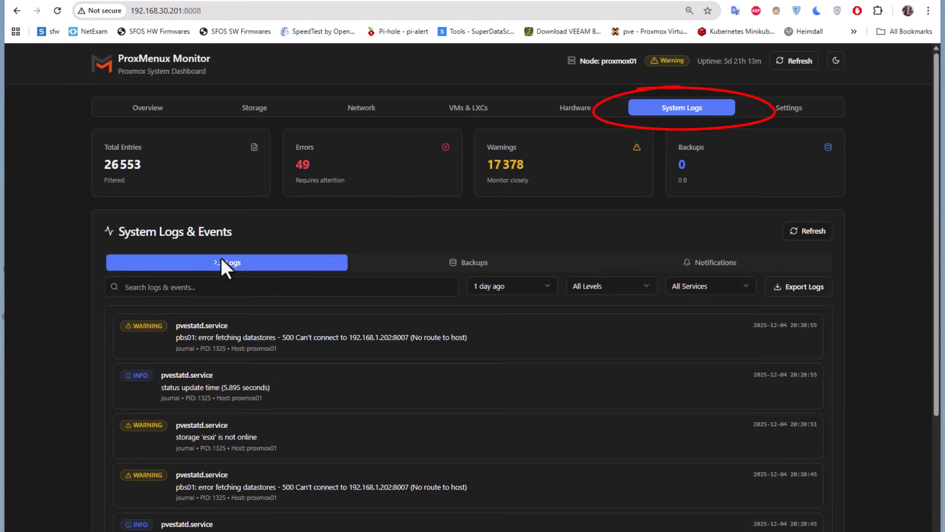
{"action": "mouse_move", "coordinate": [76, 182]}
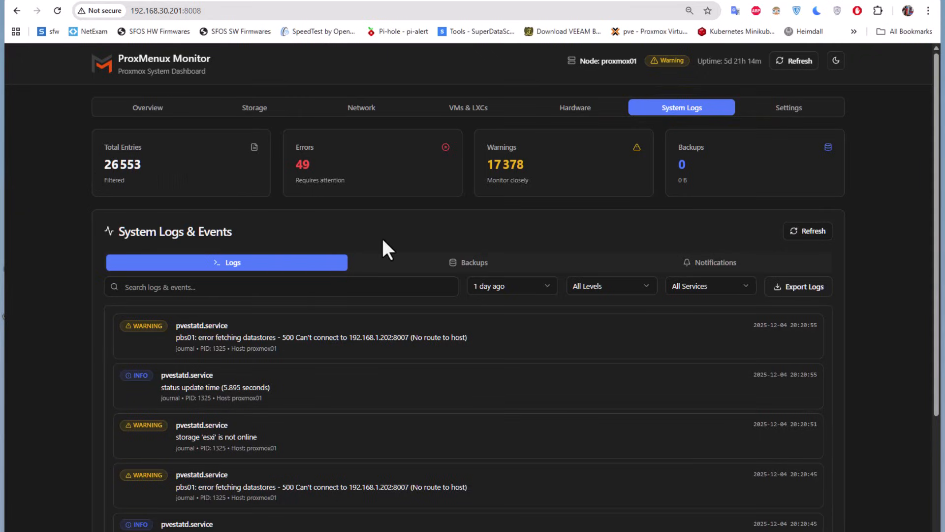
{"action": "mouse_move", "coordinate": [493, 190]}
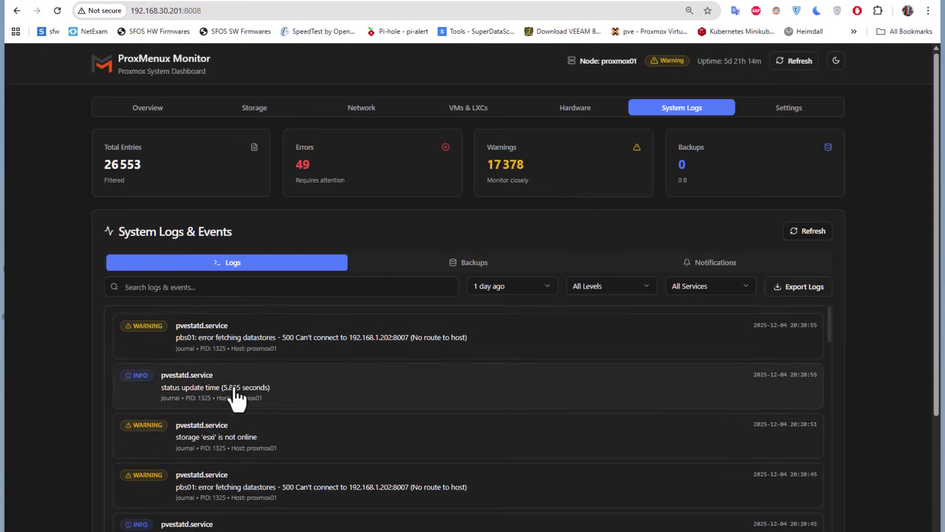
{"action": "left_click", "coordinate": [215, 385]}
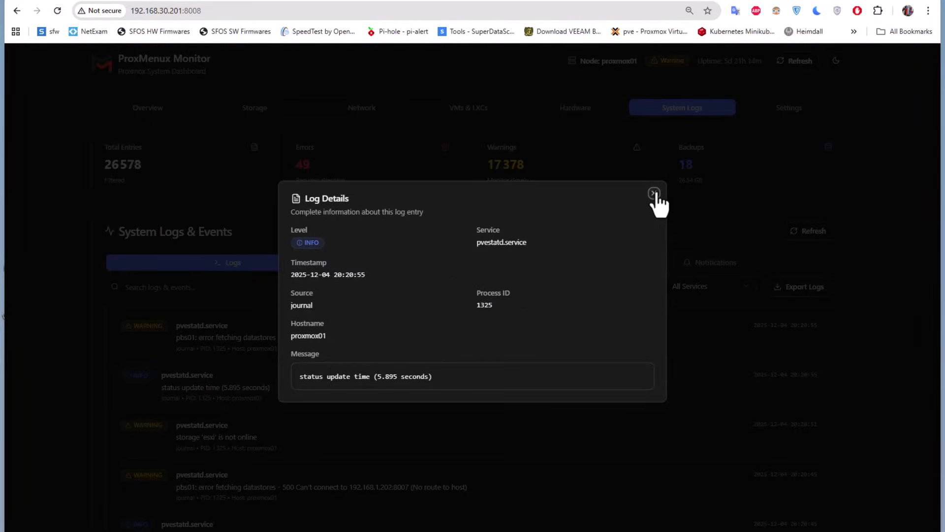
{"action": "left_click", "coordinate": [654, 194]}
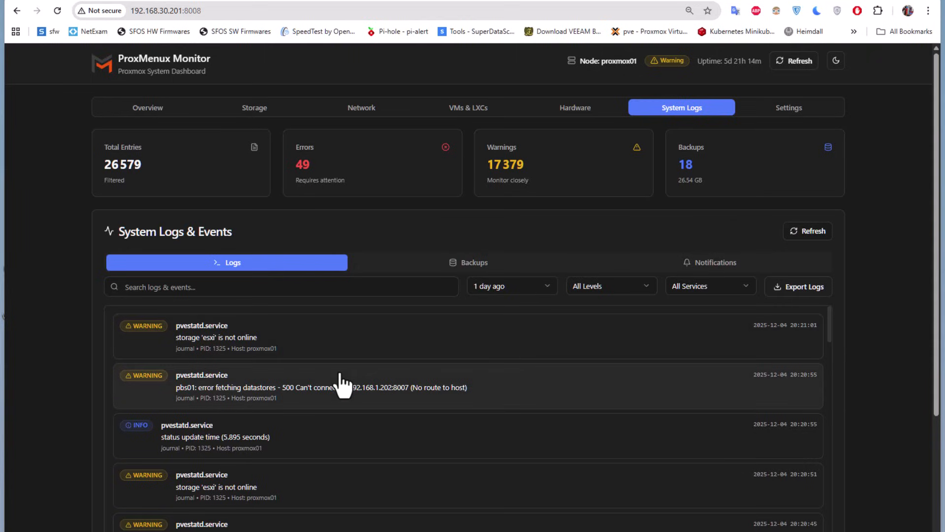
{"action": "scroll", "scroll_direction": "down", "scroll_amount": 3}
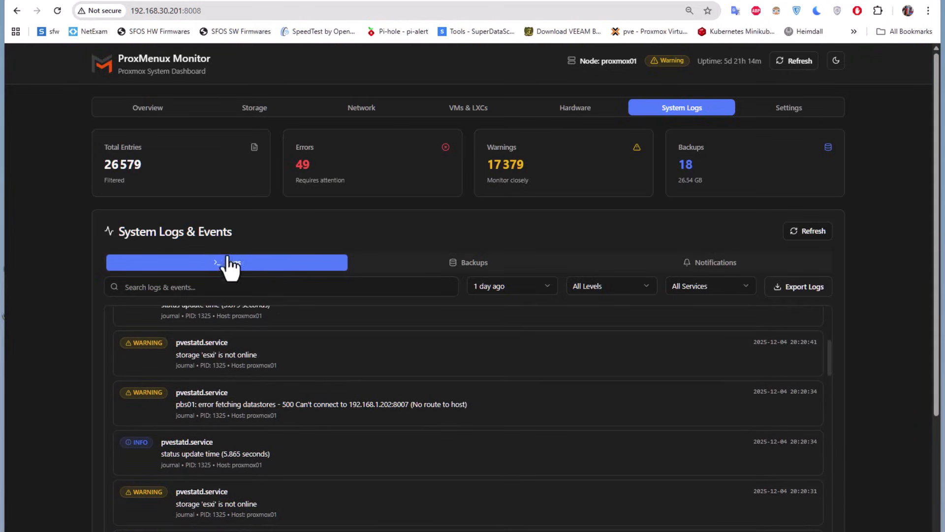
- View the Backups list (8 VM, 10 LXC), then the Notifications events in System Logs
{"action": "left_click", "coordinate": [468, 262]}
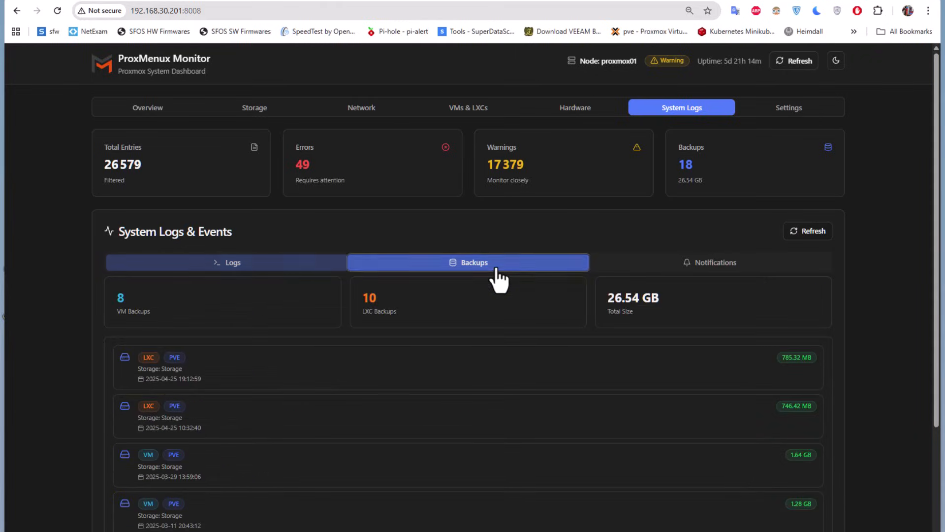
{"action": "mouse_move", "coordinate": [654, 270]}
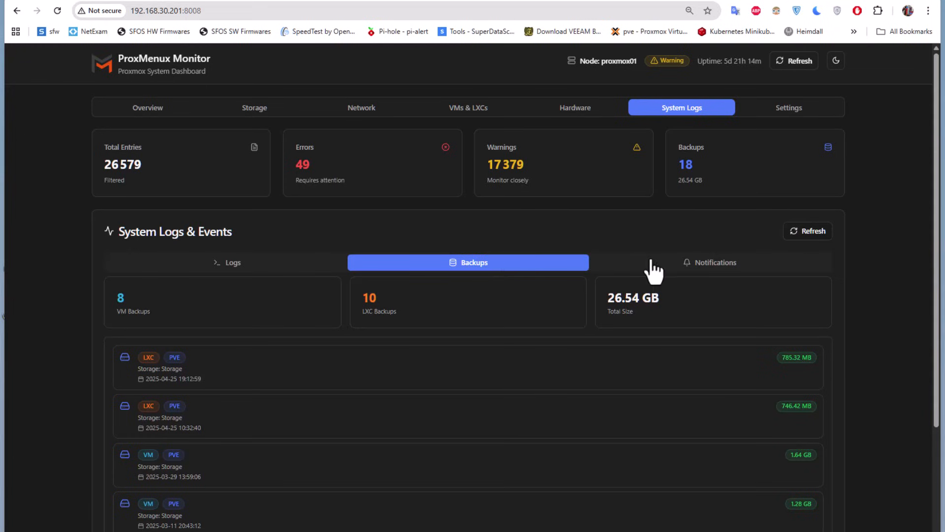
{"action": "left_click", "coordinate": [709, 262]}
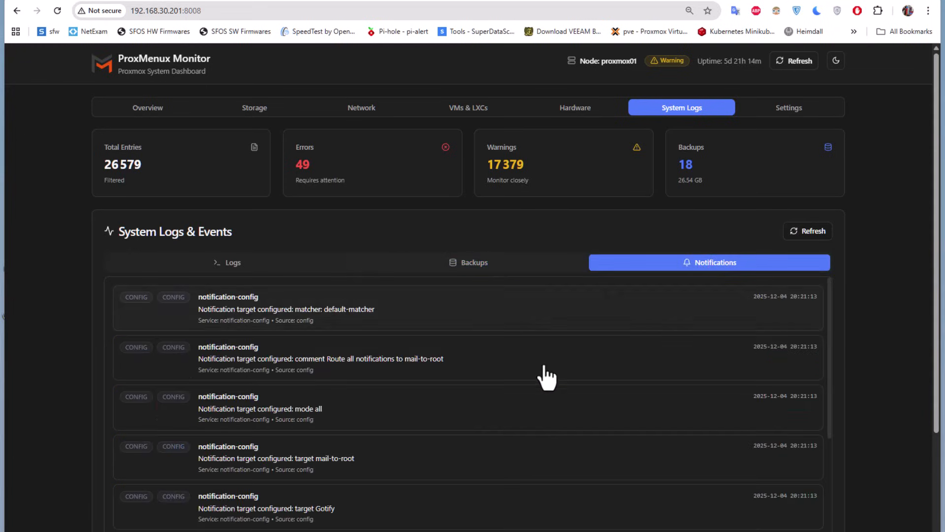
{"action": "mouse_move", "coordinate": [461, 437]}
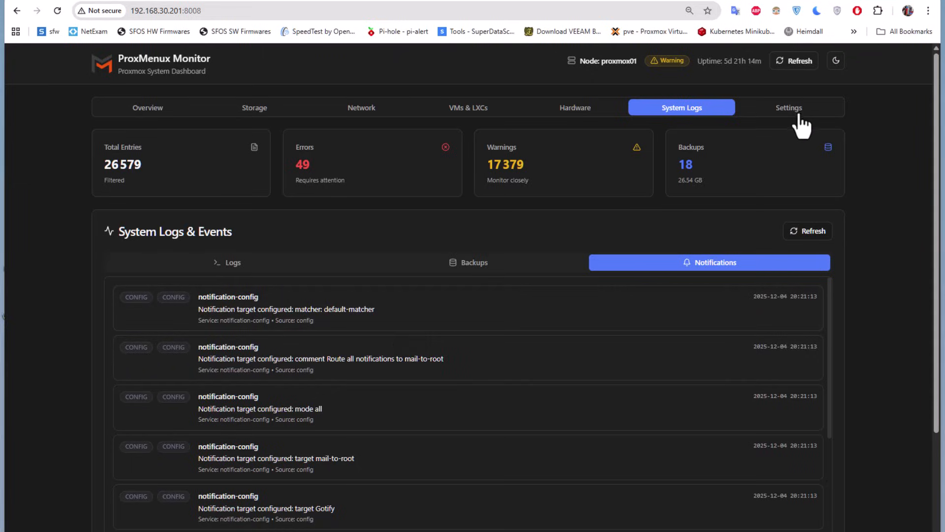
- Review Settings: authentication disabled and no ProxMenux optimizations installed
{"action": "left_click", "coordinate": [787, 107]}
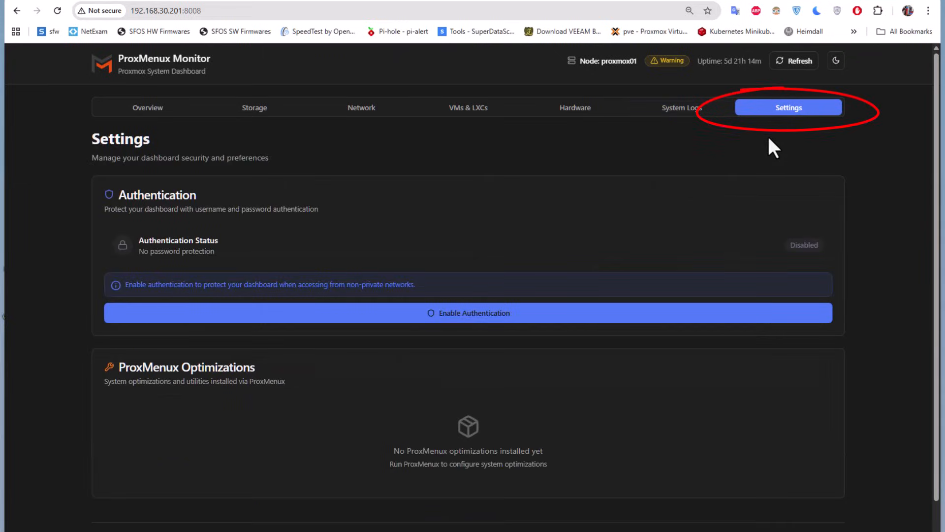
{"action": "mouse_move", "coordinate": [515, 226]}
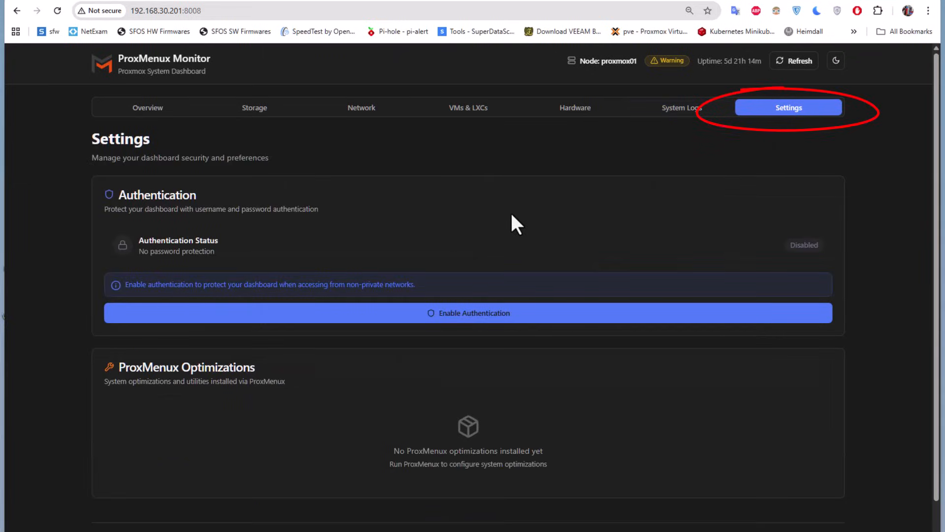
{"action": "mouse_move", "coordinate": [389, 198]}
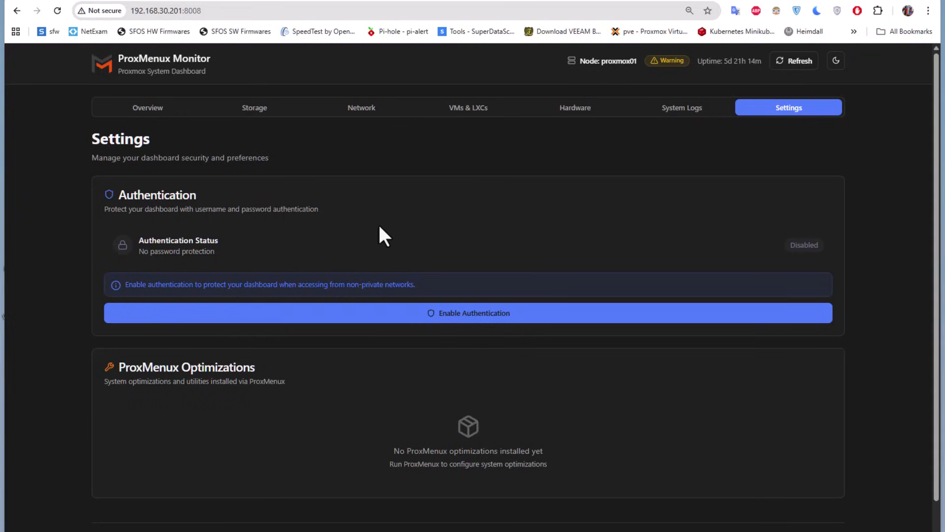
{"action": "mouse_move", "coordinate": [296, 283]}
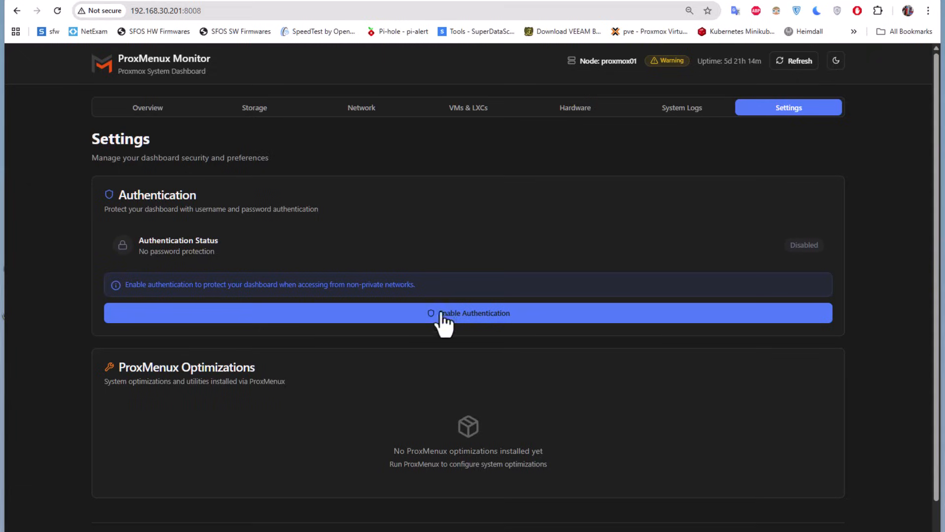
{"action": "mouse_move", "coordinate": [234, 162]}
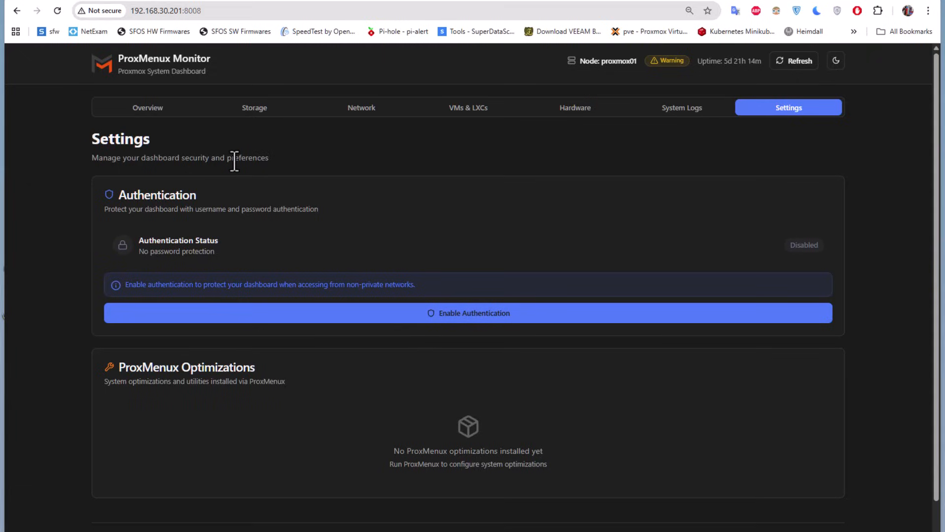